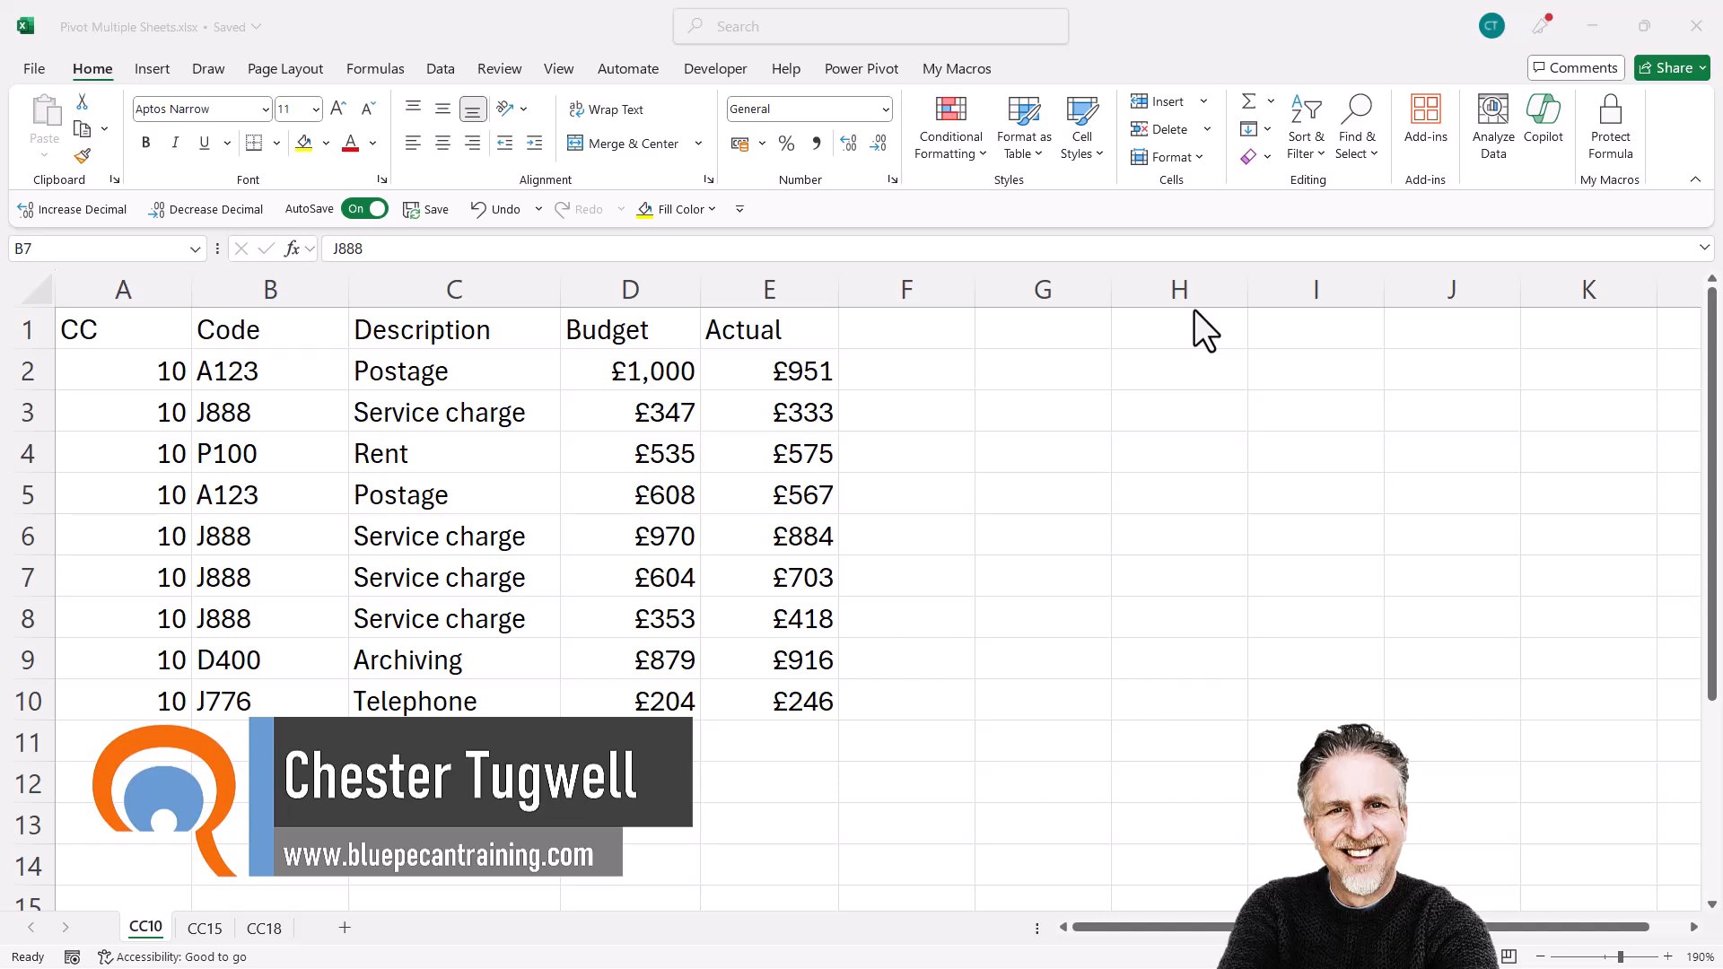
pyautogui.moveTo(261, 426)
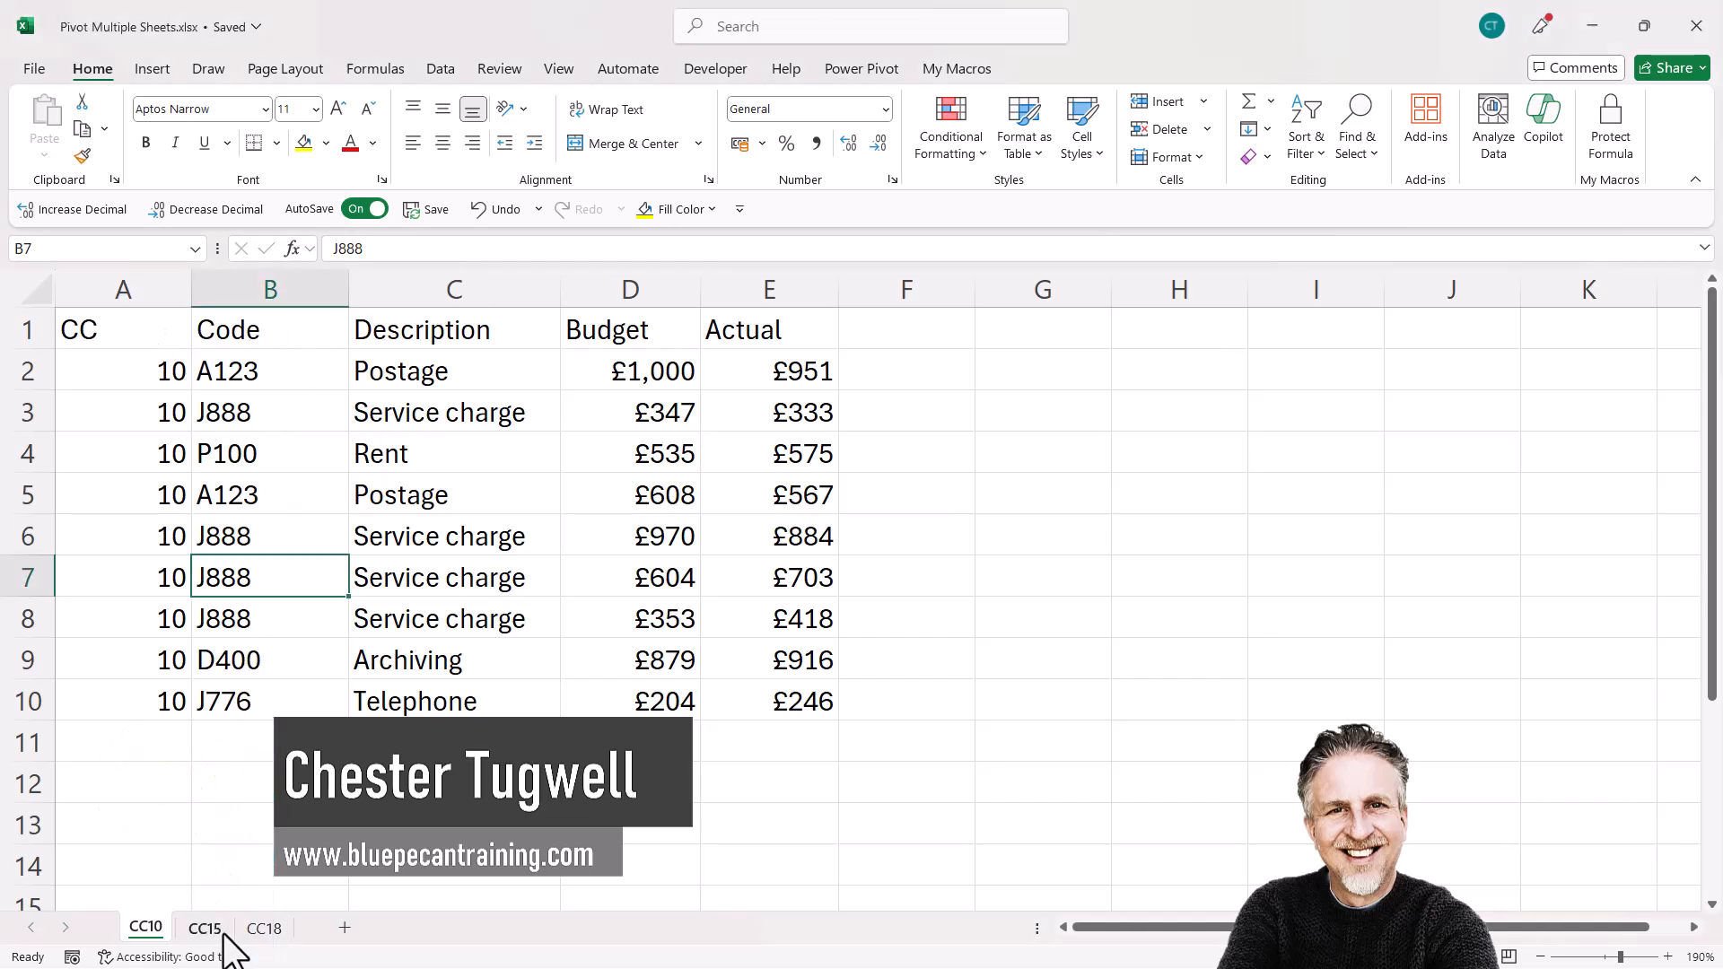
# - Review the CC15, CC10 and CC18 cost-centre sheets in turn
pyautogui.click(205, 927)
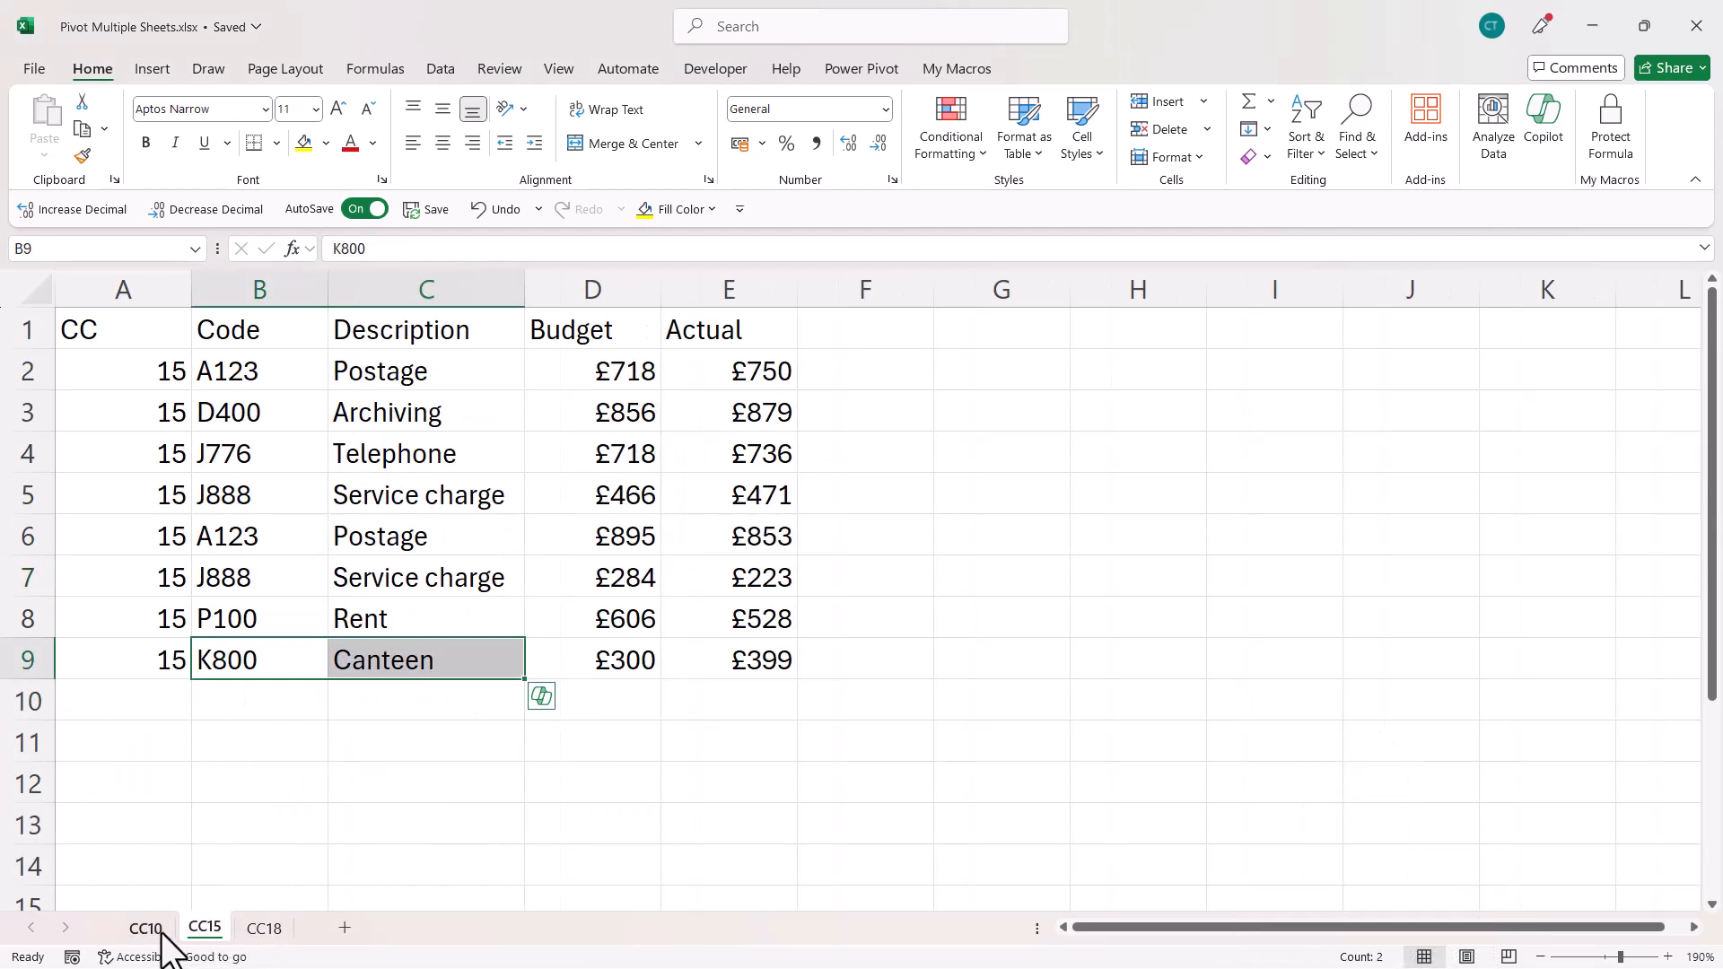
pyautogui.click(145, 927)
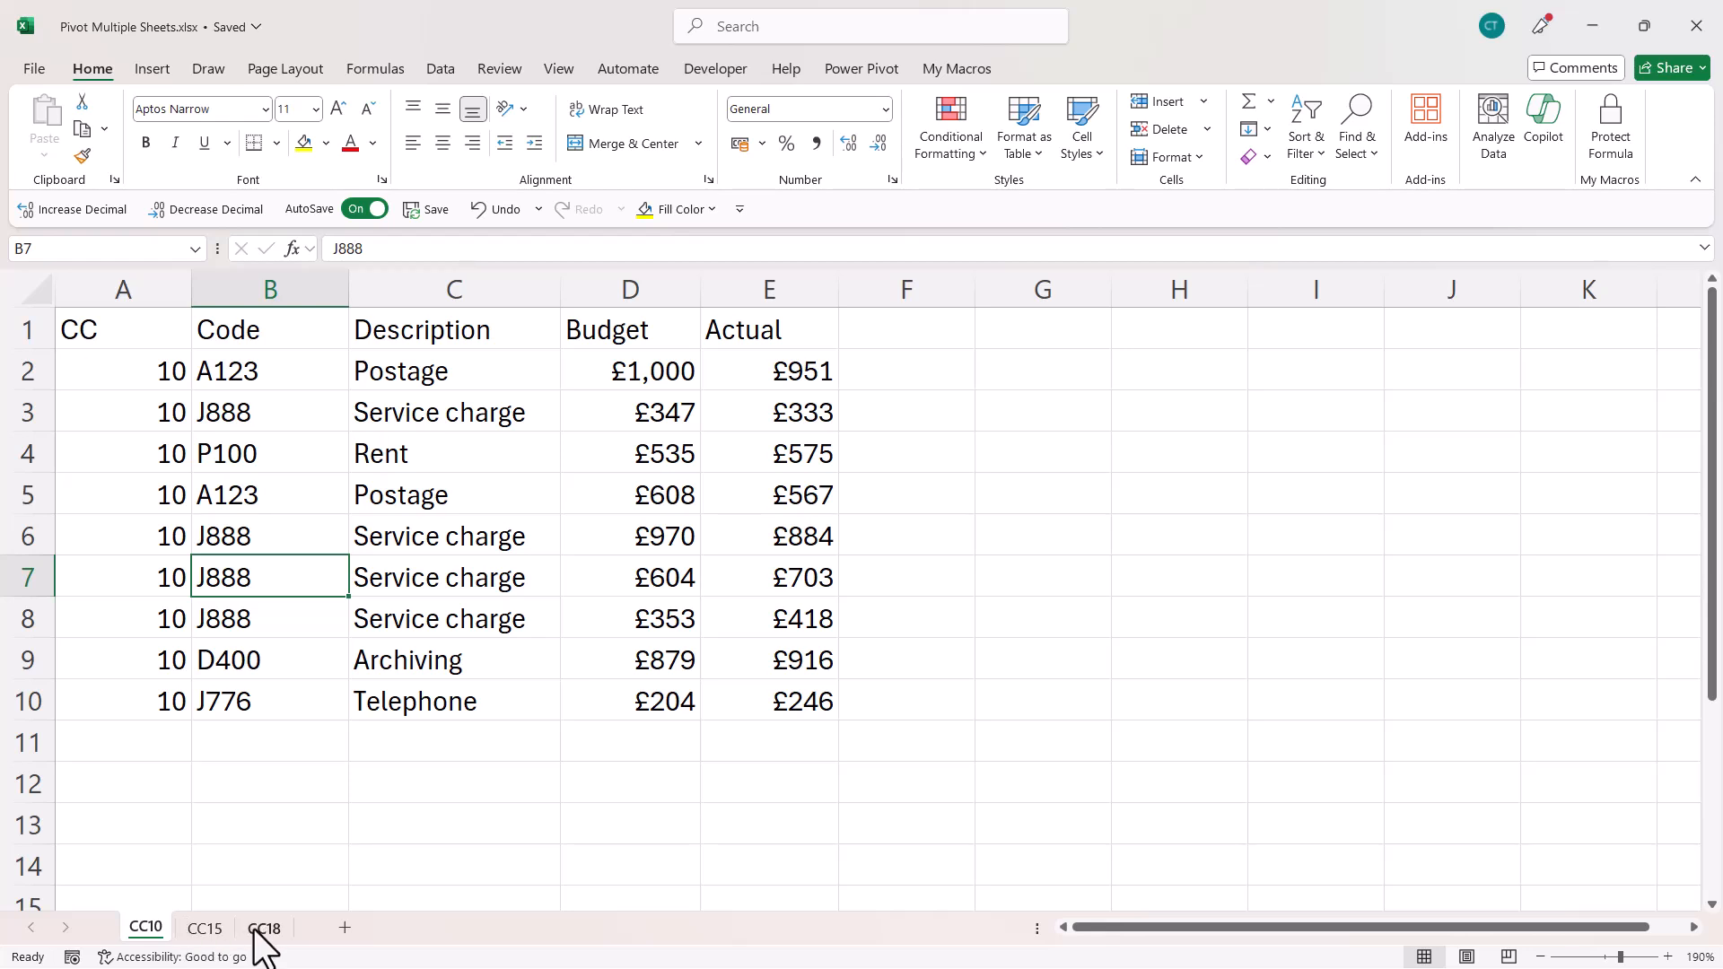
pyautogui.moveTo(255, 363)
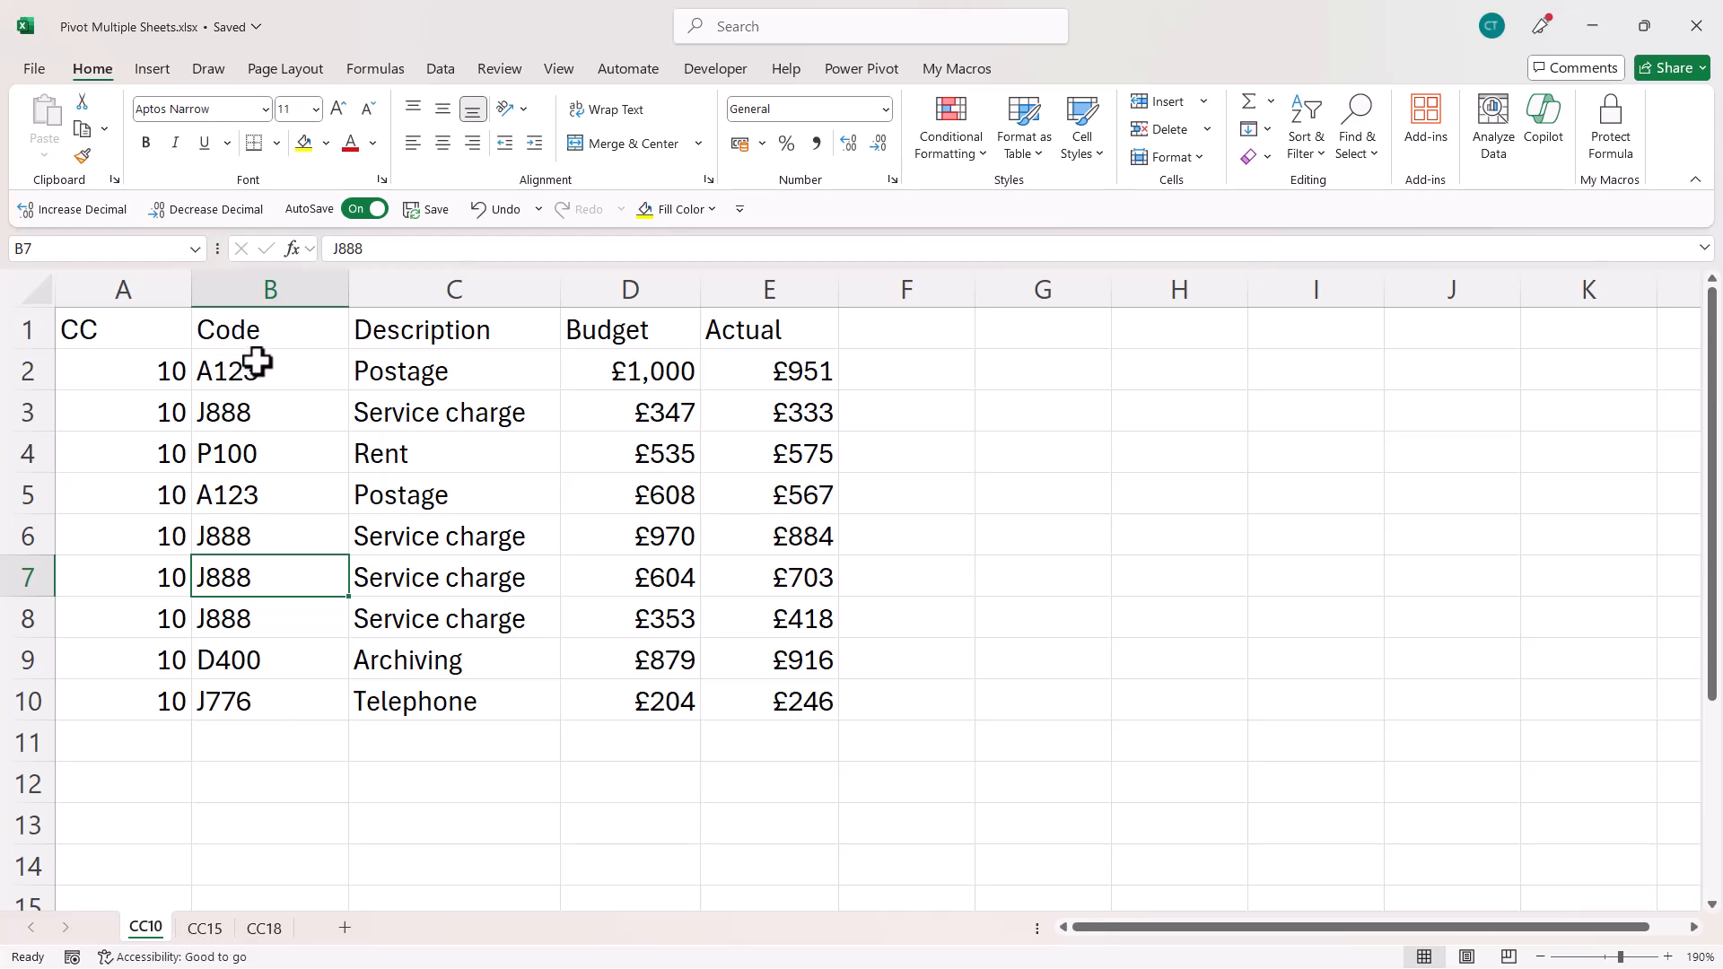
pyautogui.moveTo(123, 616)
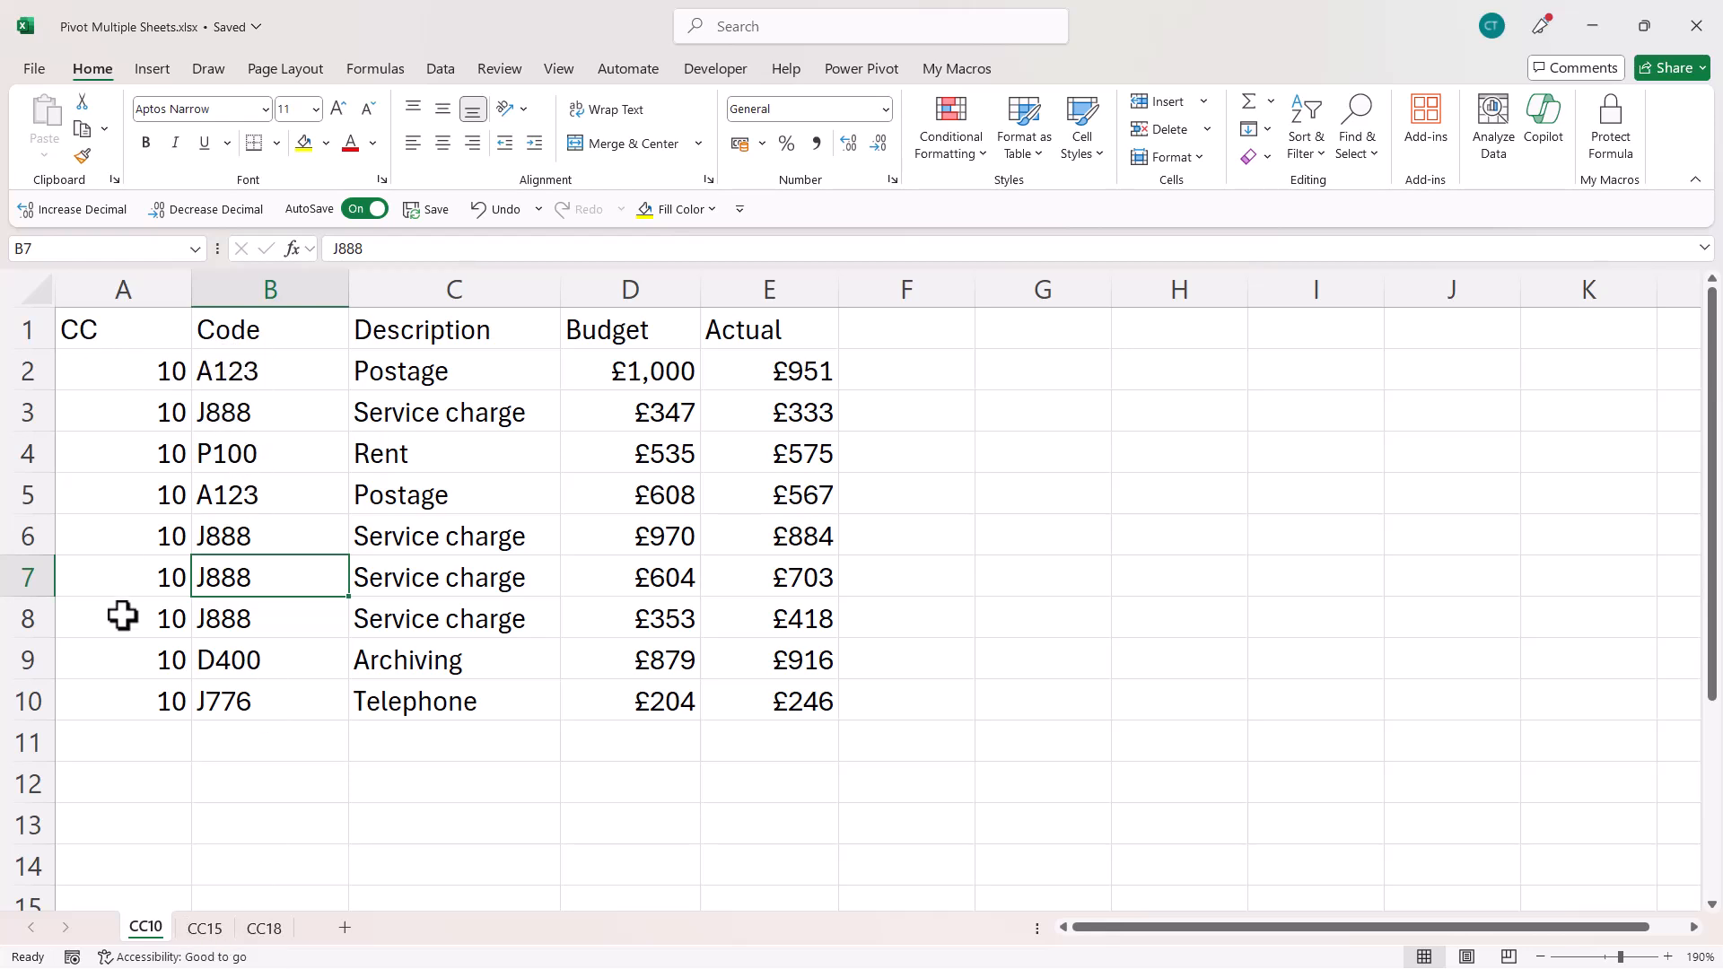
pyautogui.moveTo(272, 504)
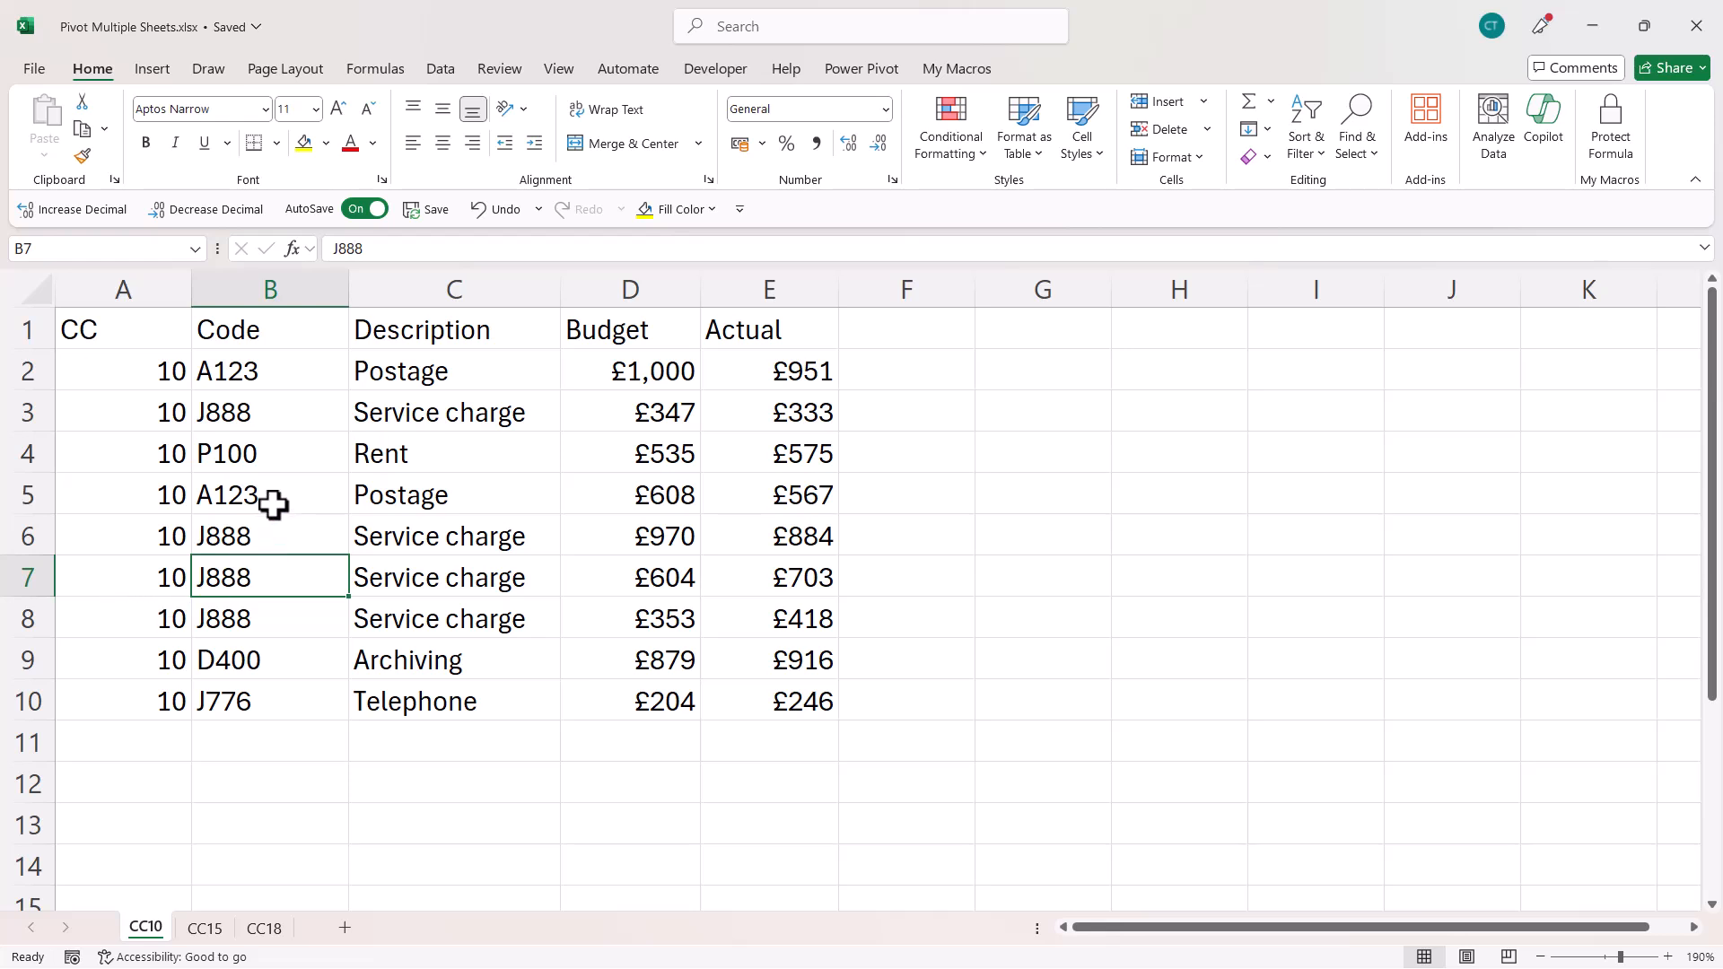
pyautogui.moveTo(253, 451)
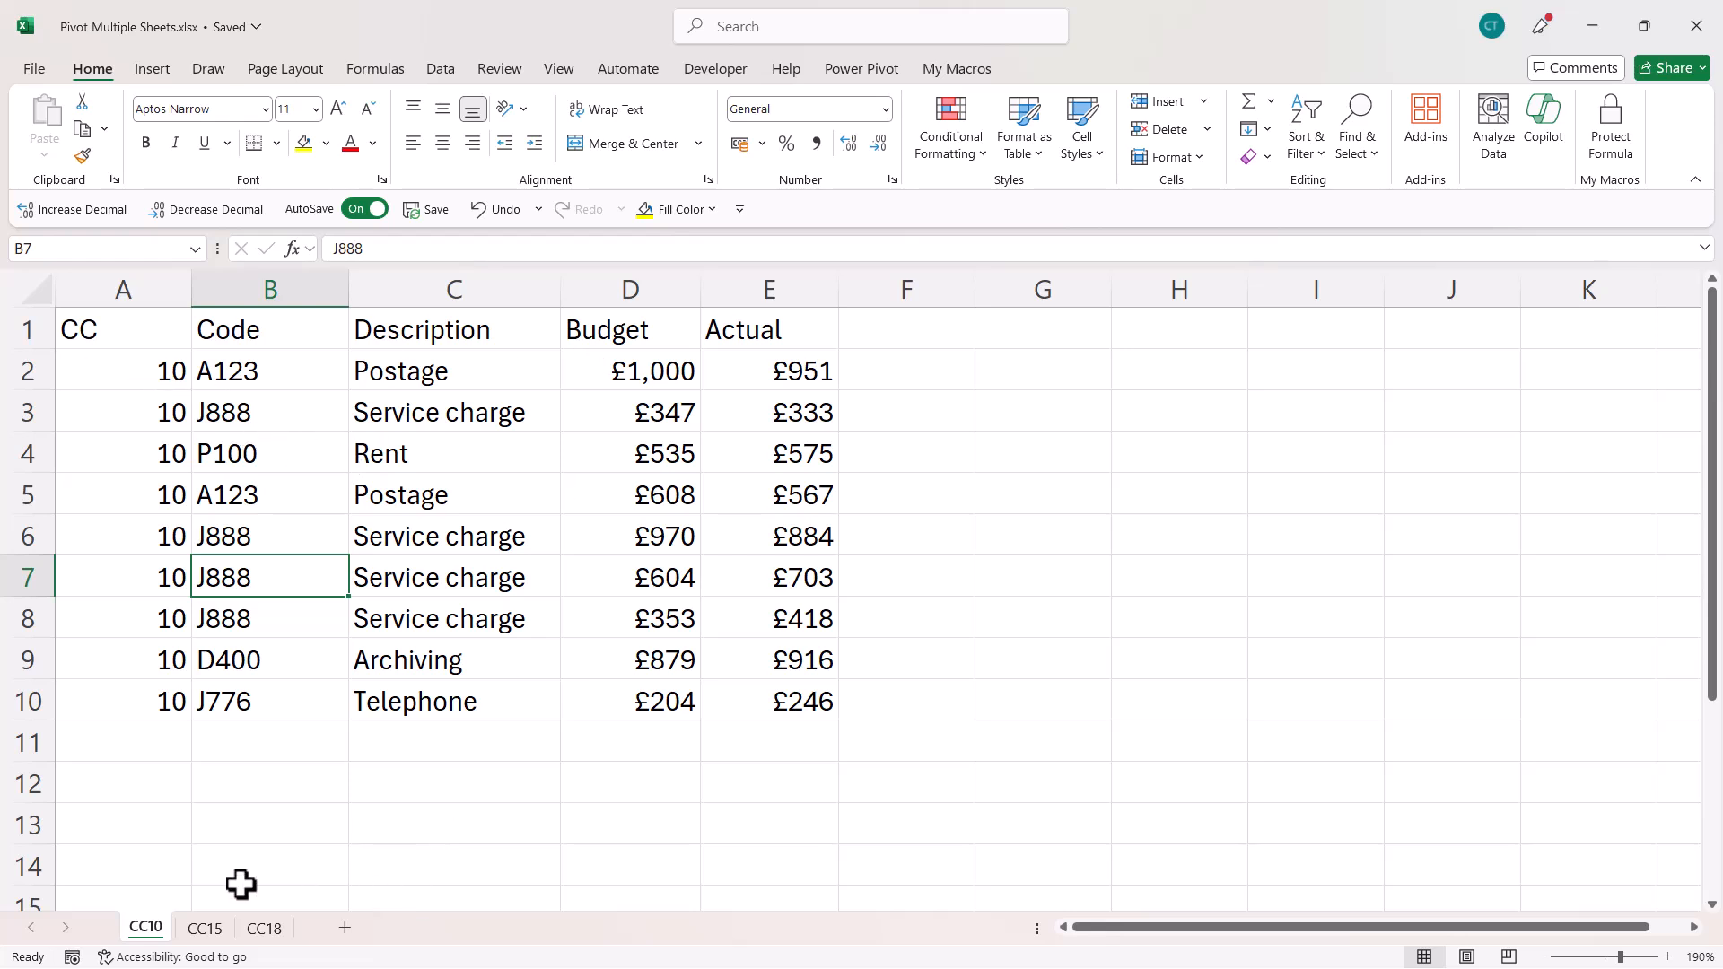
pyautogui.click(264, 927)
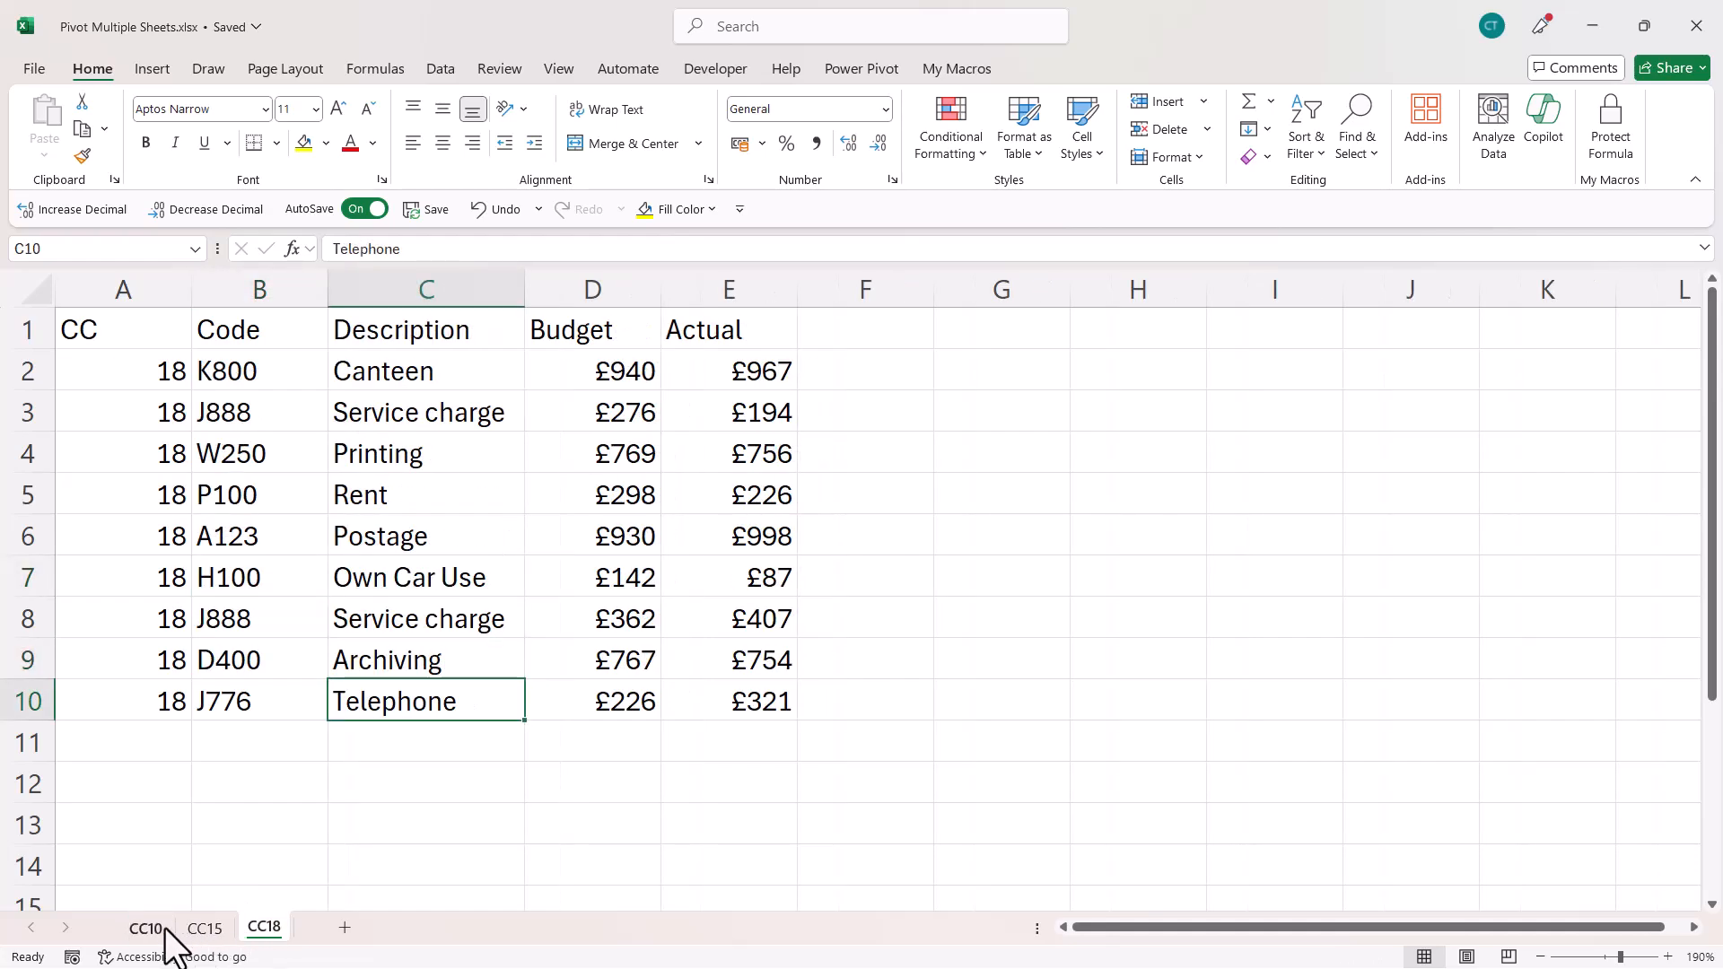
# - Convert the CC10 data into an Excel table named CC_10
pyautogui.click(146, 928)
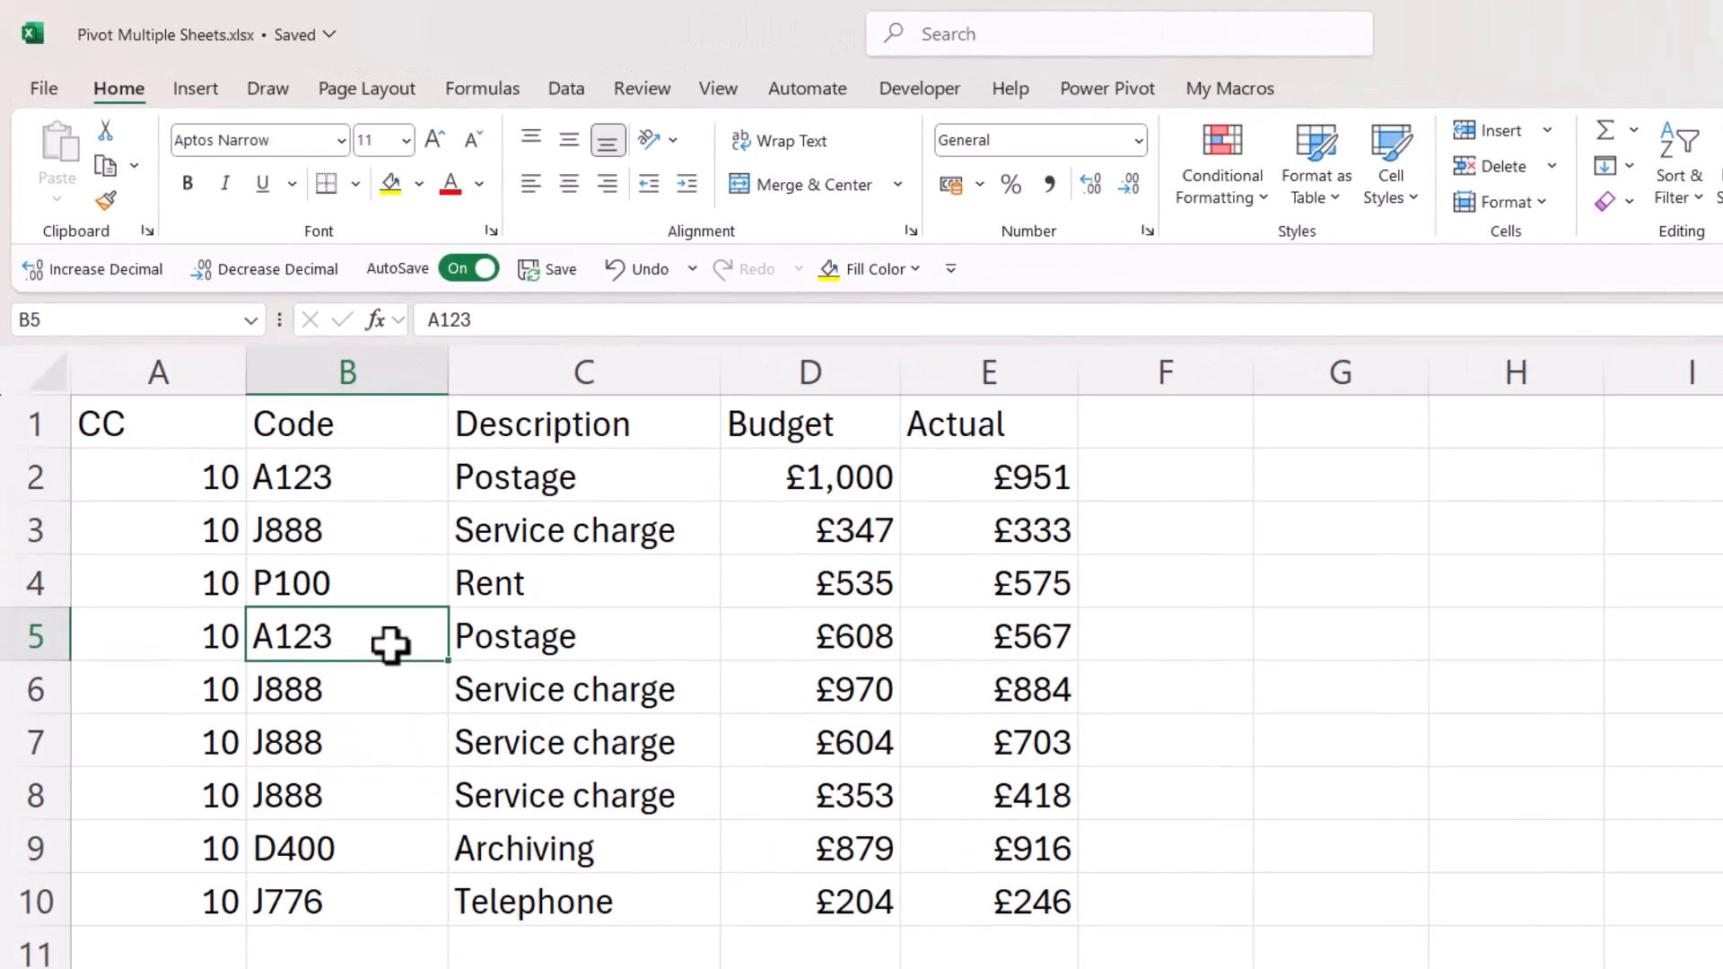
pyautogui.click(583, 637)
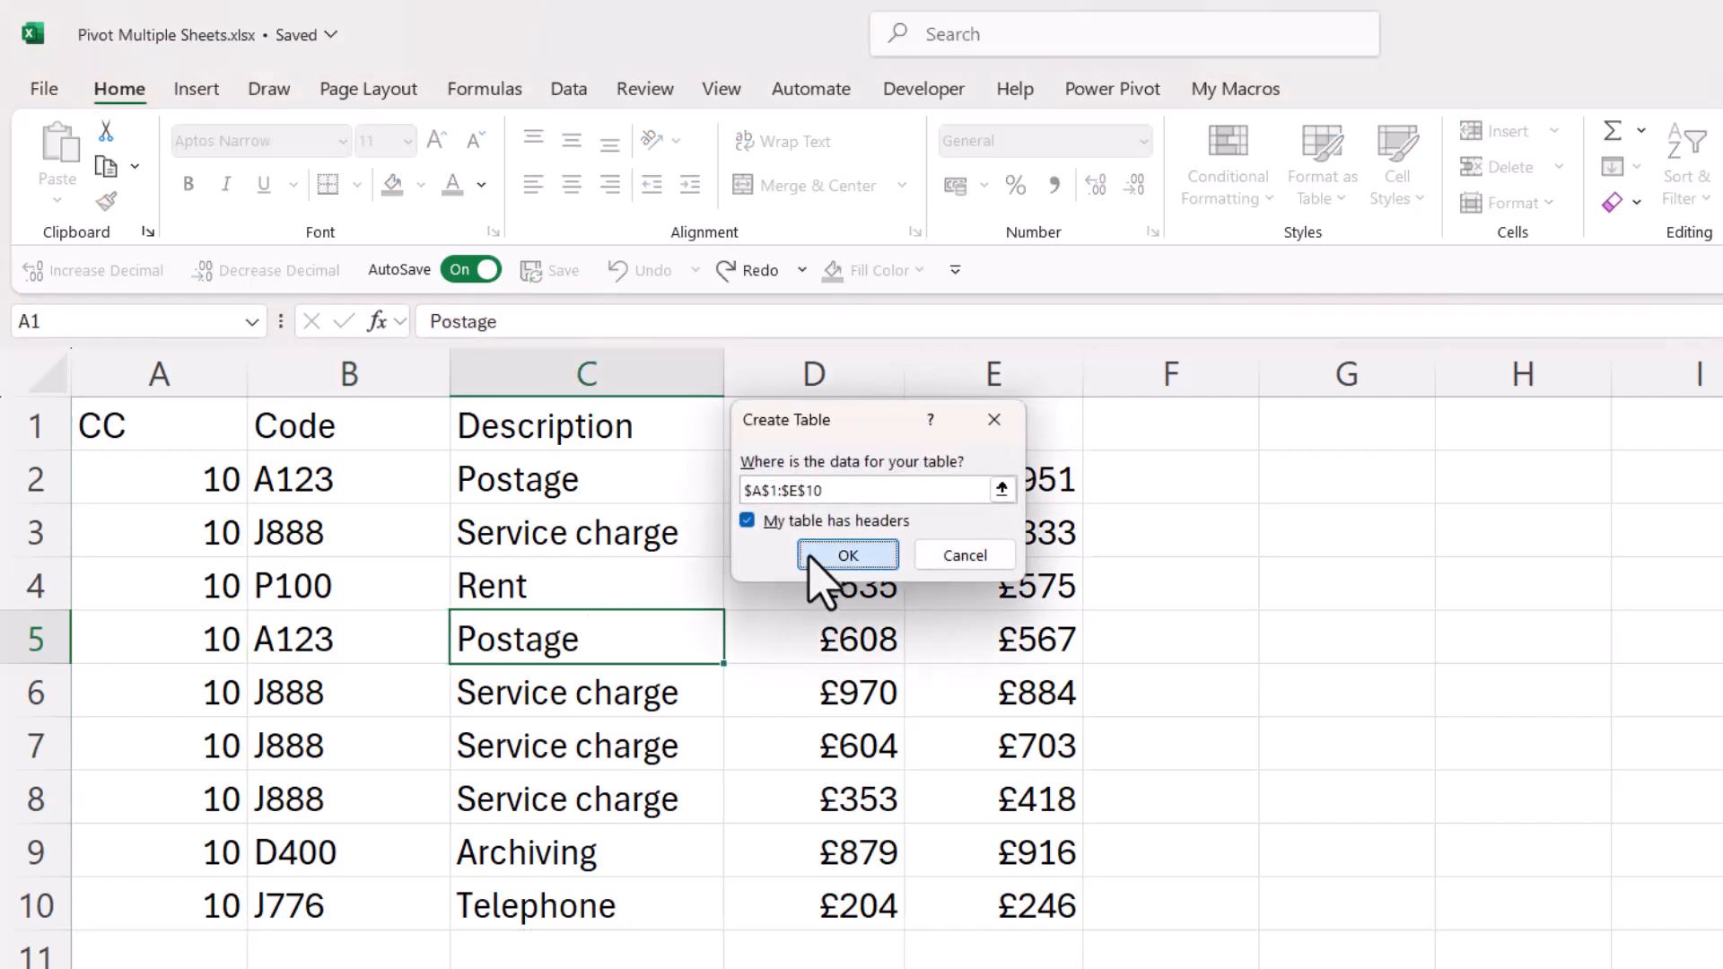
pyautogui.click(846, 555)
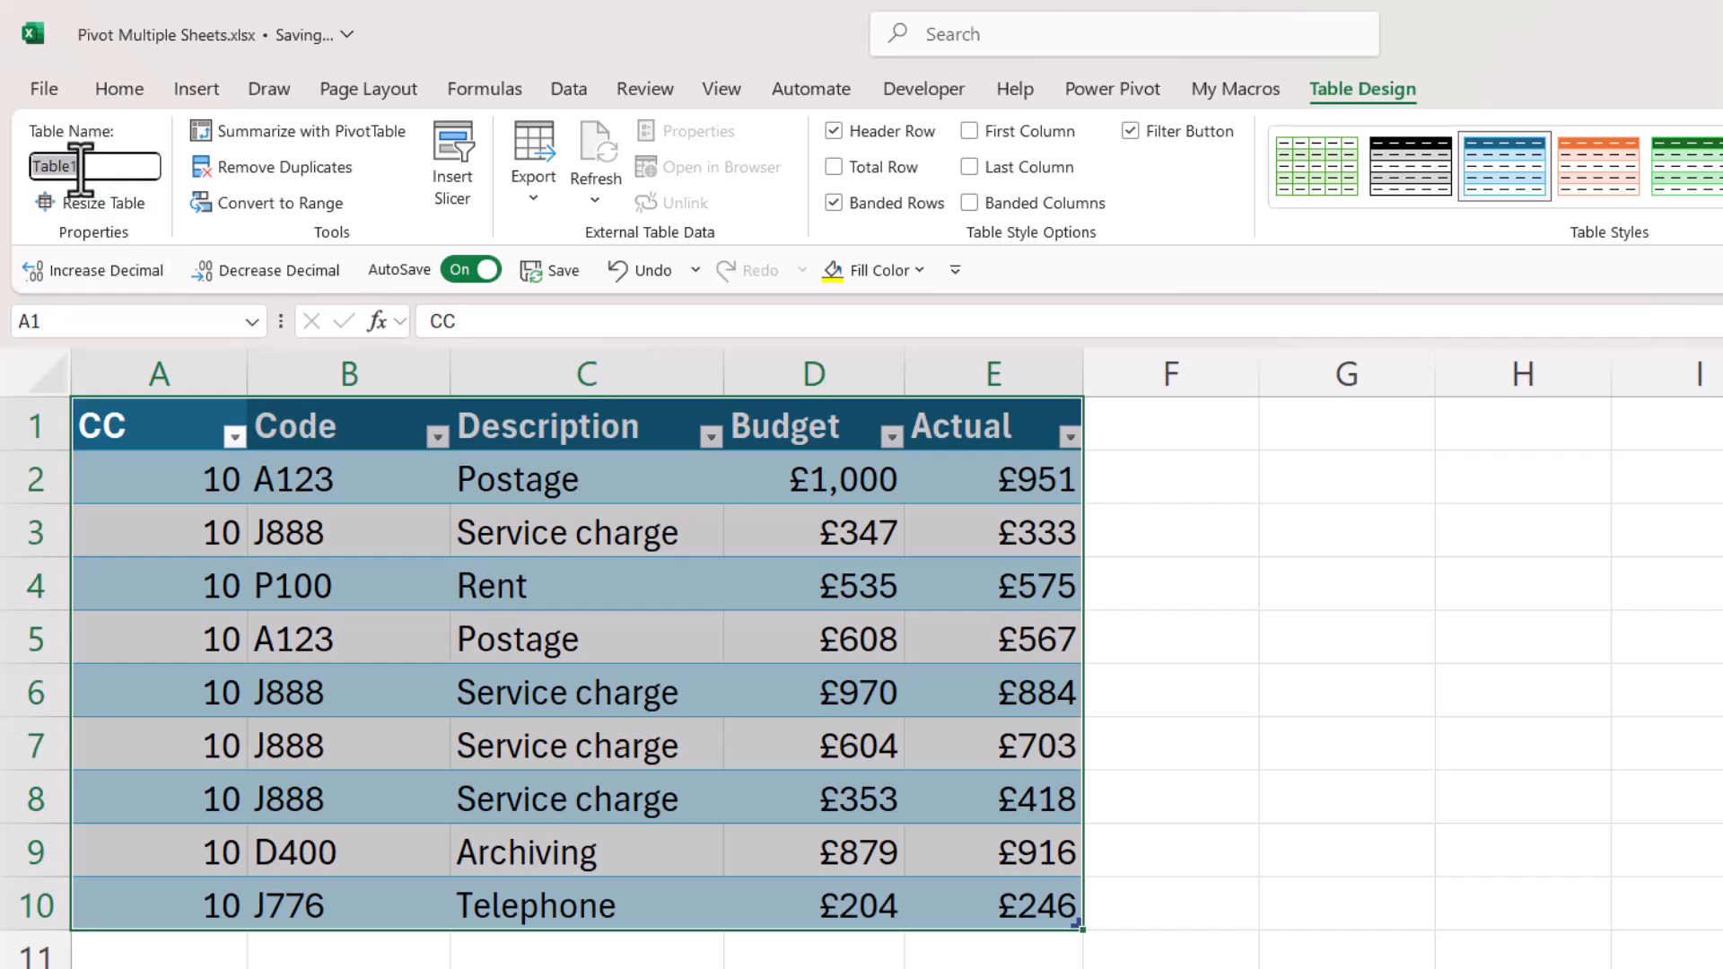
pyautogui.write('CC_1')
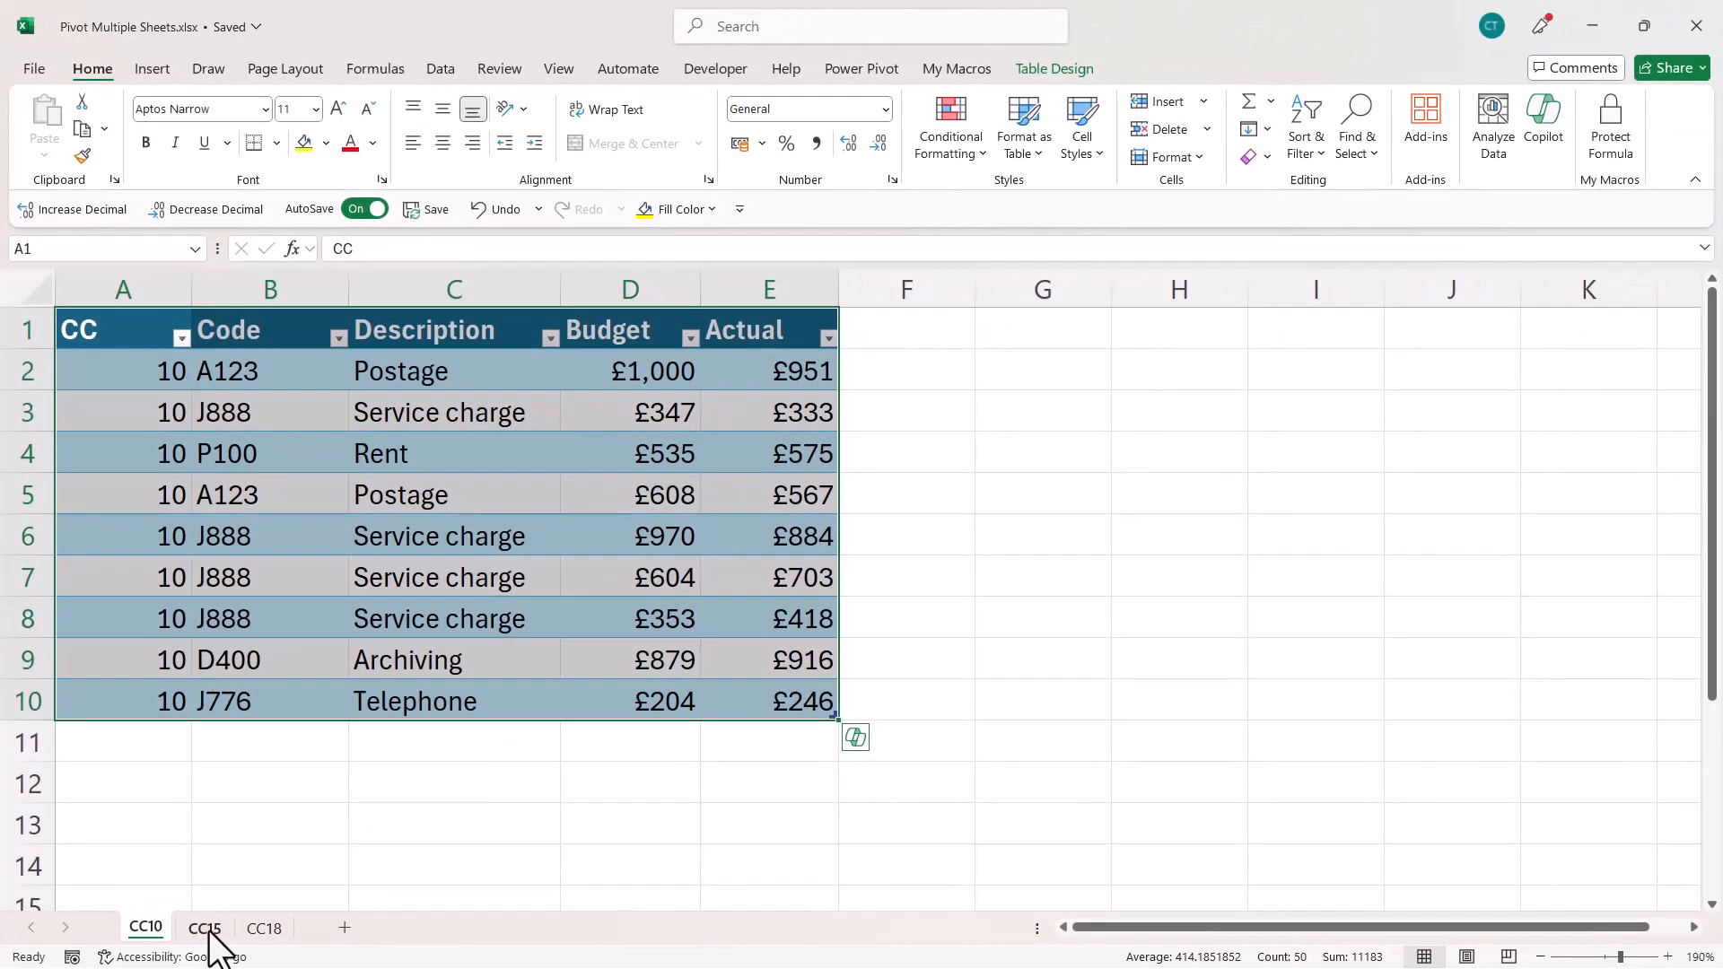
# - Turn the CC15 and CC18 data into tables, naming the CC18 table CC_18
pyautogui.click(205, 927)
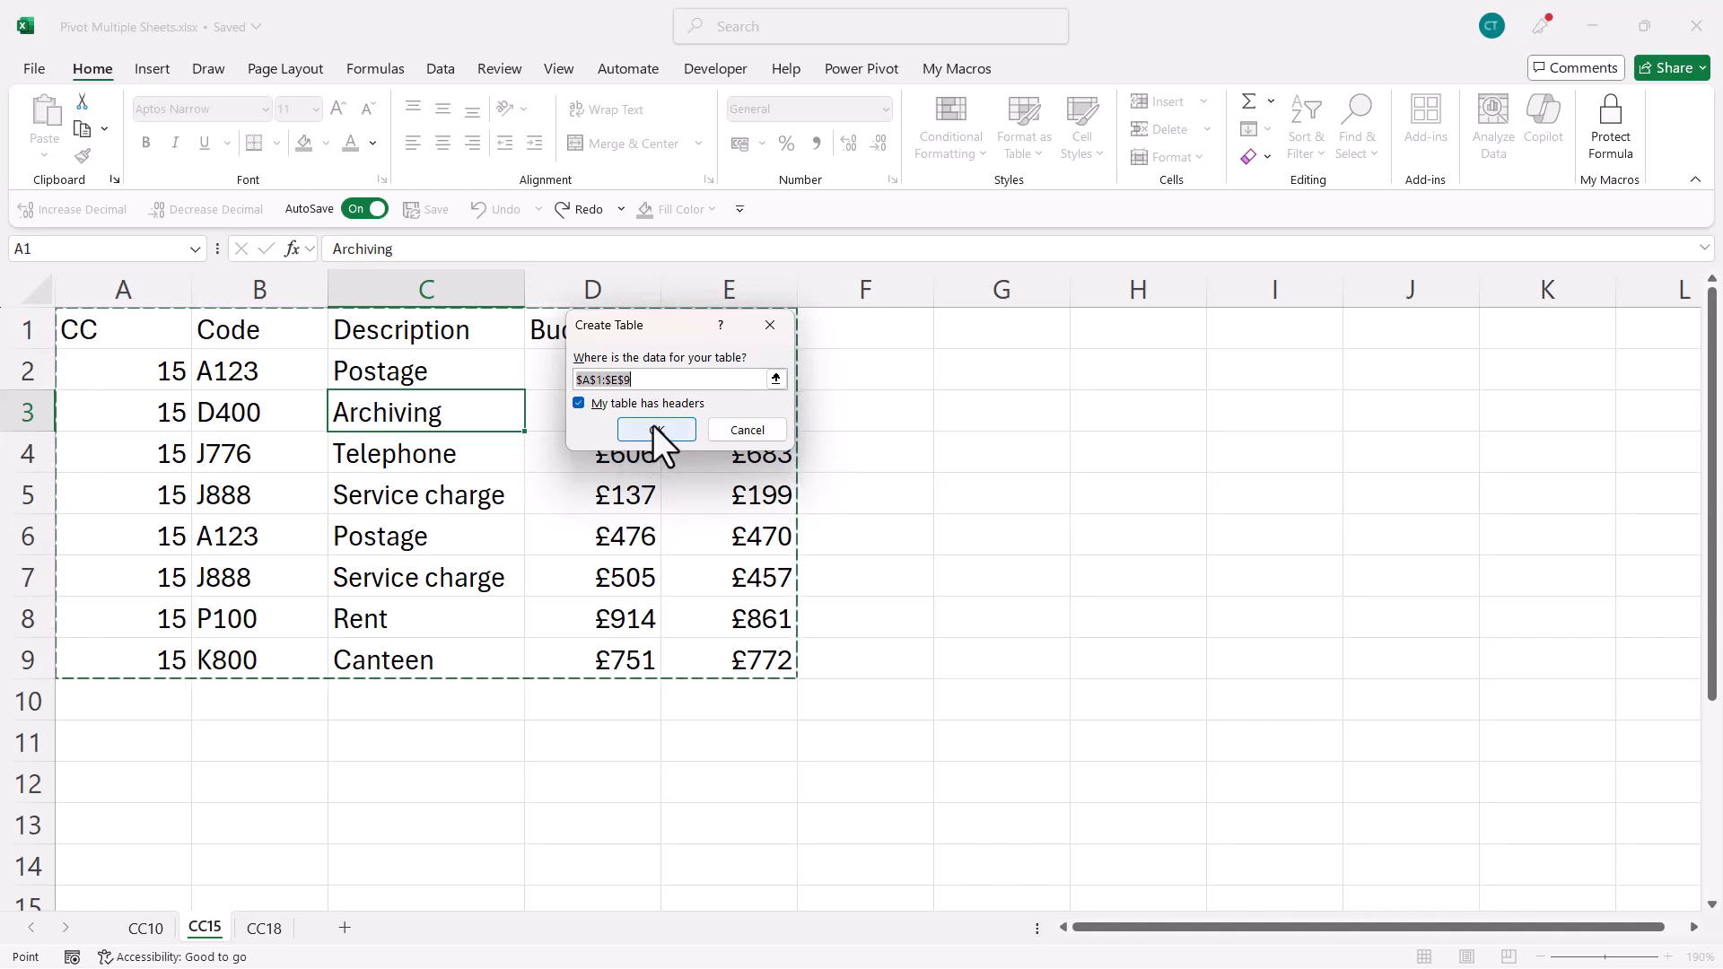
pyautogui.click(656, 430)
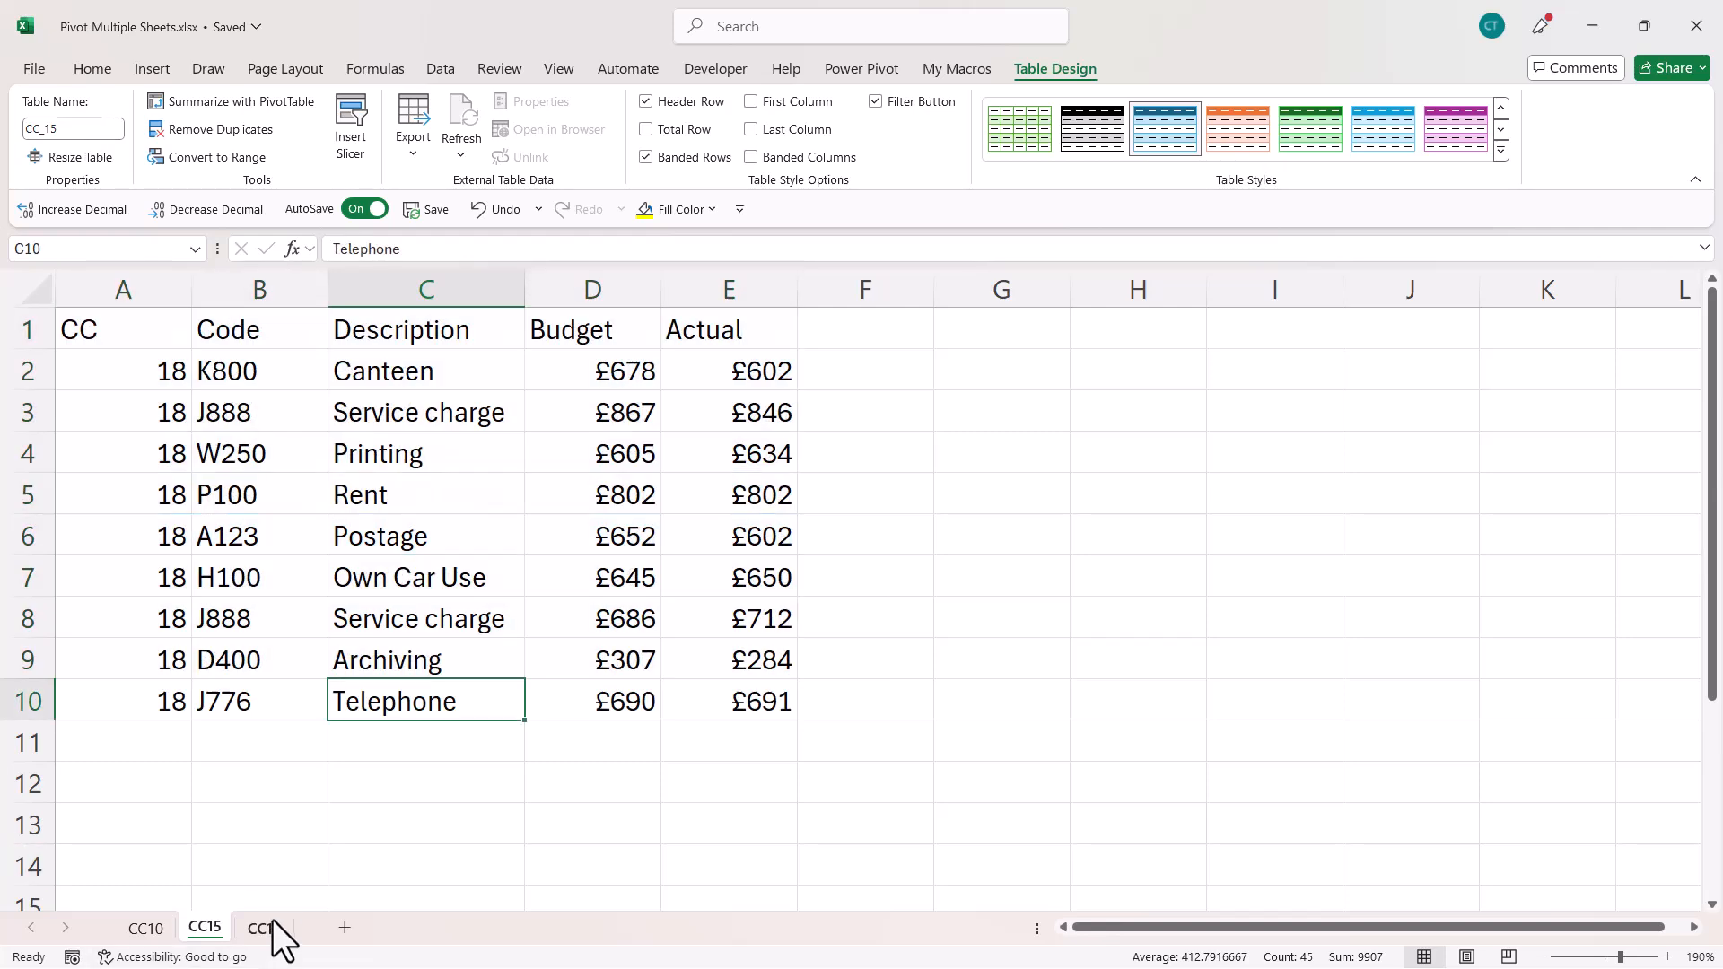
pyautogui.click(264, 927)
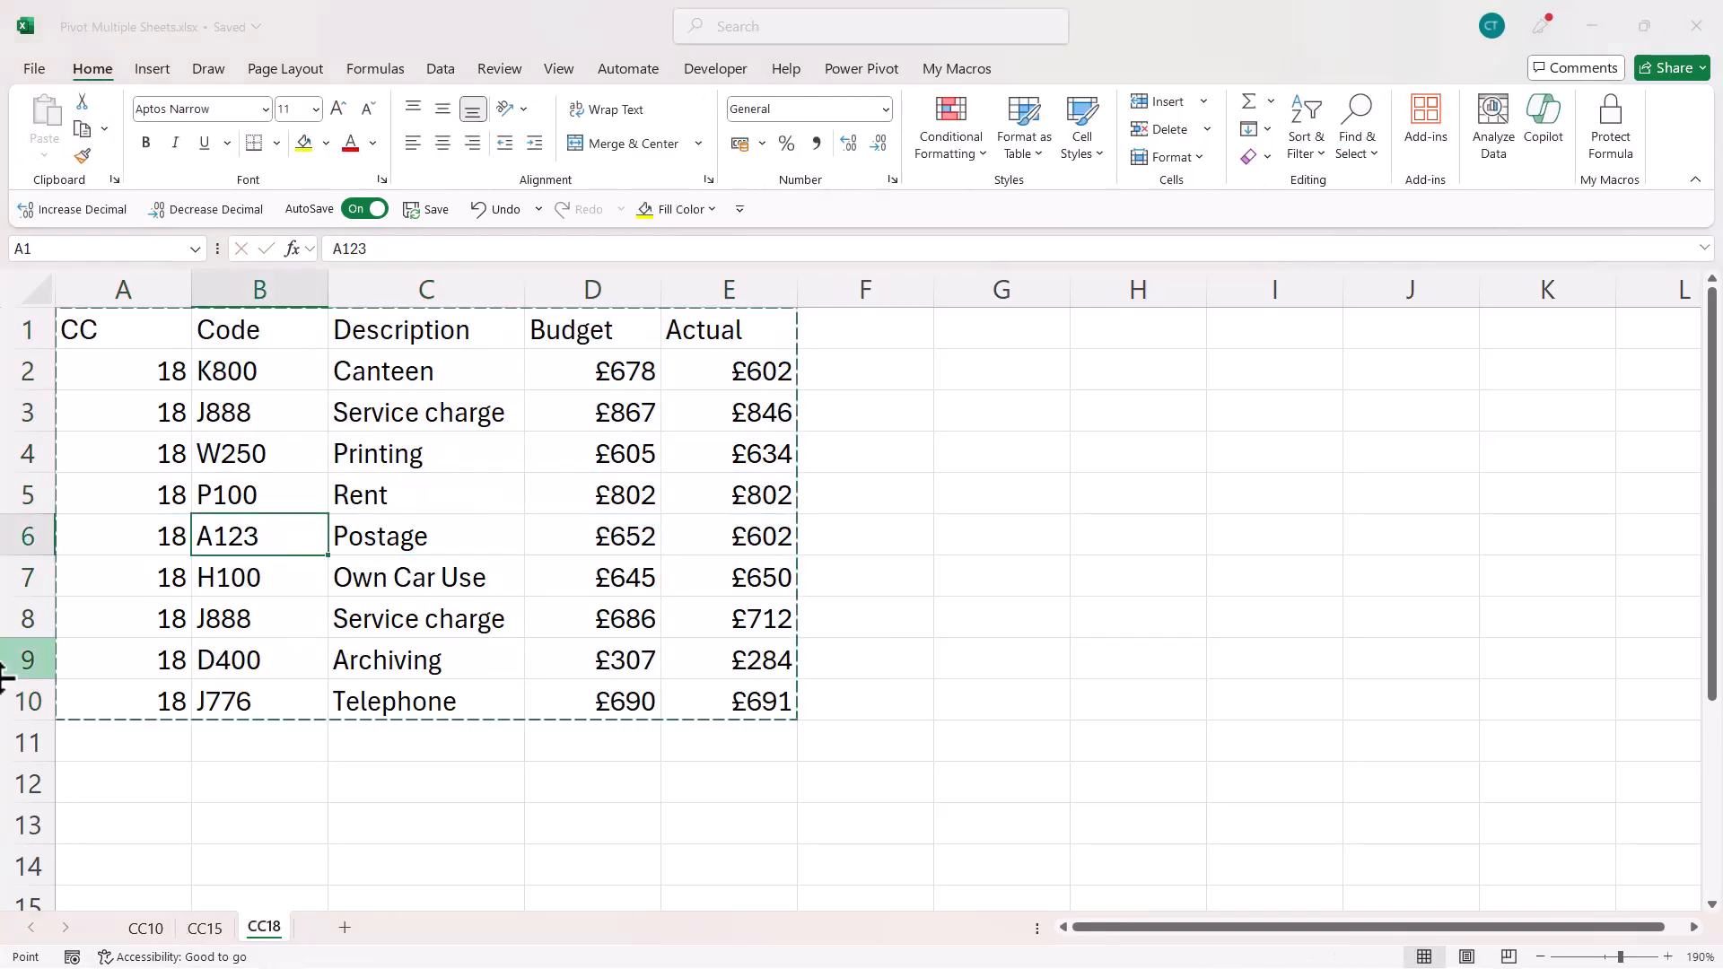
pyautogui.click(1021, 123)
pyautogui.write('CC_18')
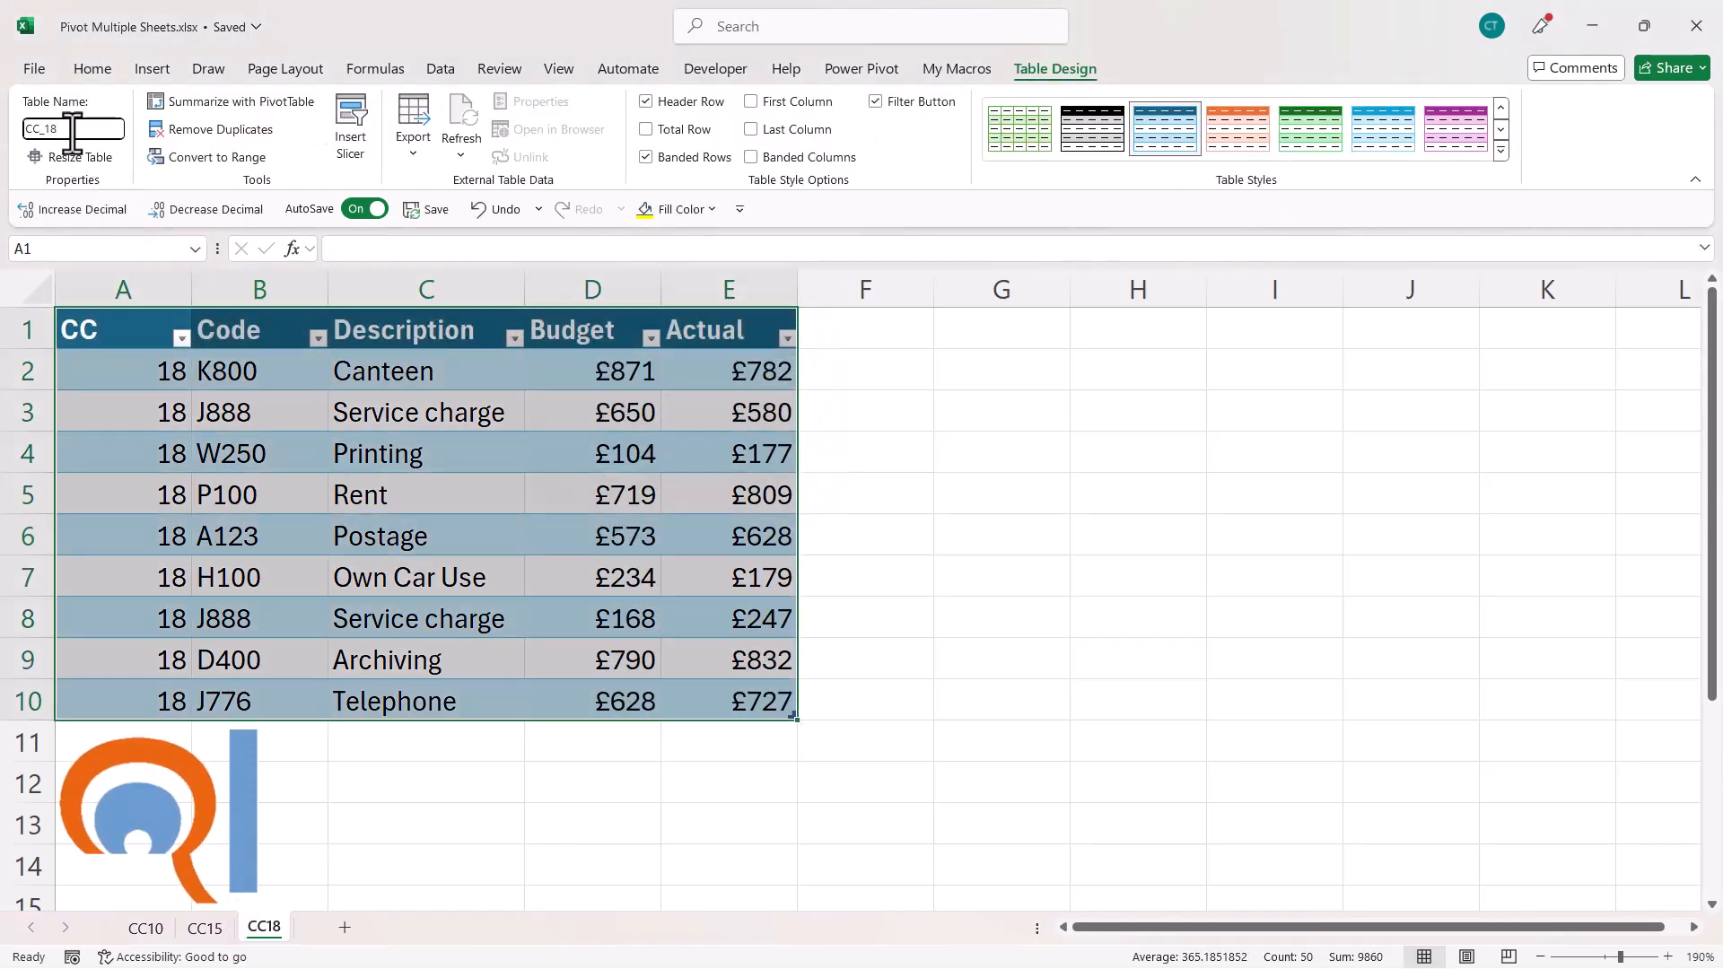
pyautogui.click(123, 329)
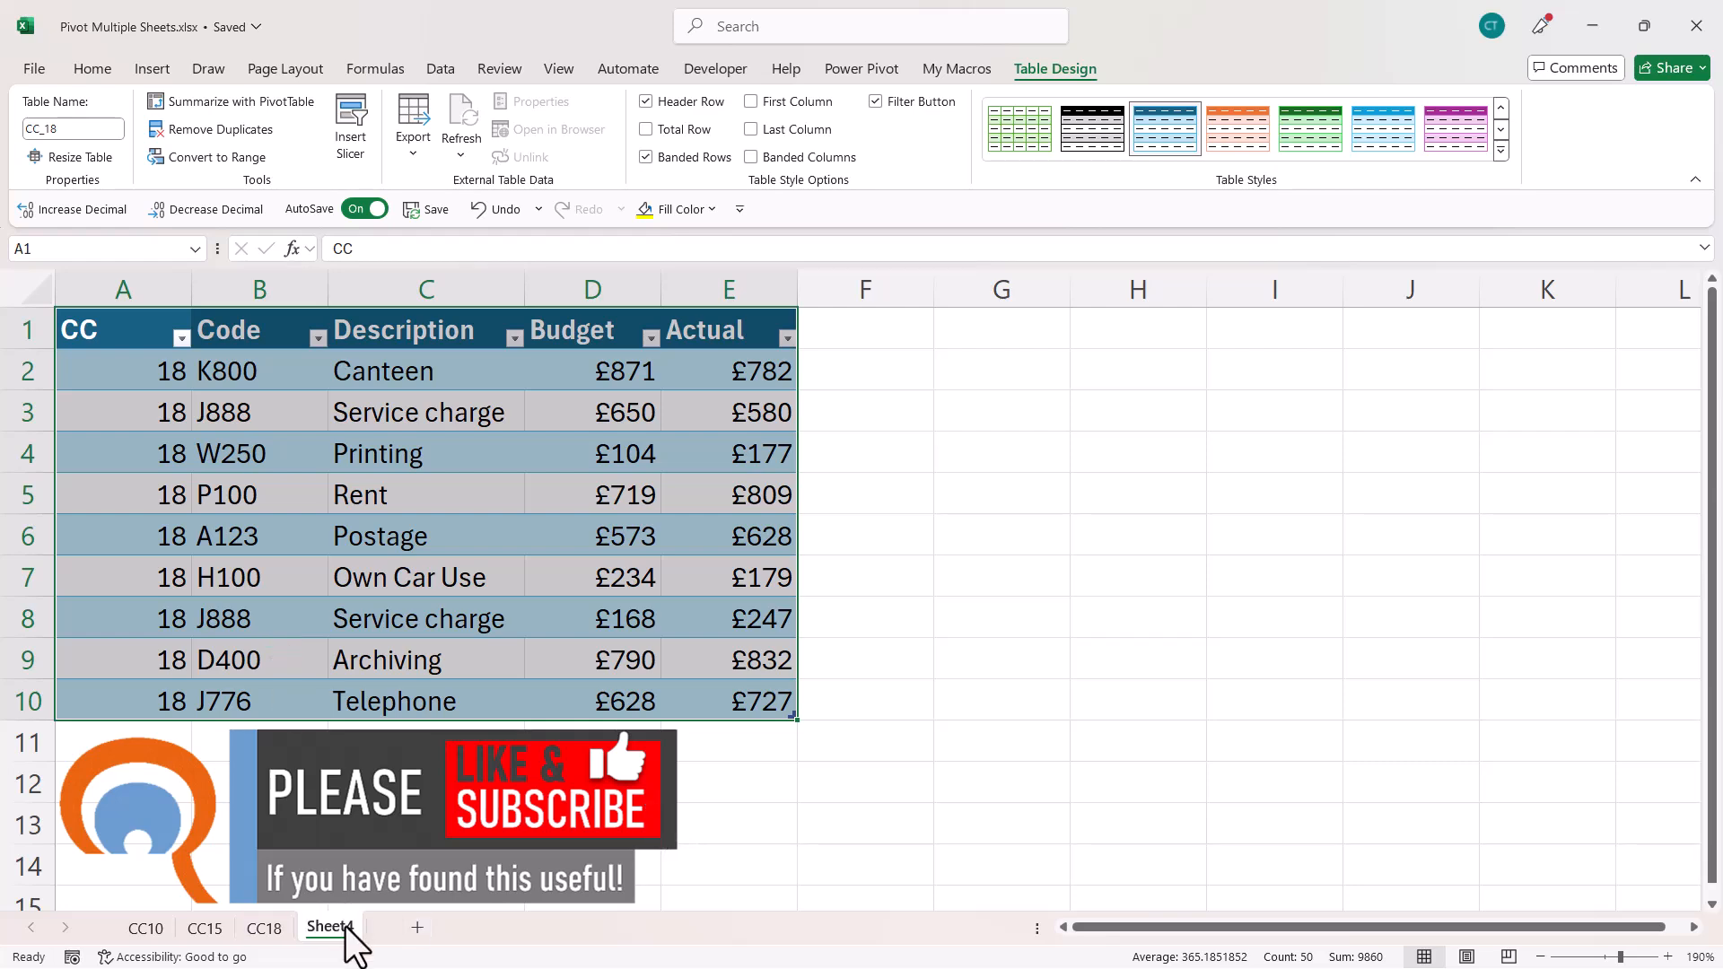
# - Under the Sheet4 headers, enter =VSTACK(CC_10,CC_15,CC_18) using AutoComplete table names
pyautogui.click(264, 927)
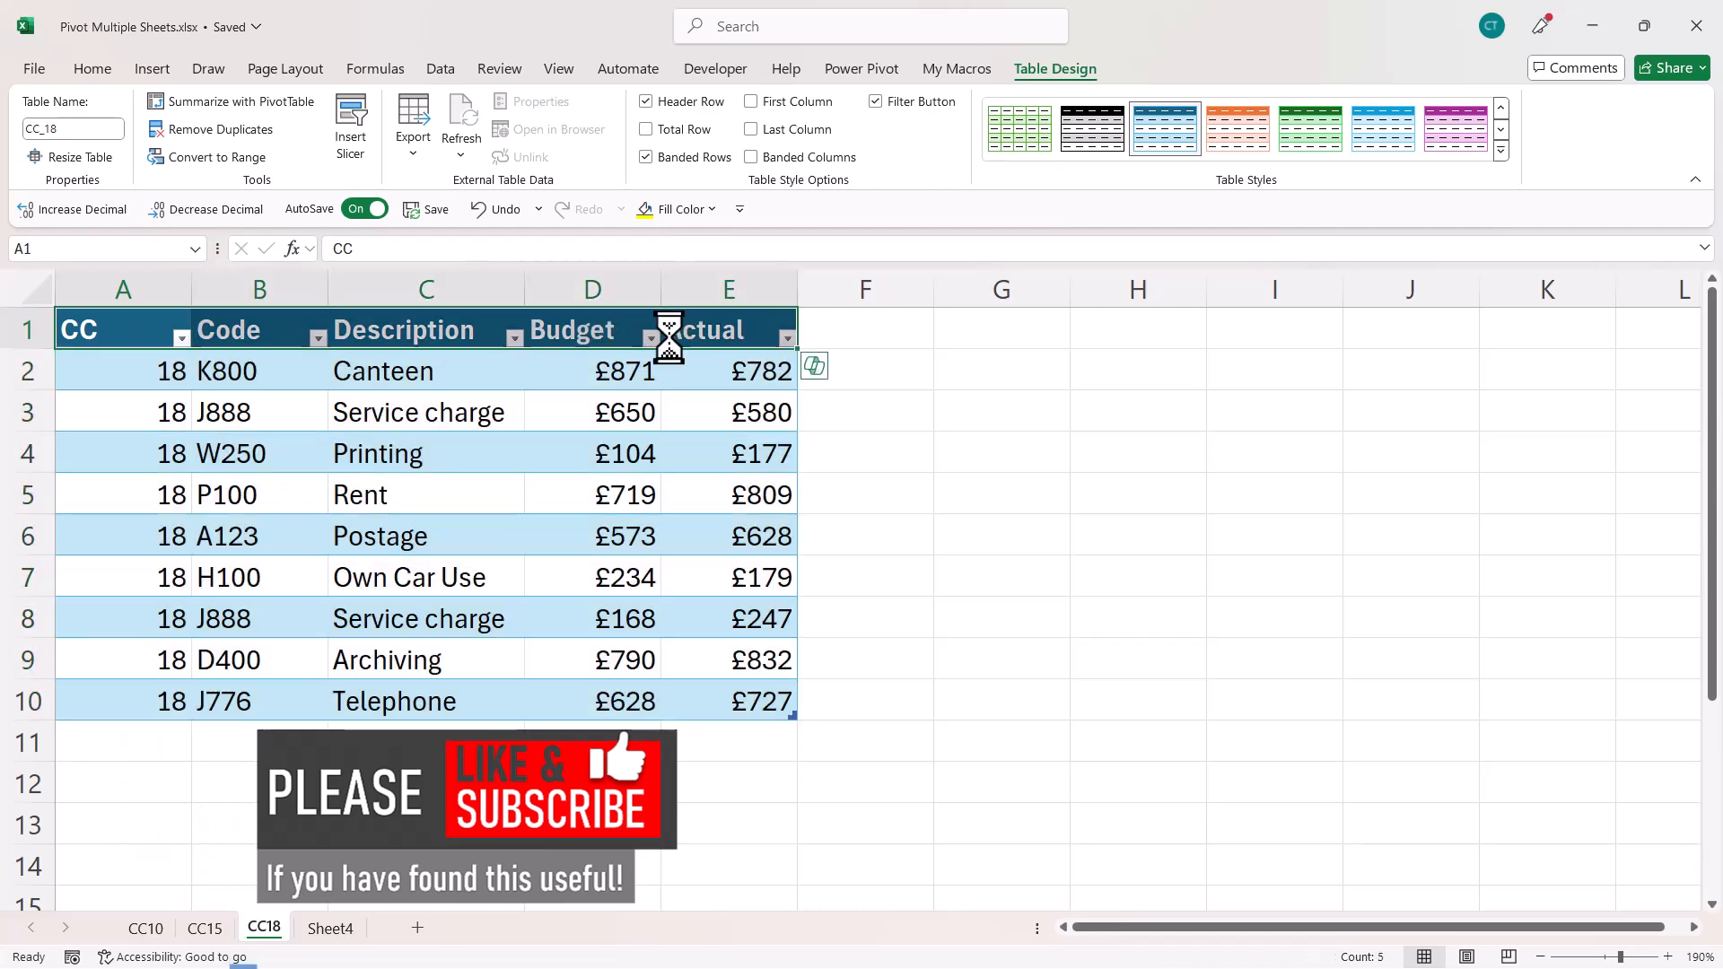
pyautogui.click(330, 929)
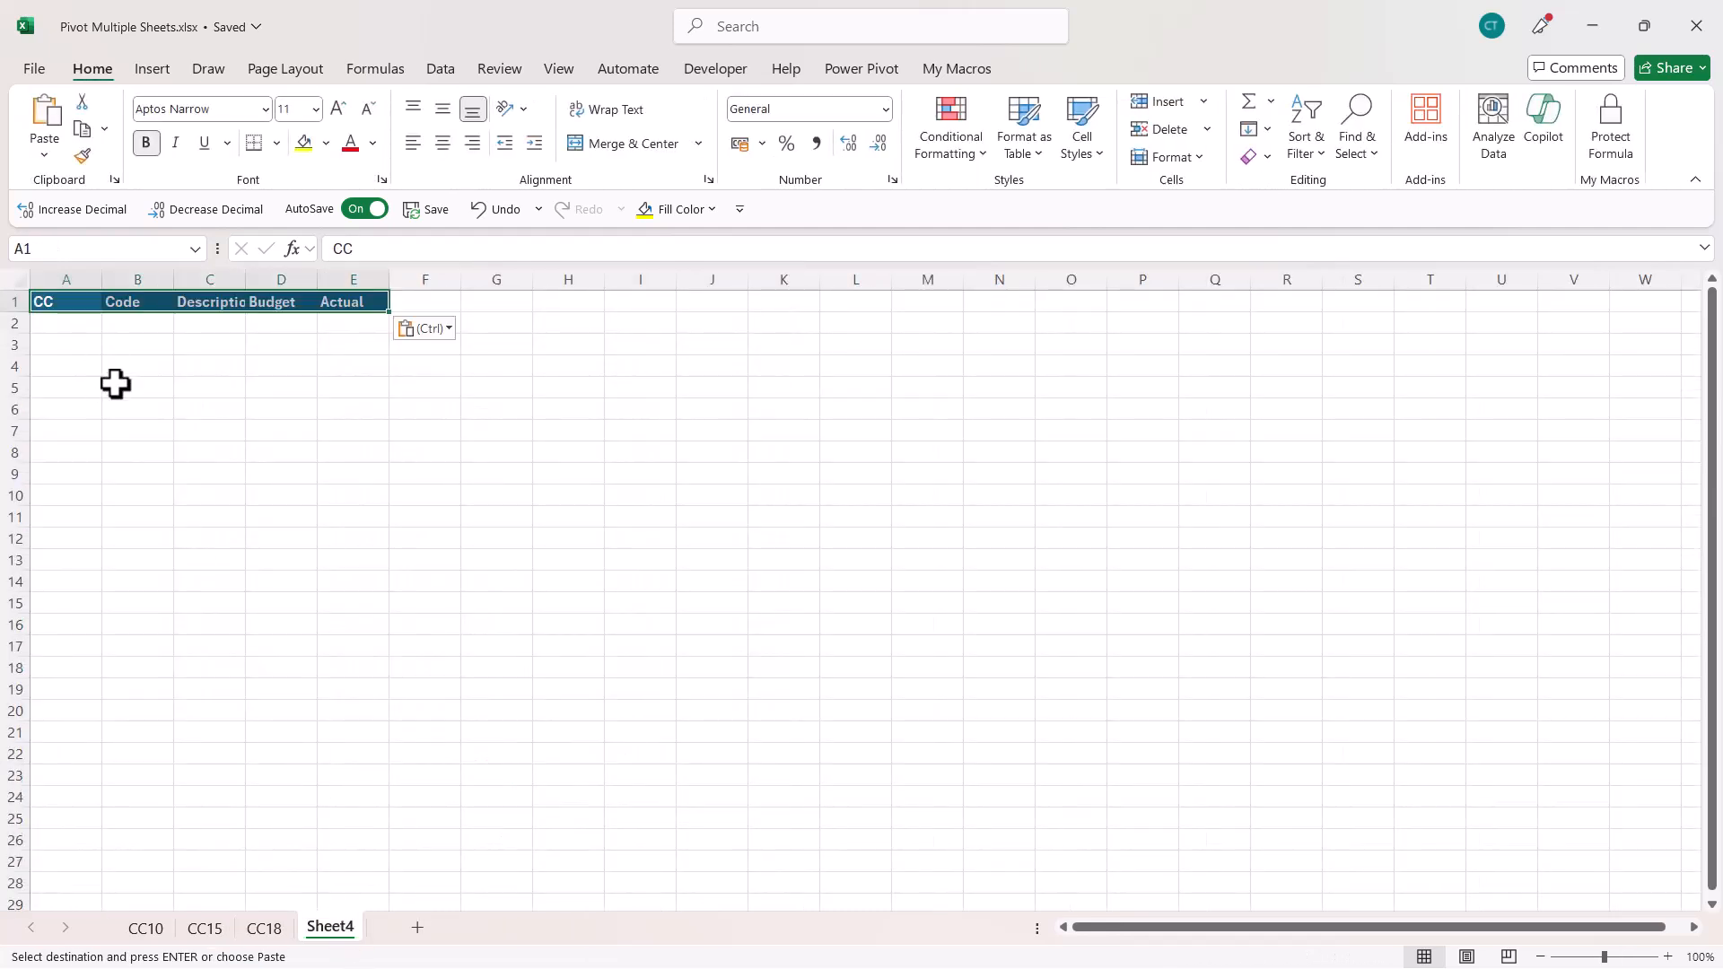
pyautogui.click(453, 421)
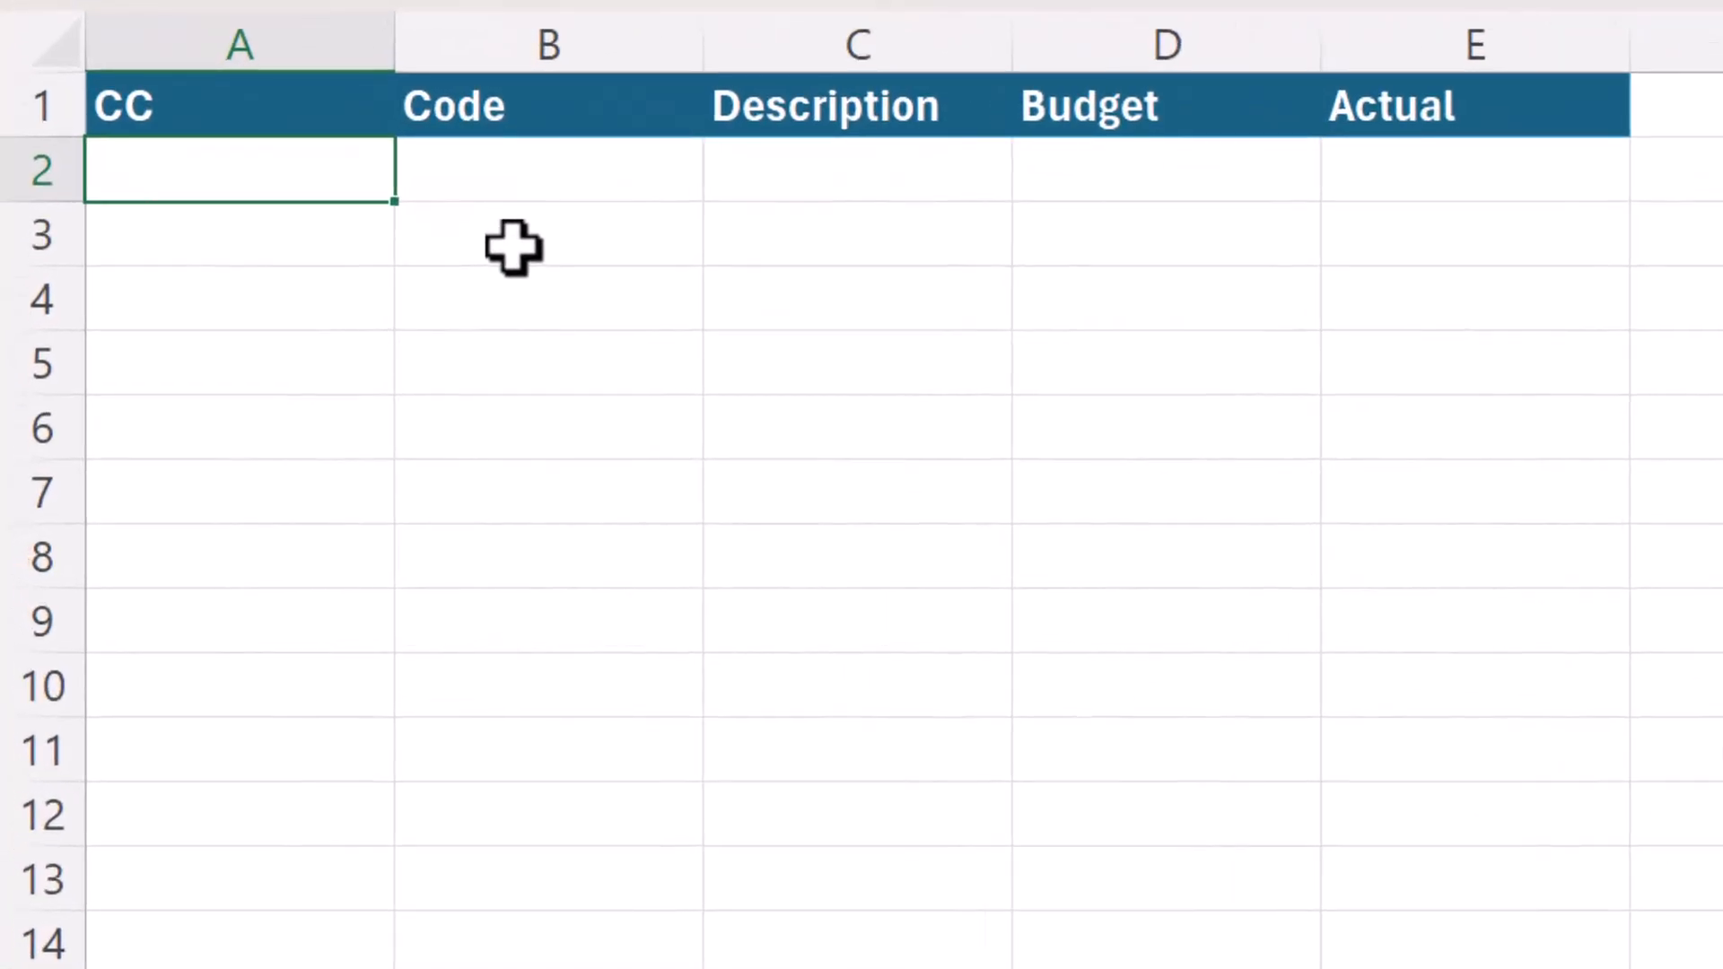
pyautogui.write('=vstack(')
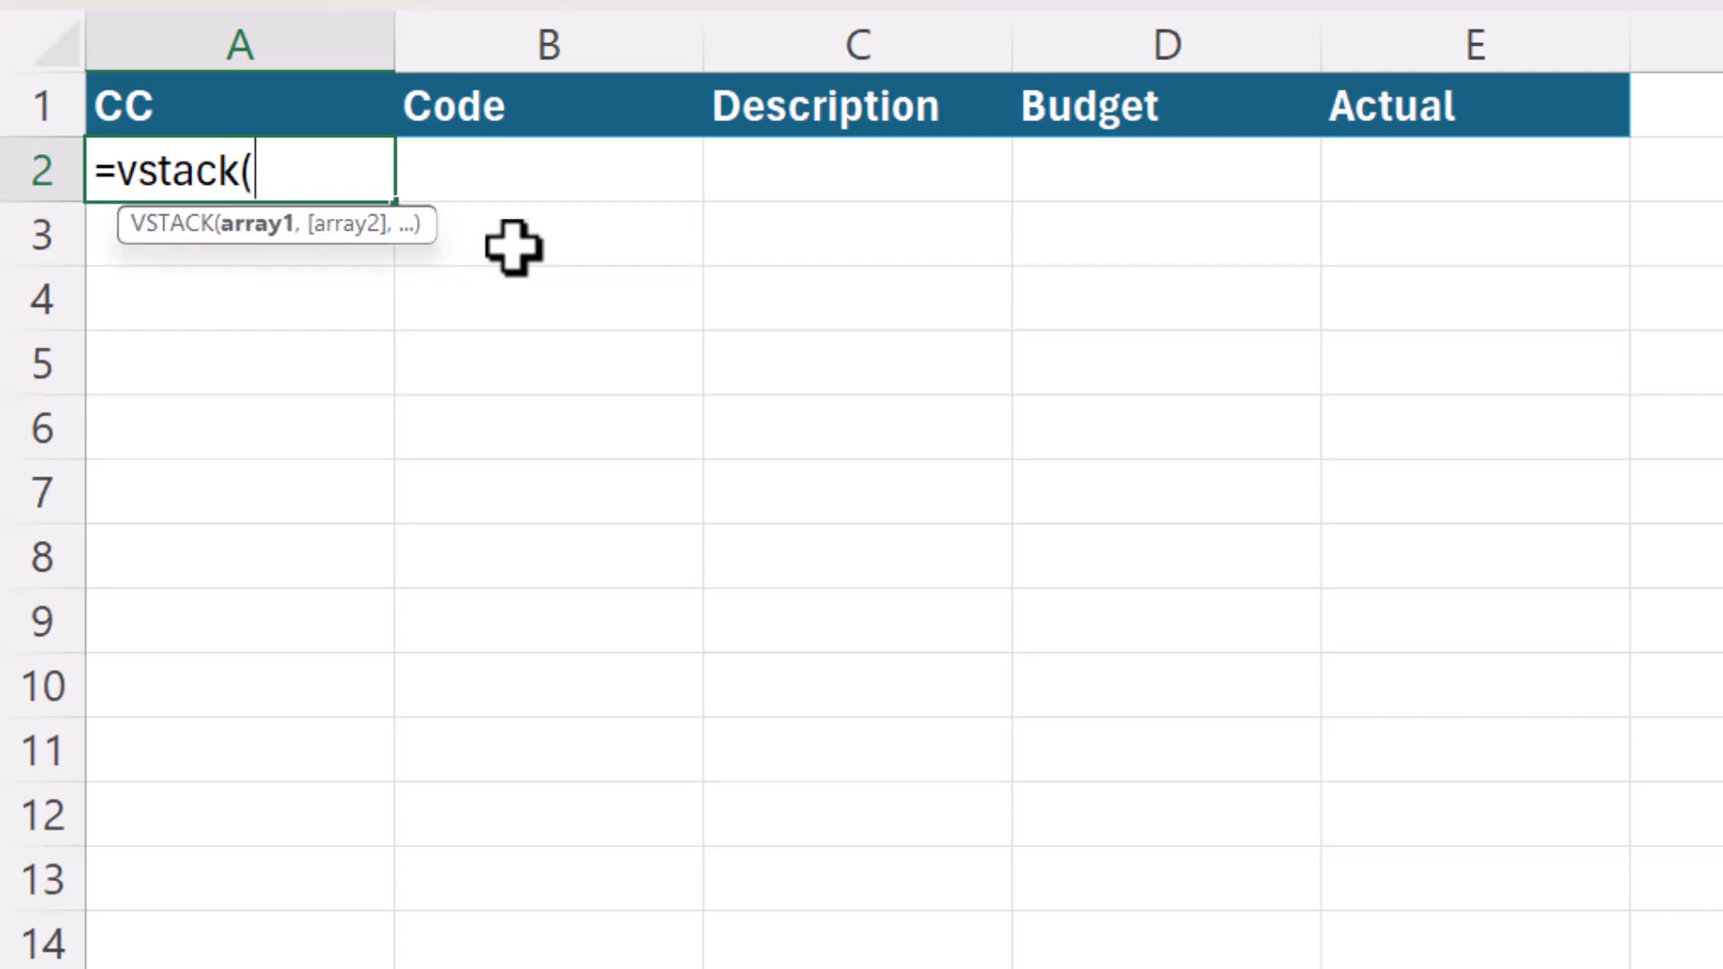
pyautogui.write('cc')
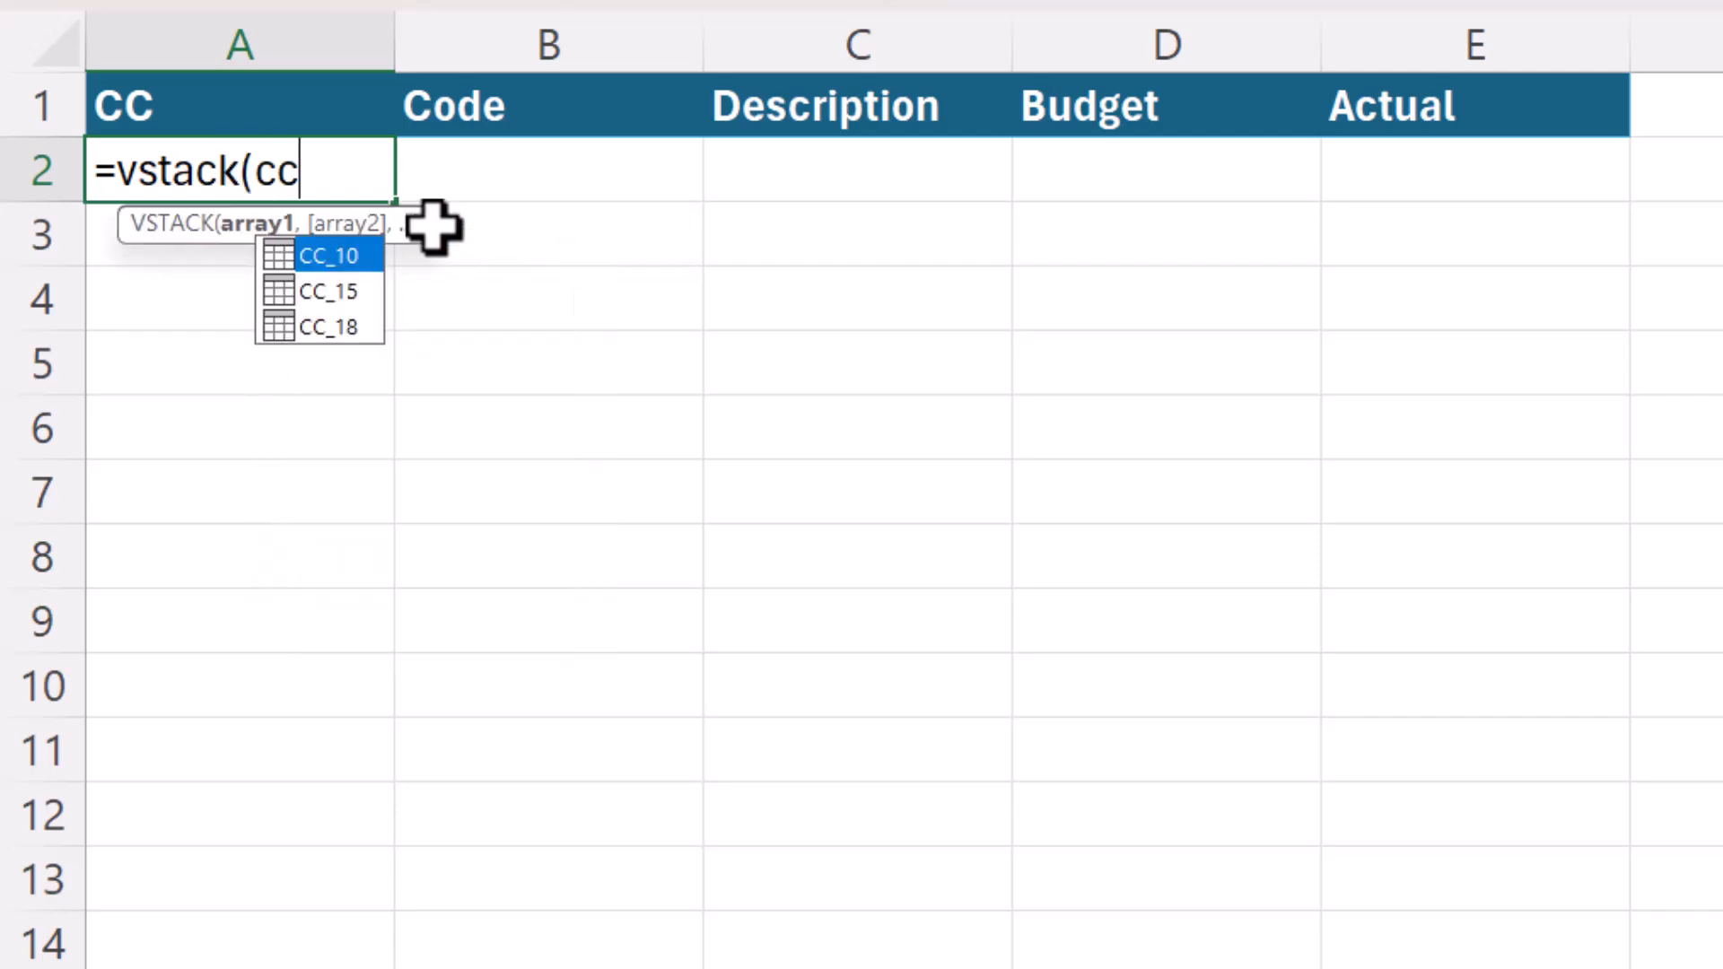
pyautogui.moveTo(347, 313)
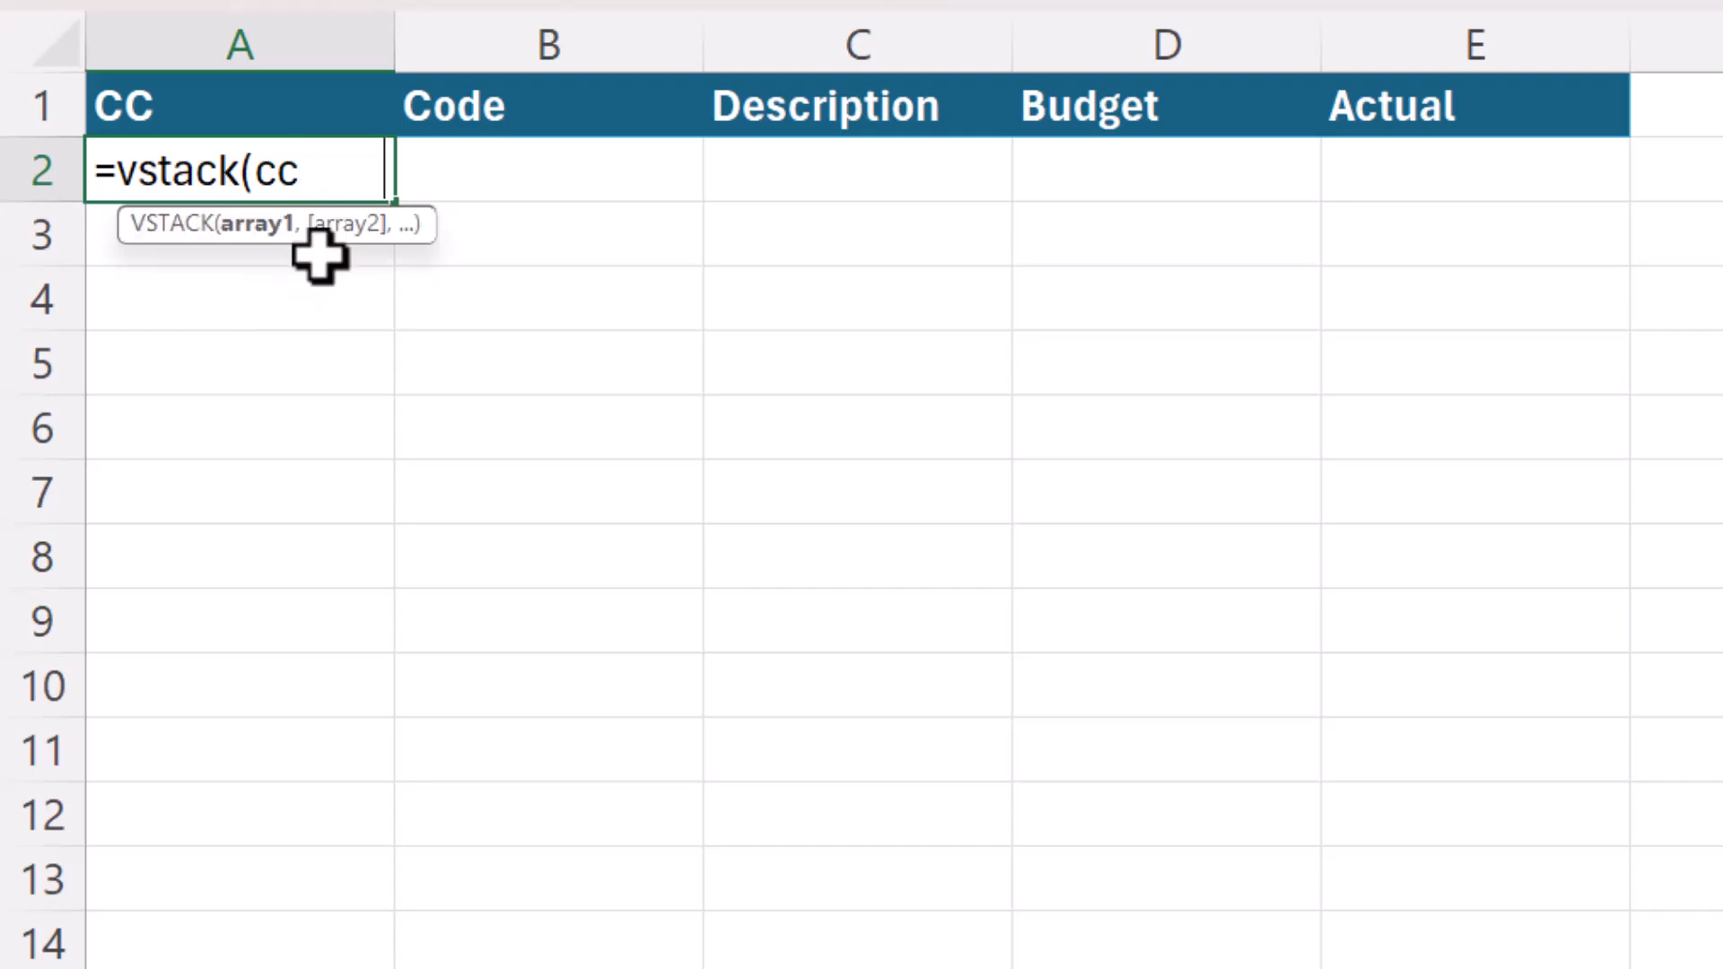
pyautogui.write('CC_10,')
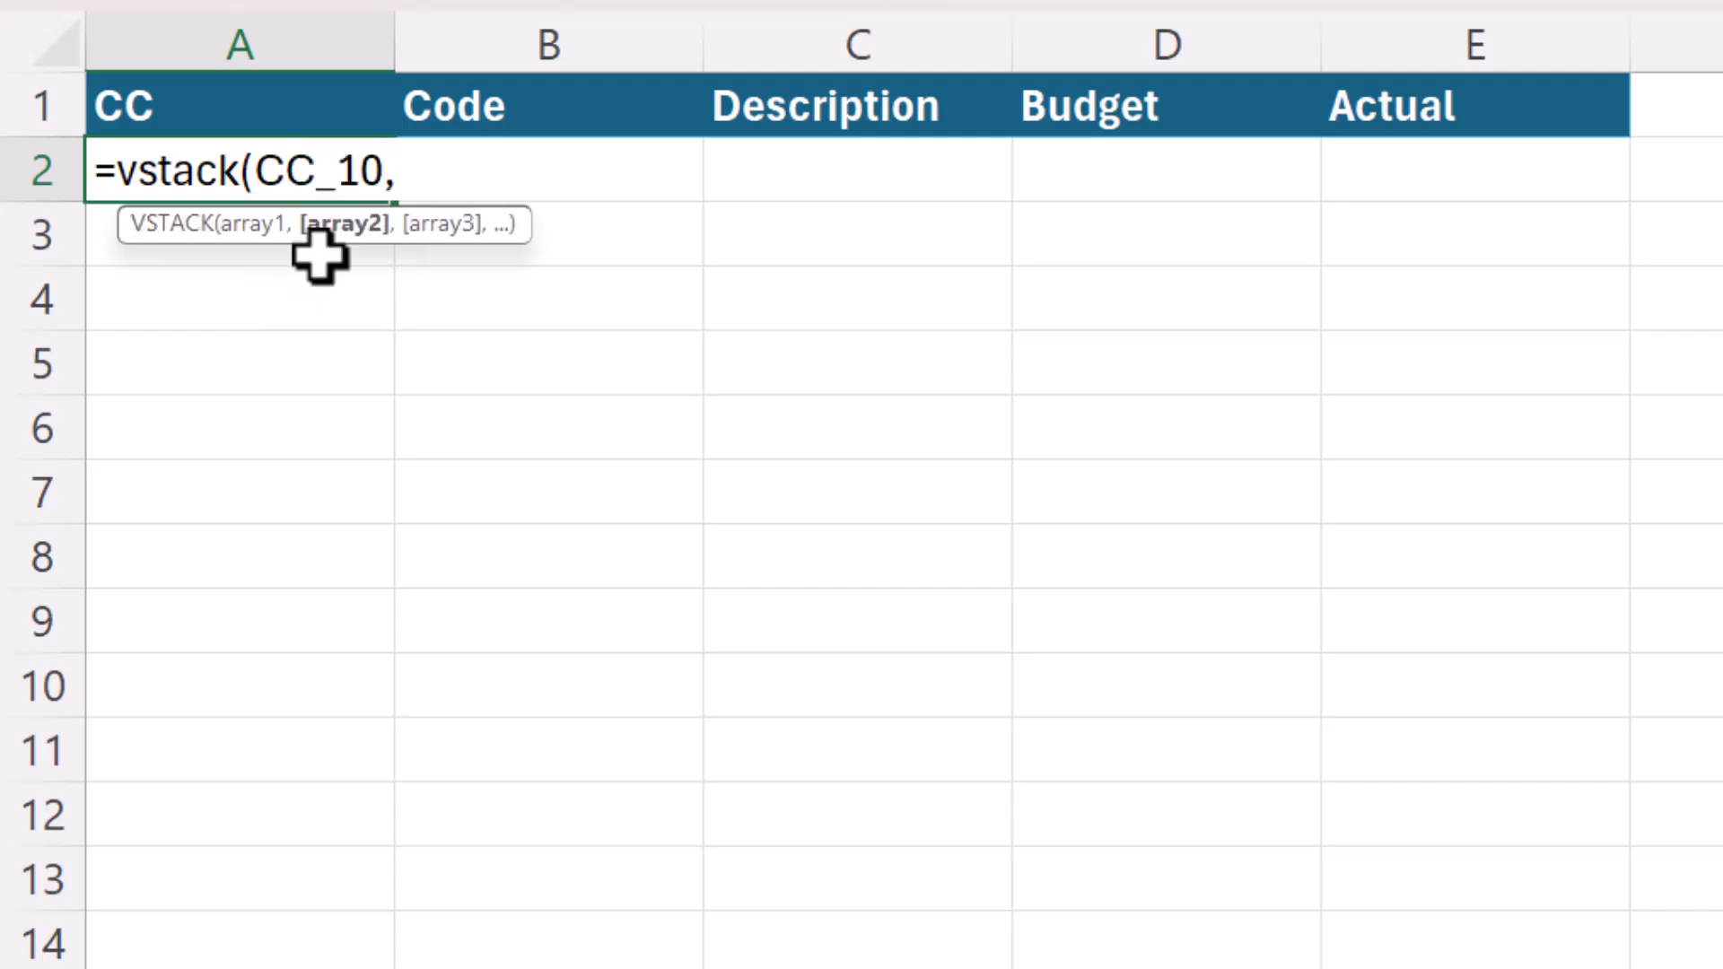
pyautogui.write('cc')
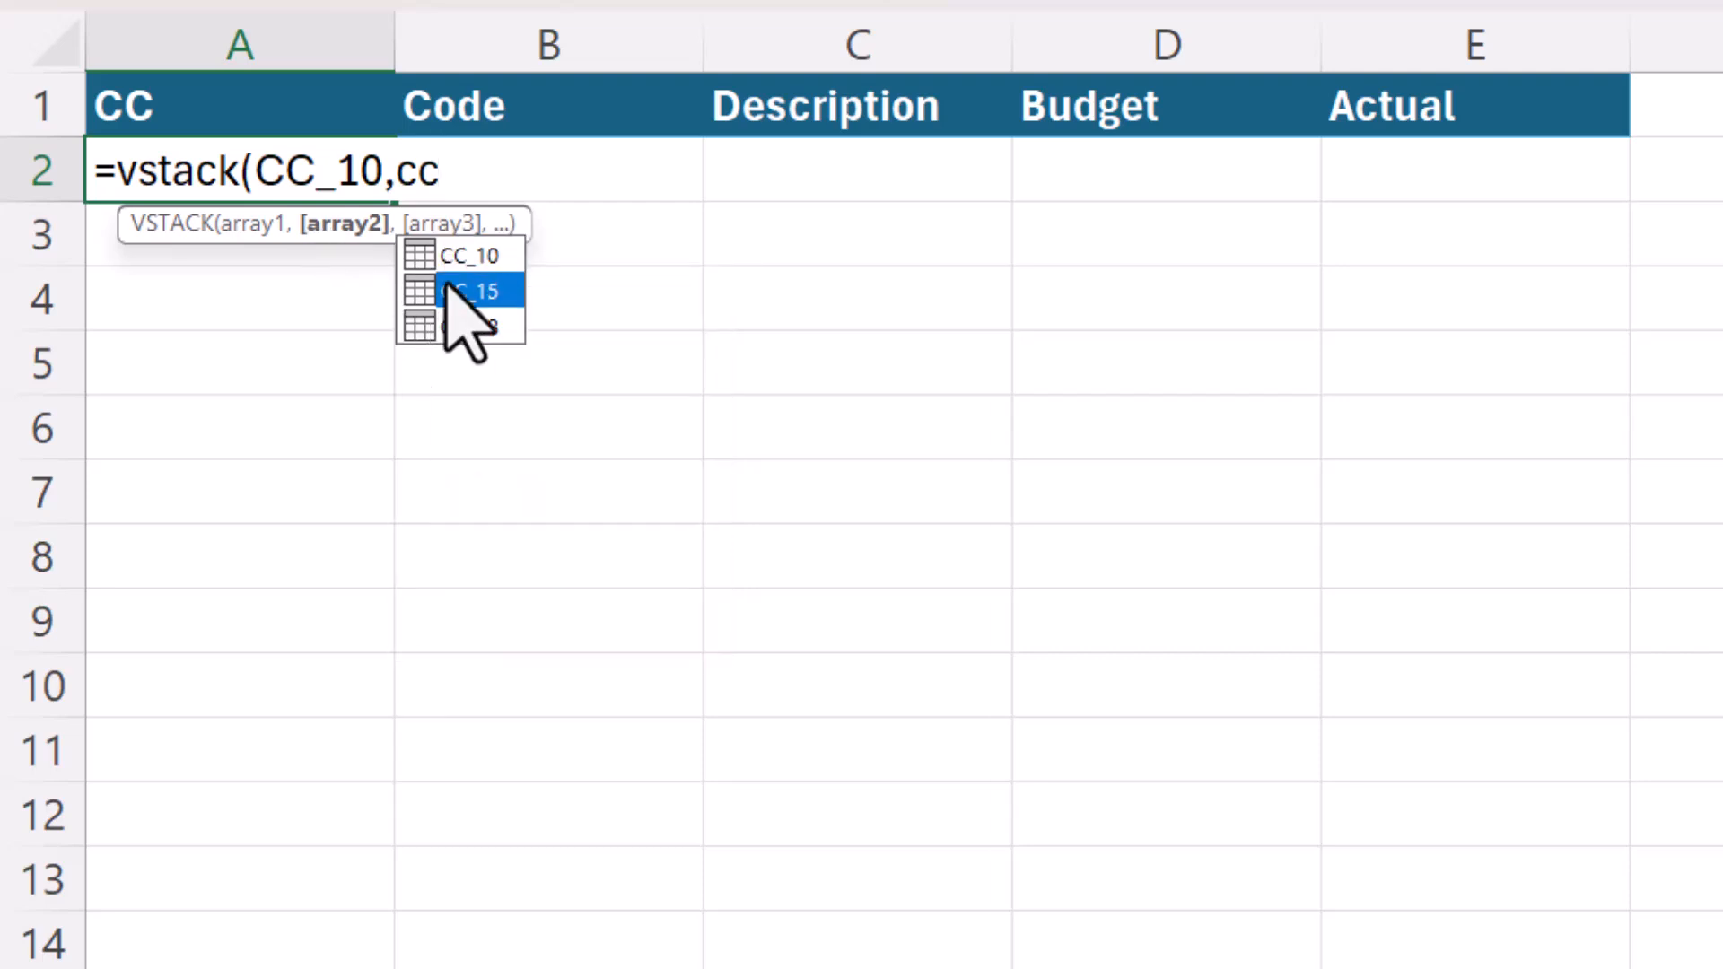
pyautogui.click(473, 290)
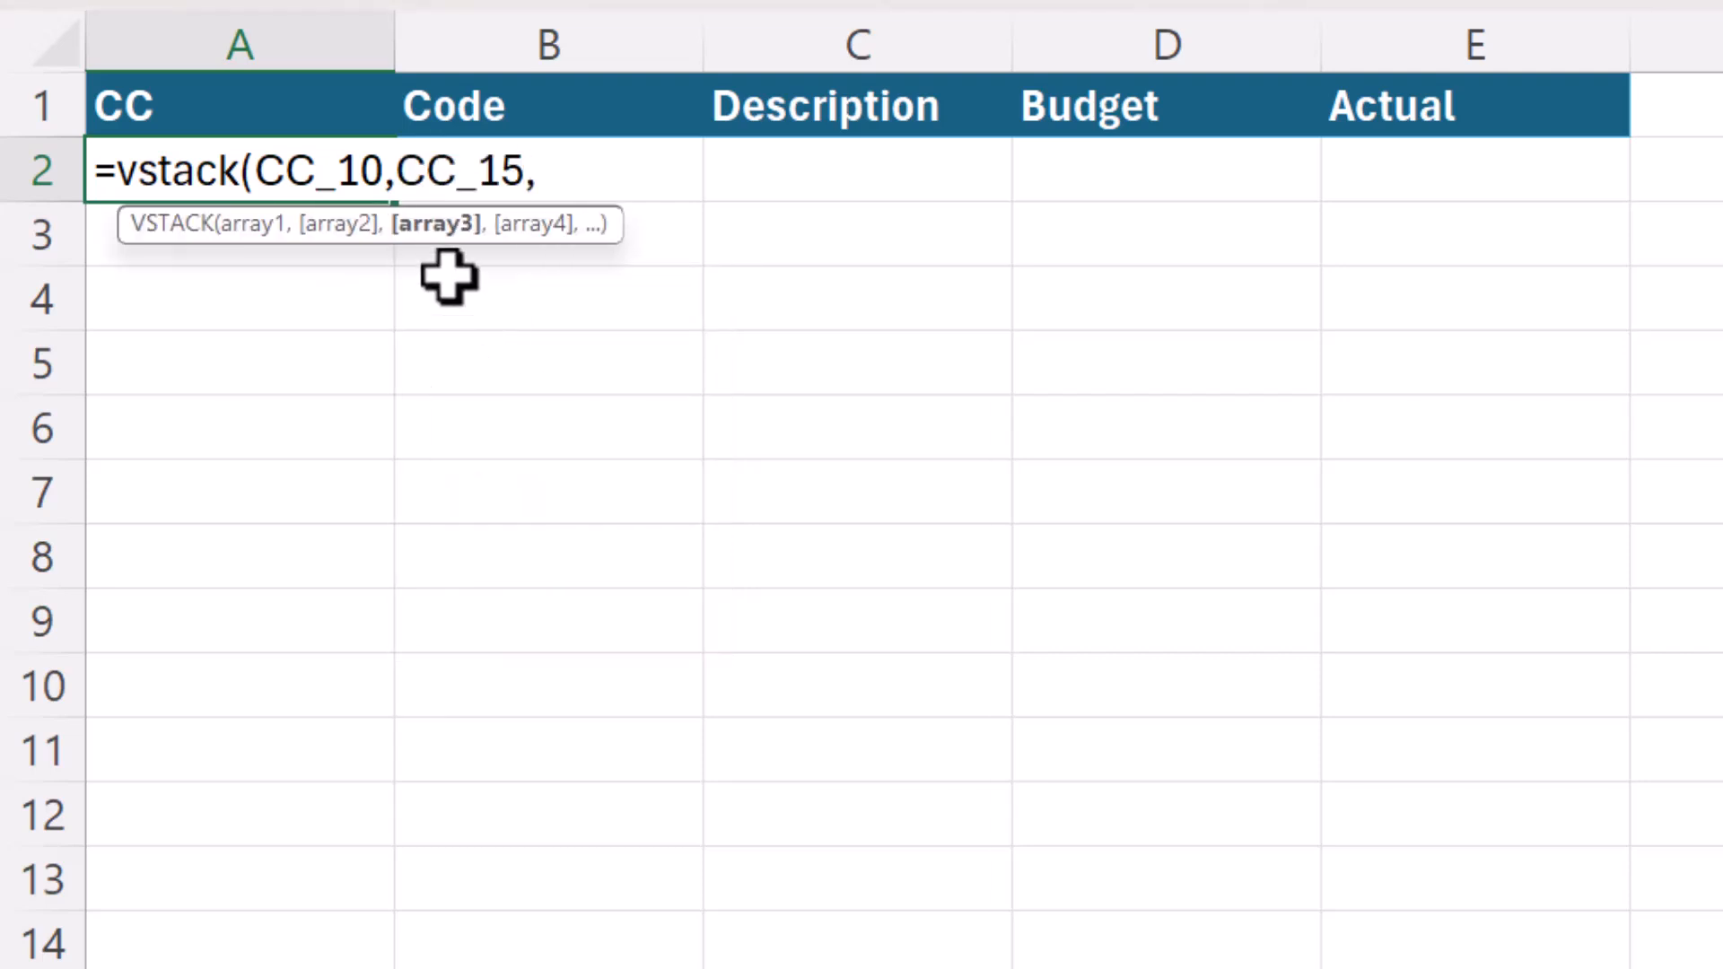
pyautogui.write('cc')
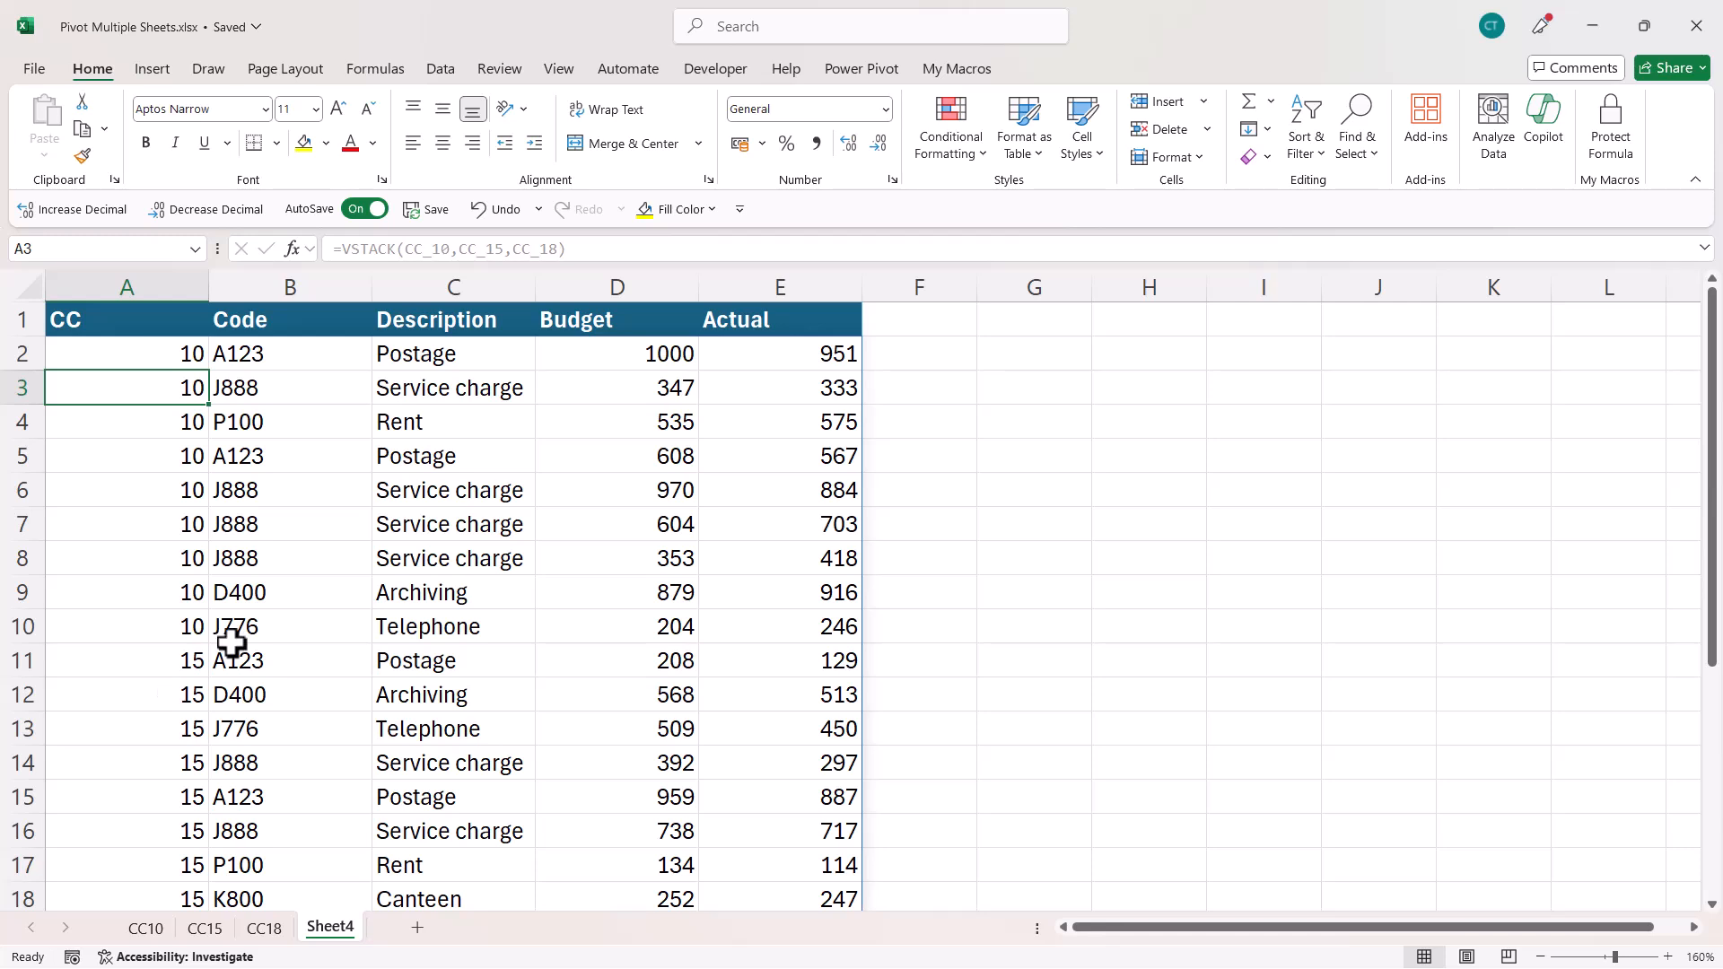
# - Enter actual 200 for the new Z100 Misc row and confirm it appears on Sheet4
pyautogui.click(452, 454)
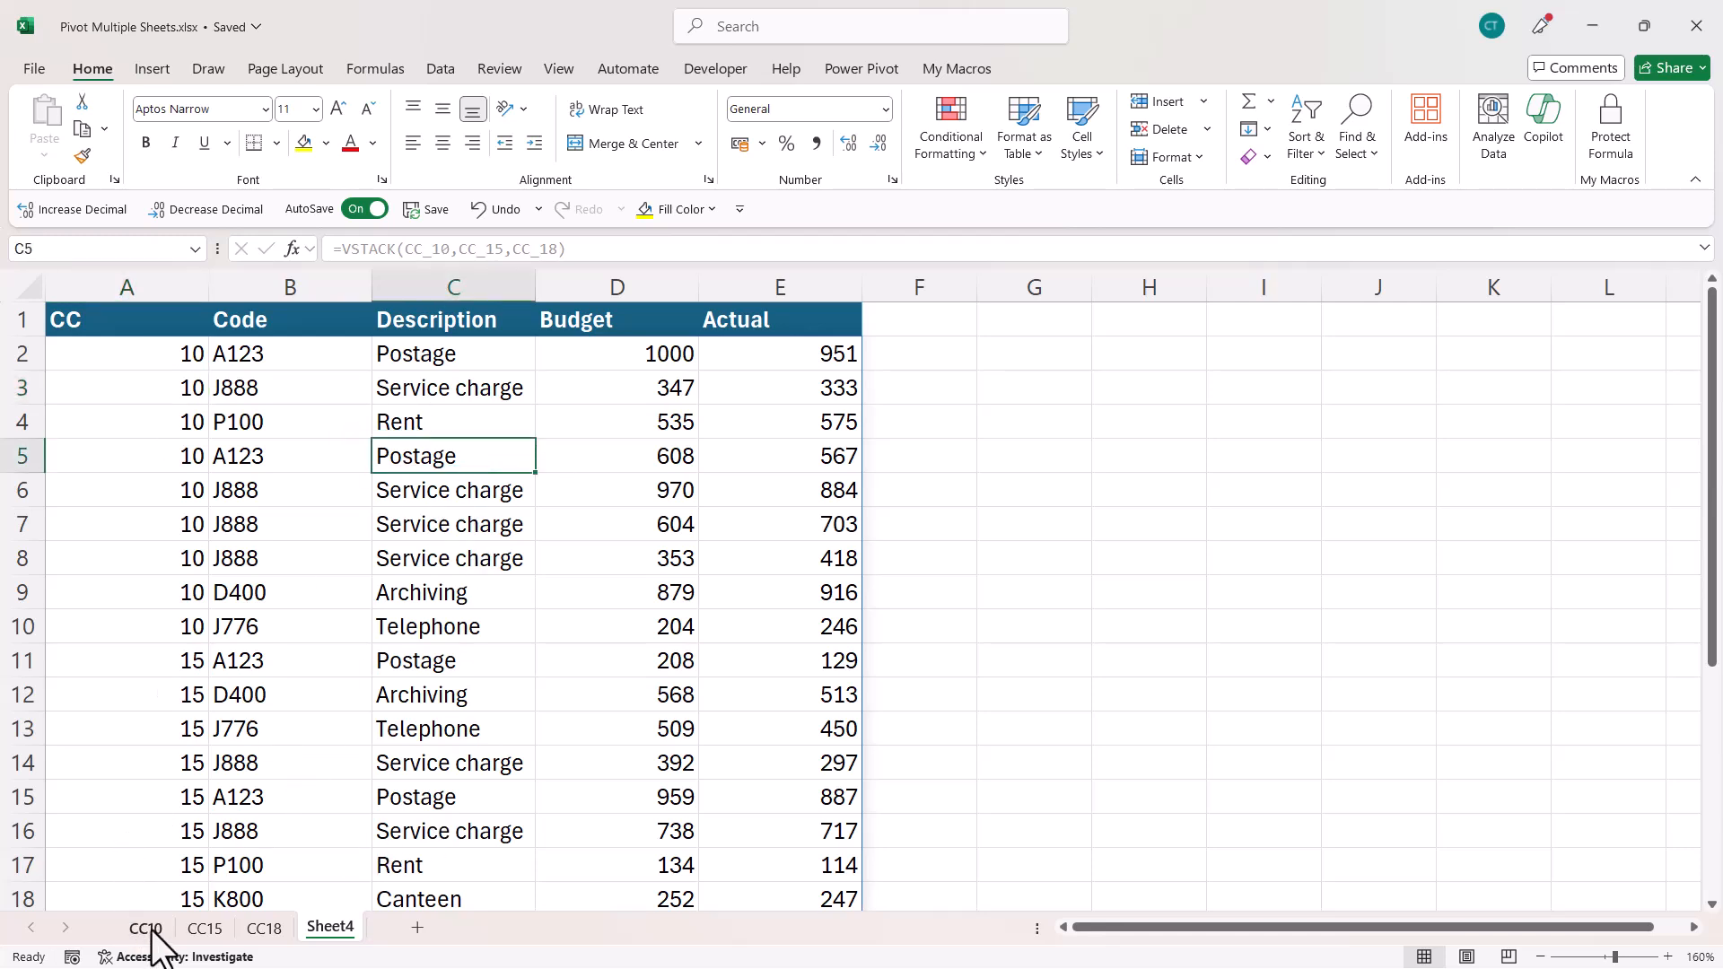
pyautogui.click(144, 927)
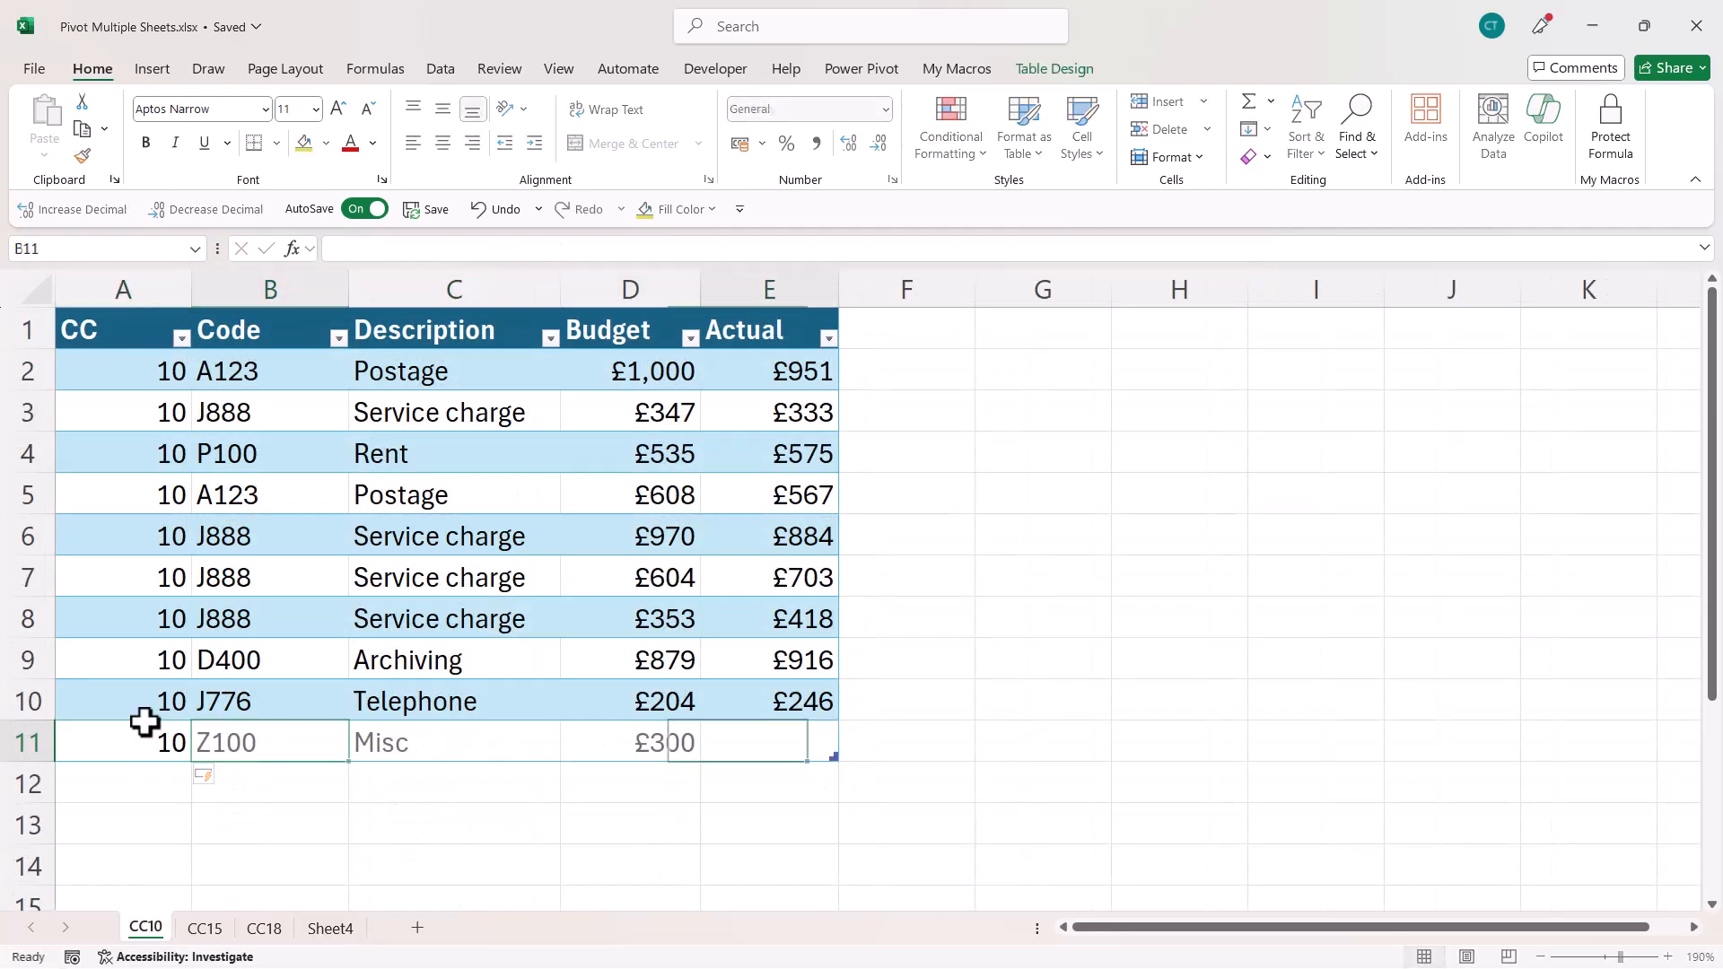
pyautogui.write('200')
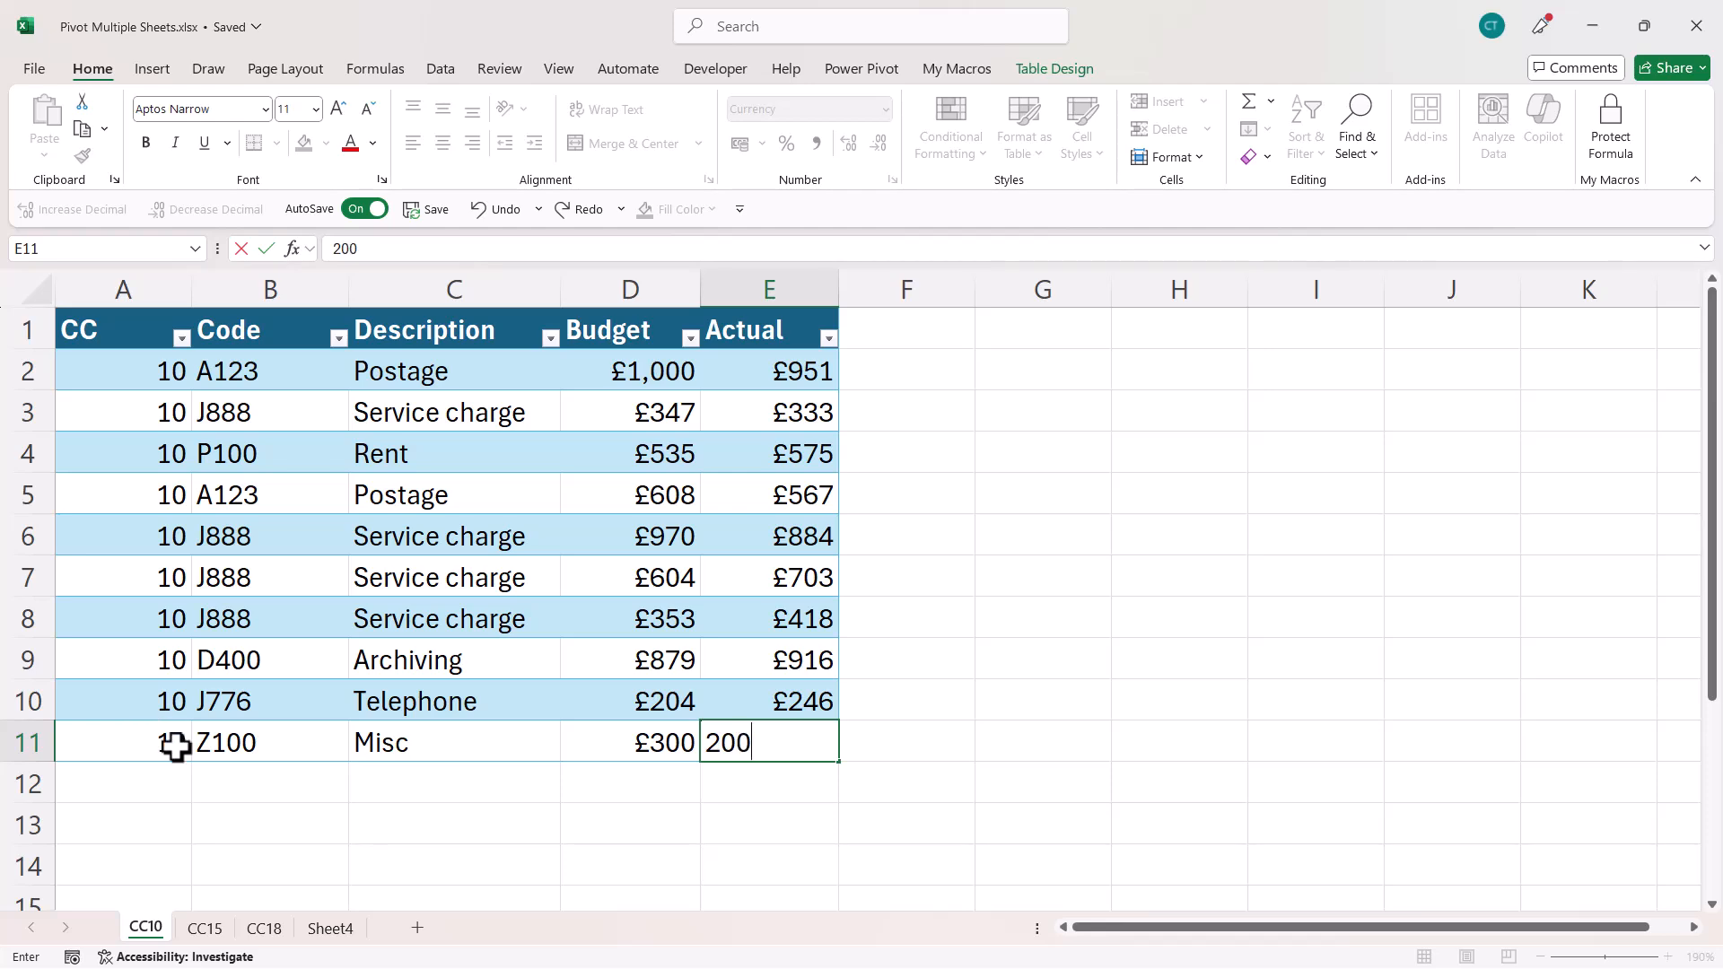
pyautogui.click(329, 927)
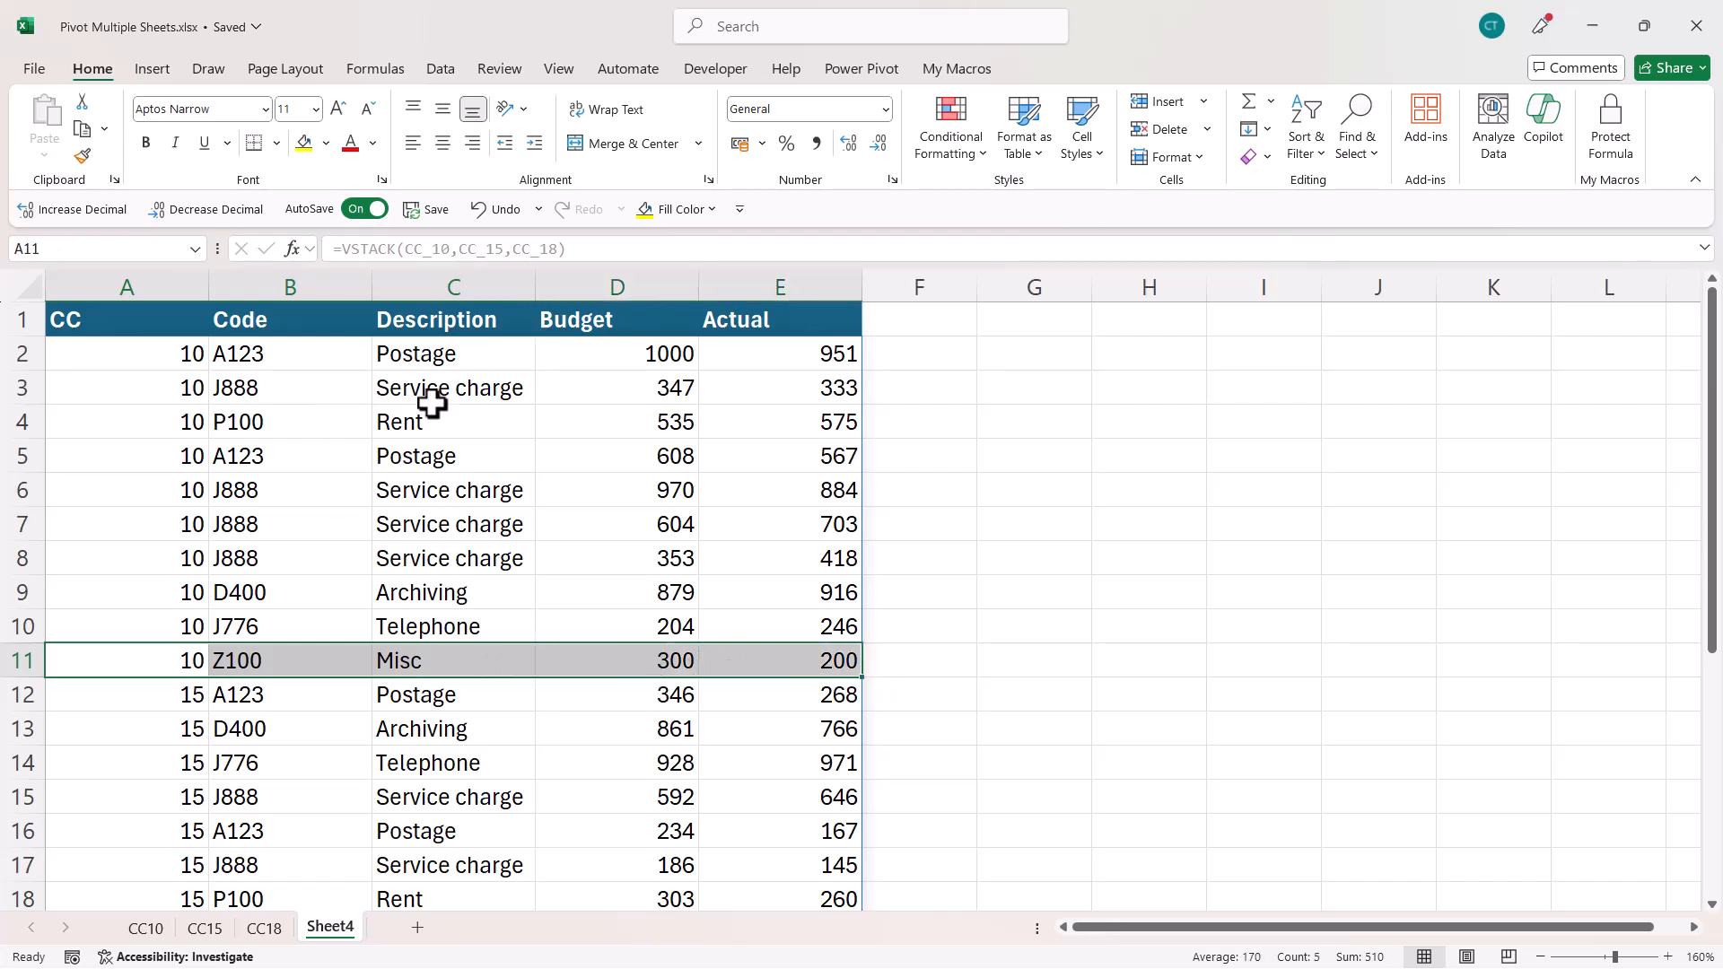
pyautogui.moveTo(352, 706)
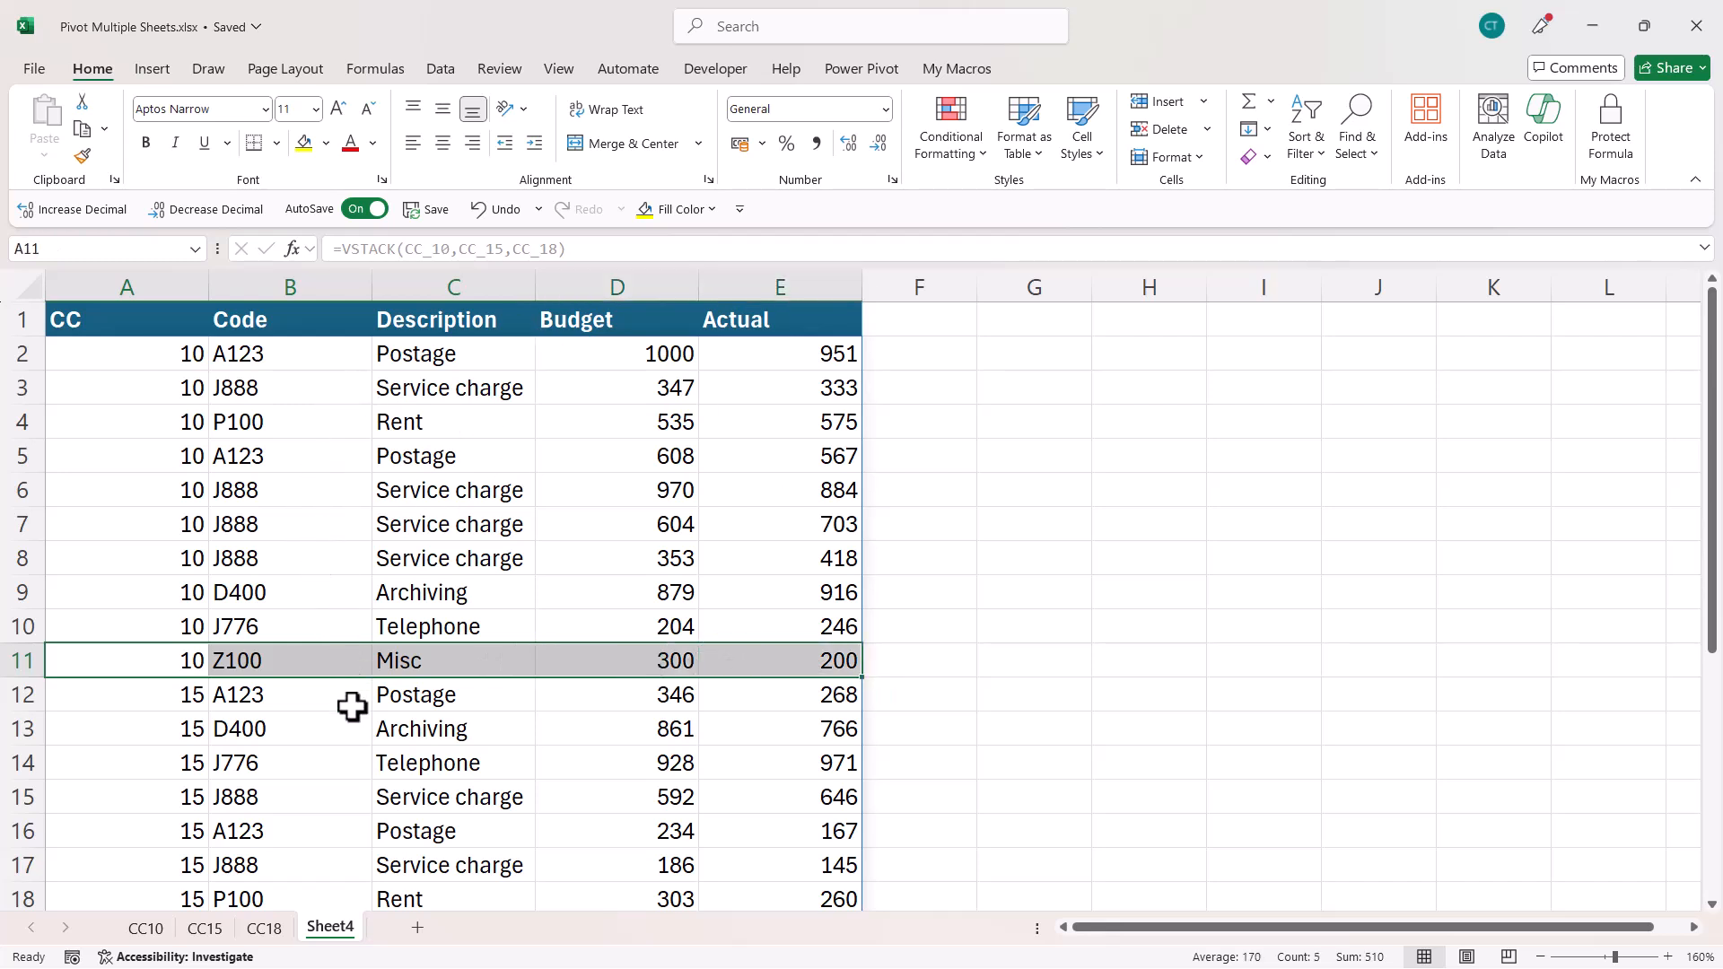
pyautogui.click(451, 456)
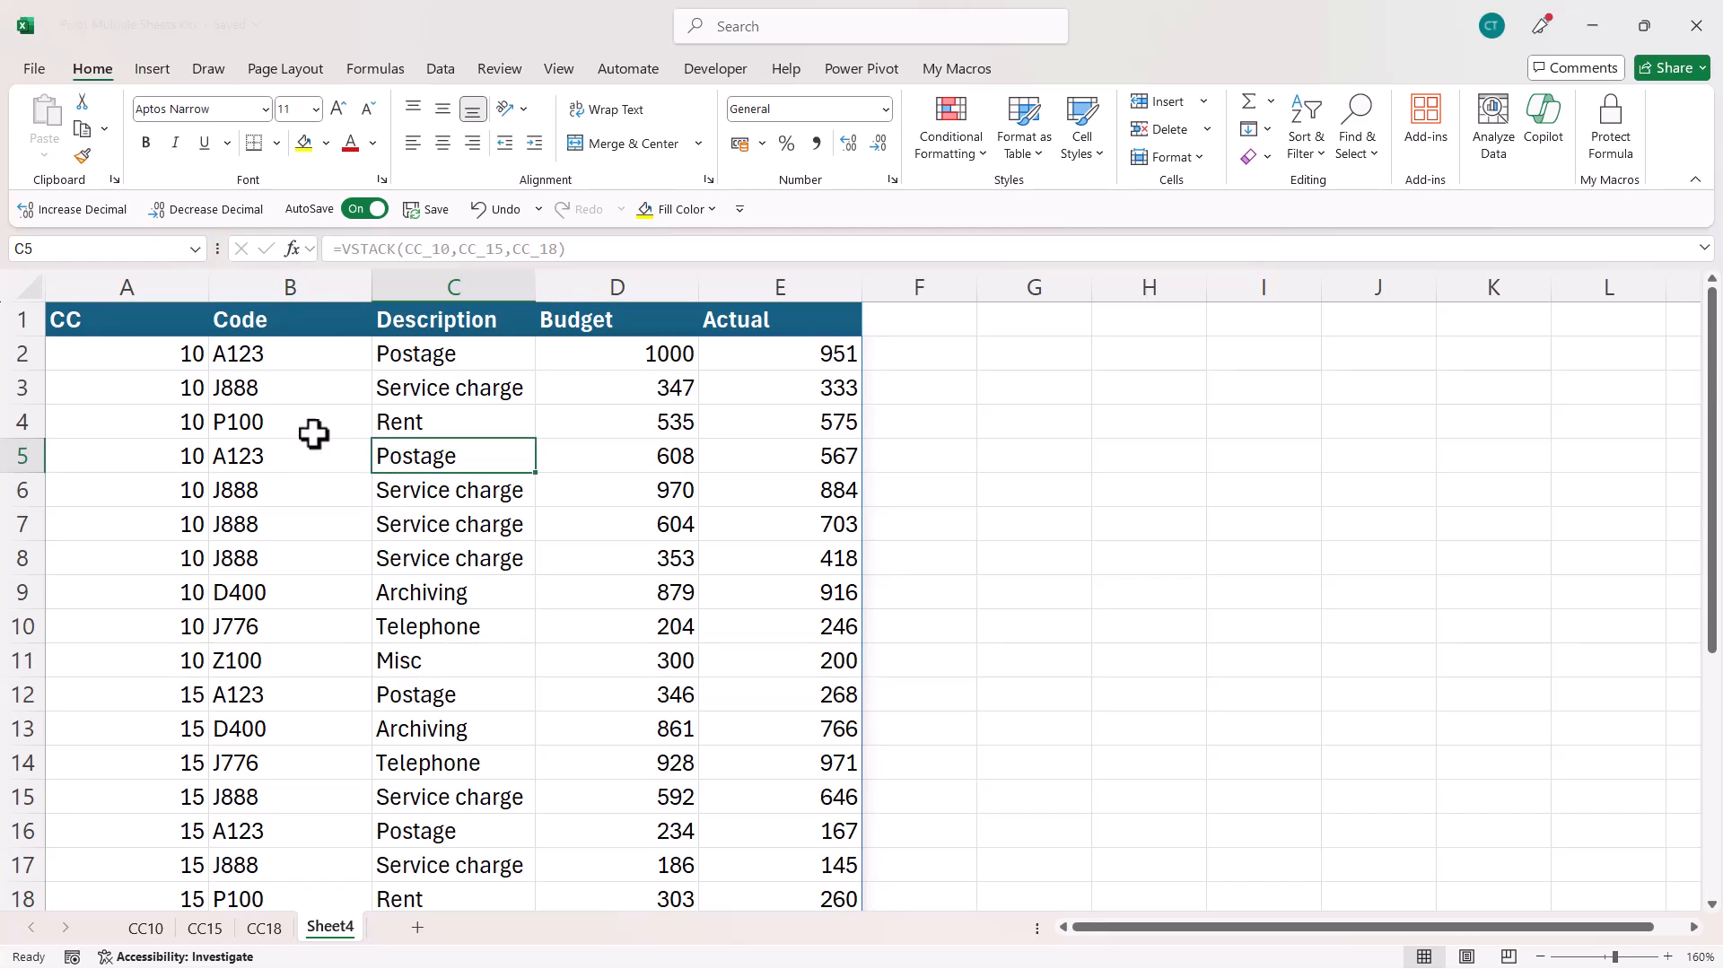
pyautogui.click(289, 455)
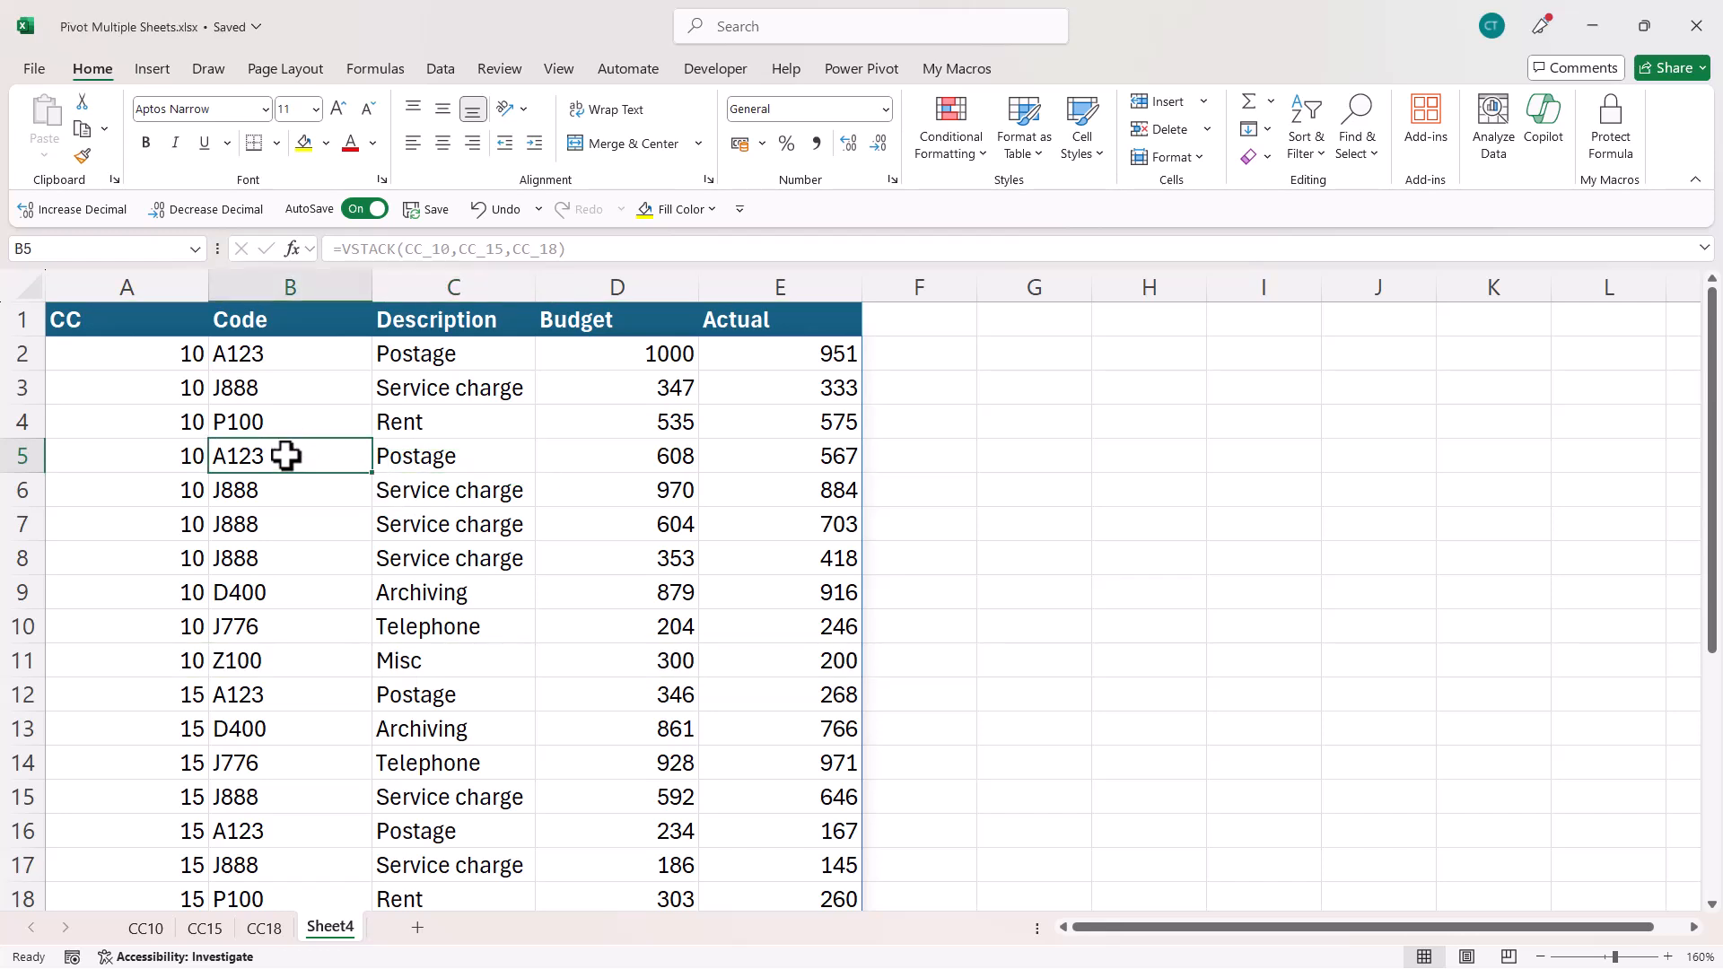
# - Insert a PivotTable from the stacked data on the existing Sheet4 at G1
pyautogui.click(152, 69)
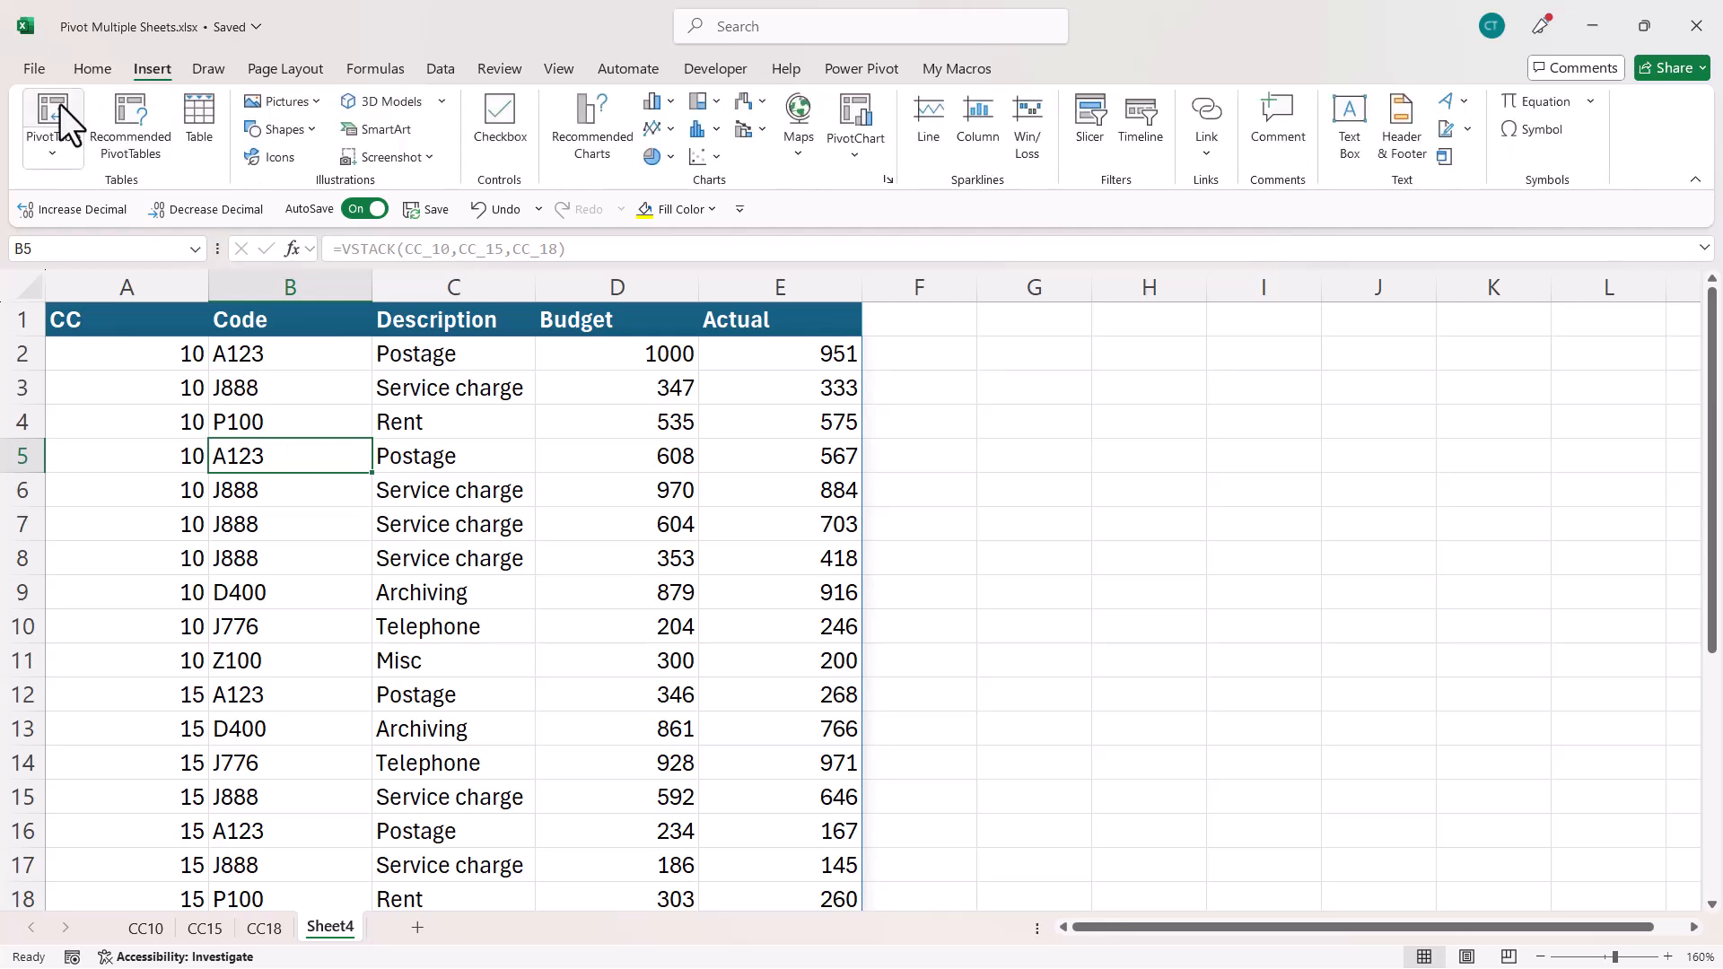
pyautogui.click(50, 121)
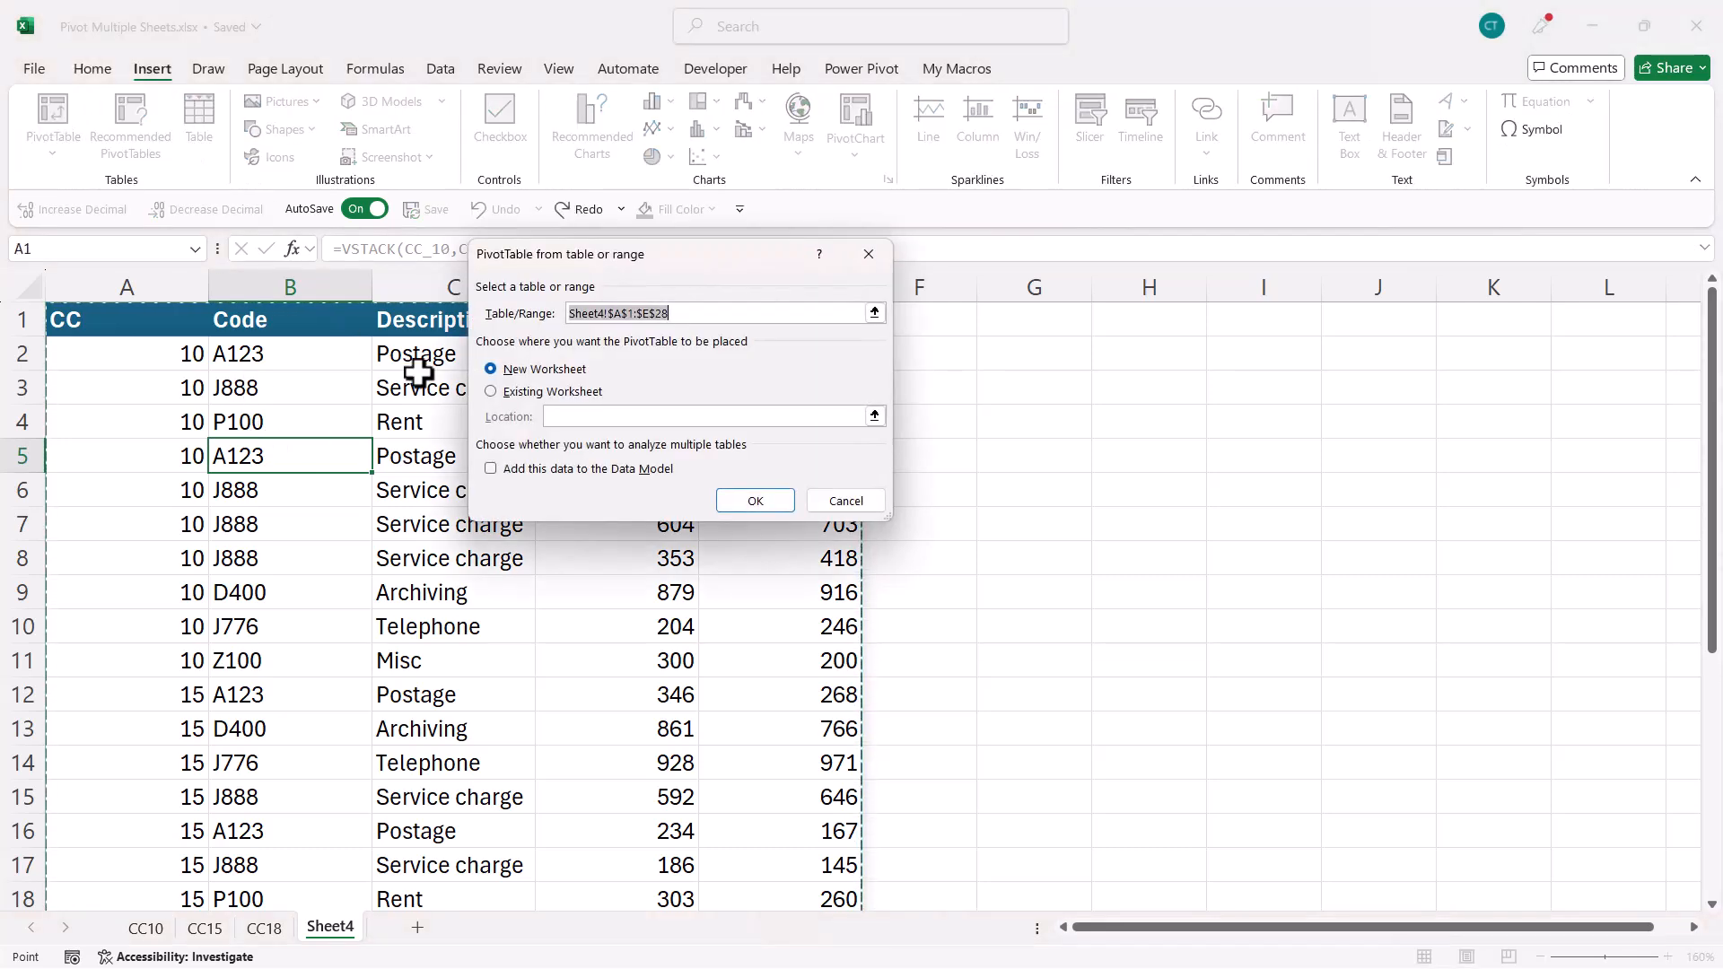
pyautogui.click(490, 391)
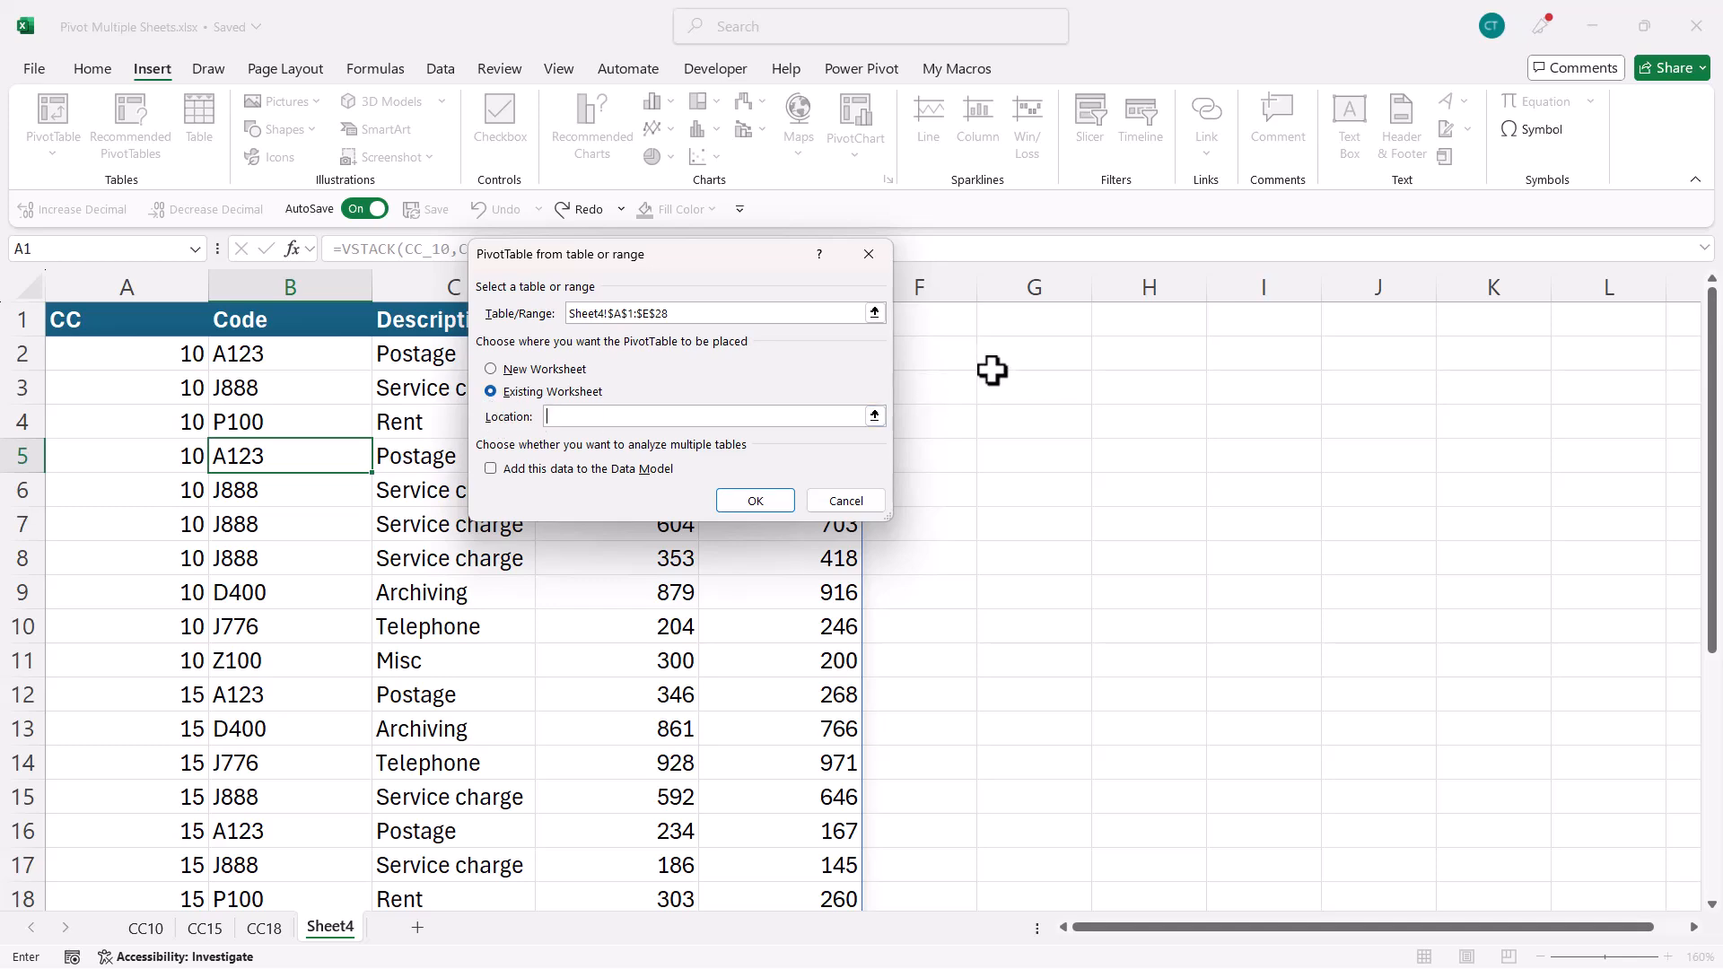
pyautogui.click(1032, 319)
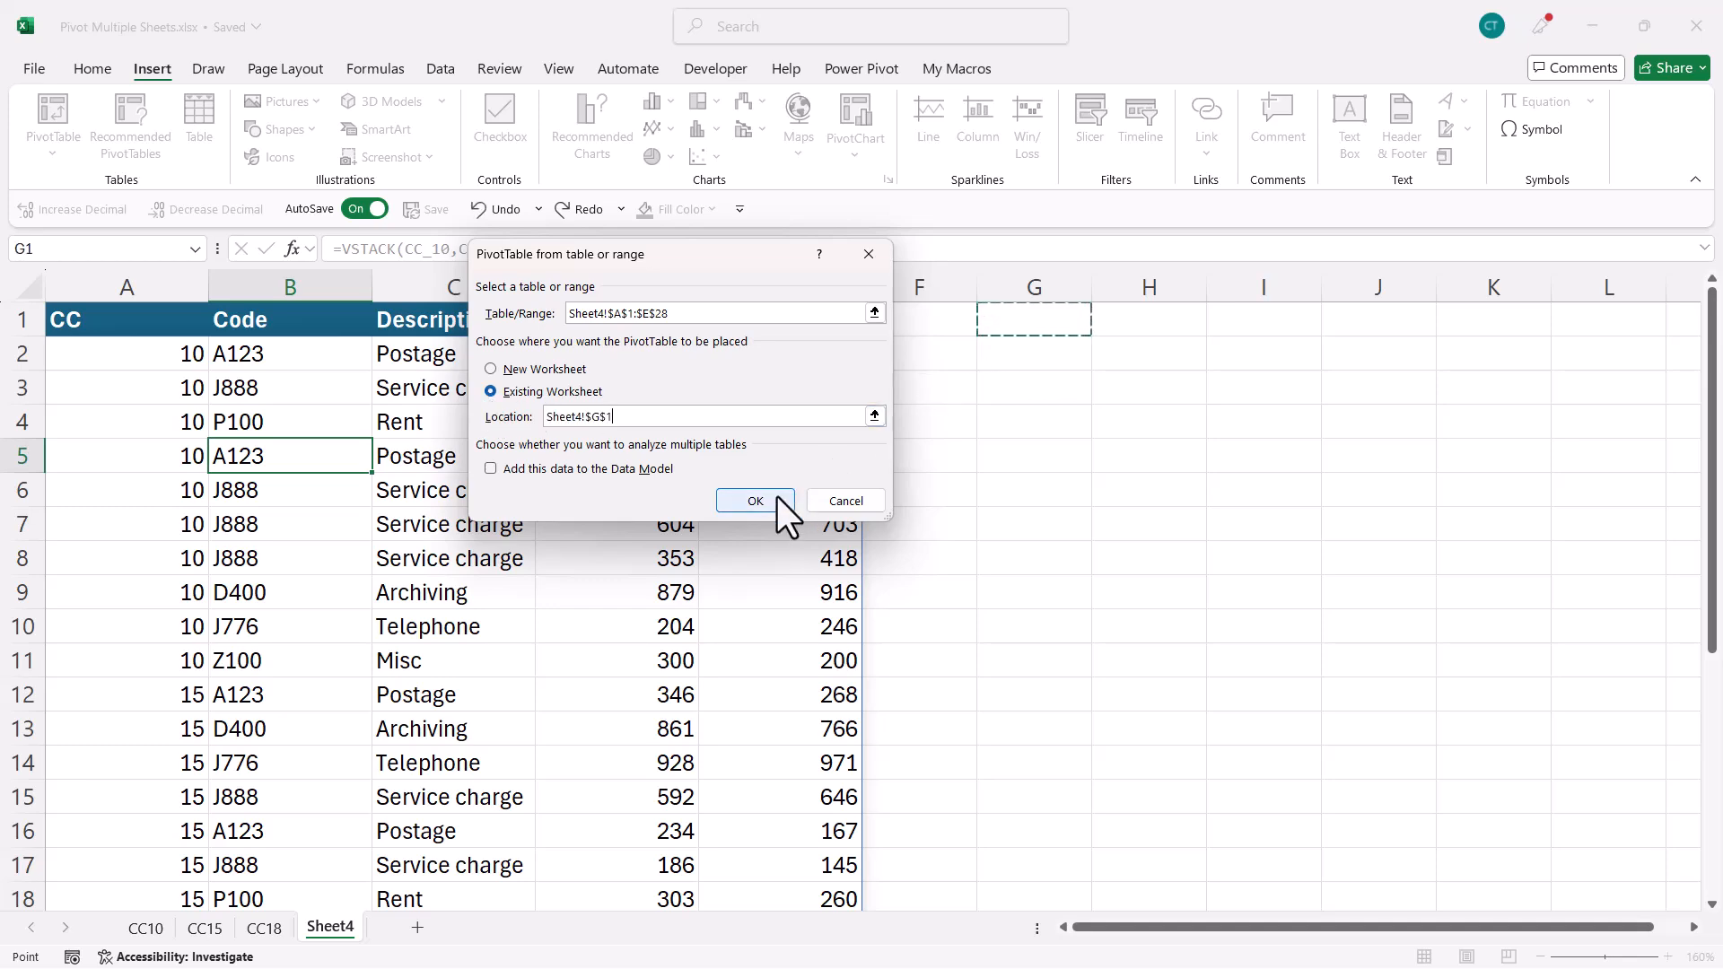
pyautogui.click(754, 500)
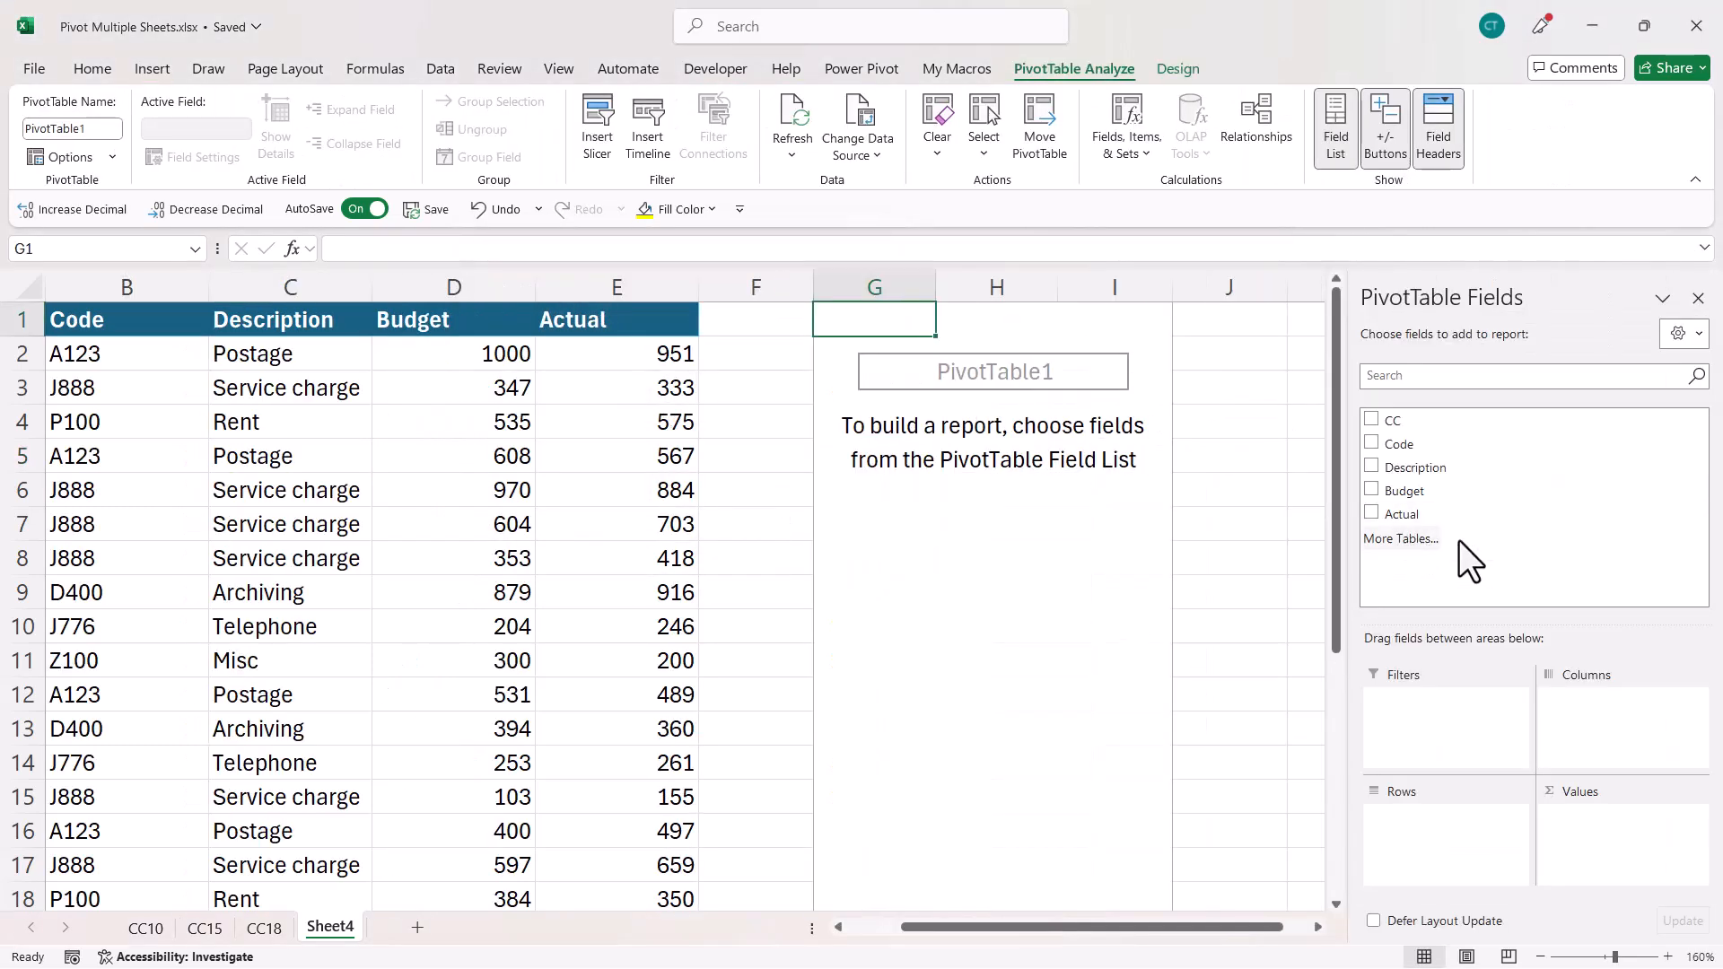
# - Add CC, Code and Budget to the pivot, then check the CC10 and CC15 sheets
pyautogui.click(1396, 420)
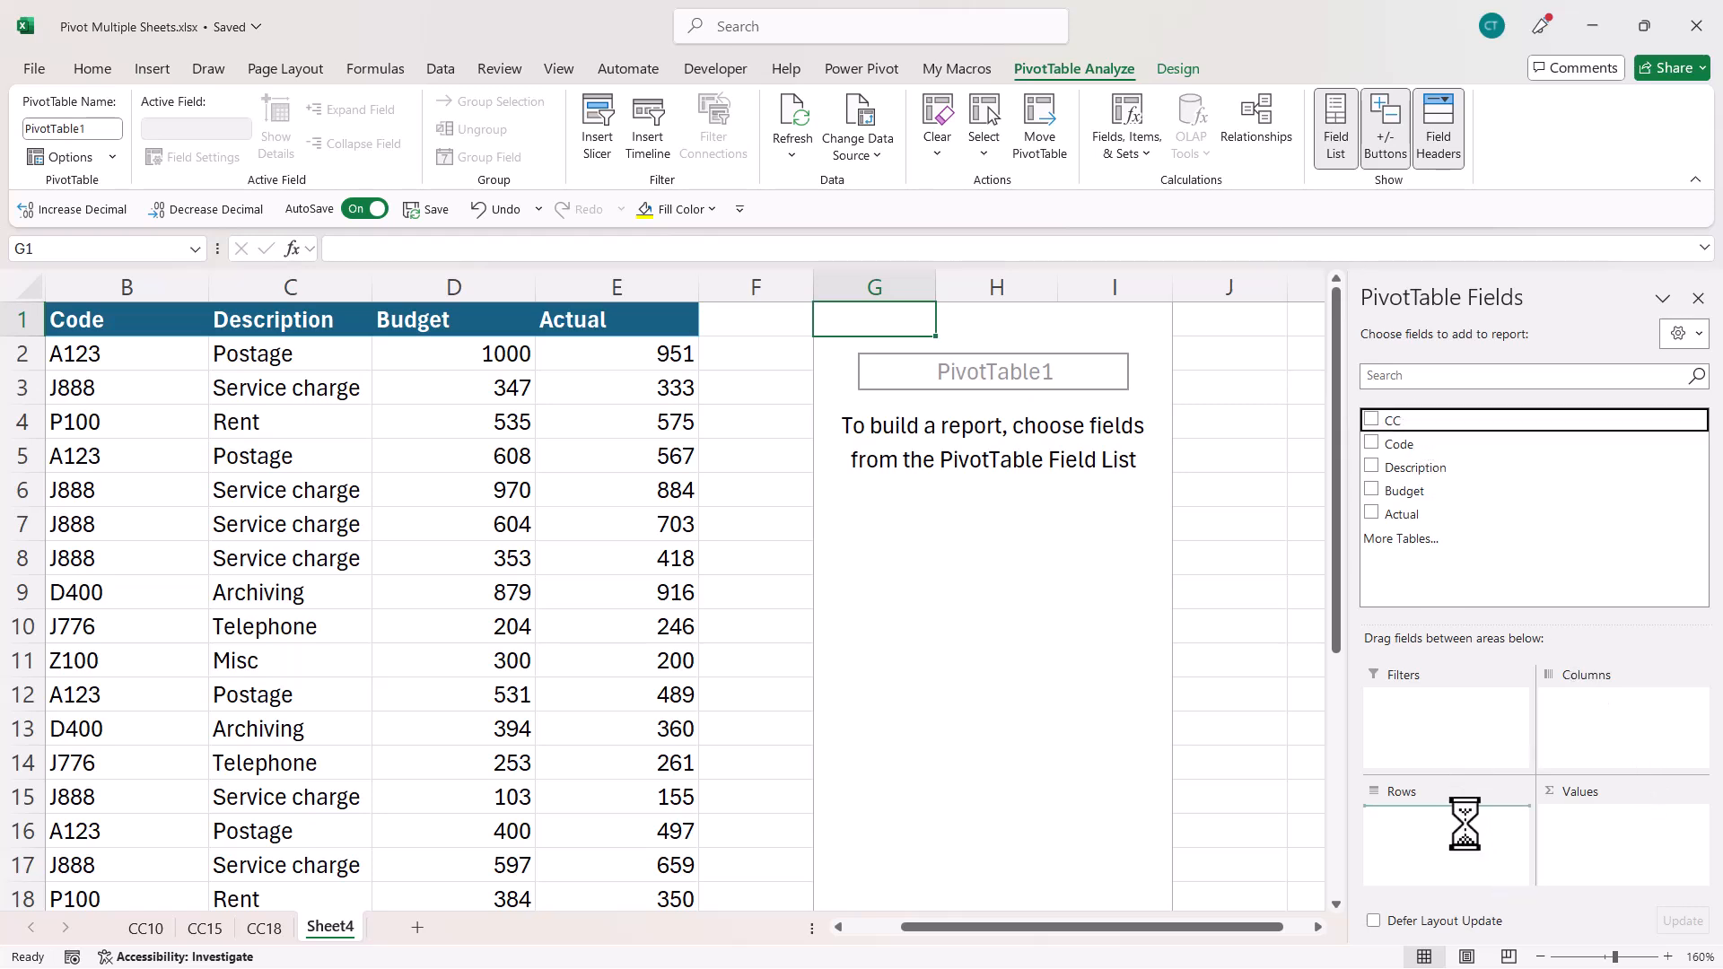
pyautogui.click(1372, 419)
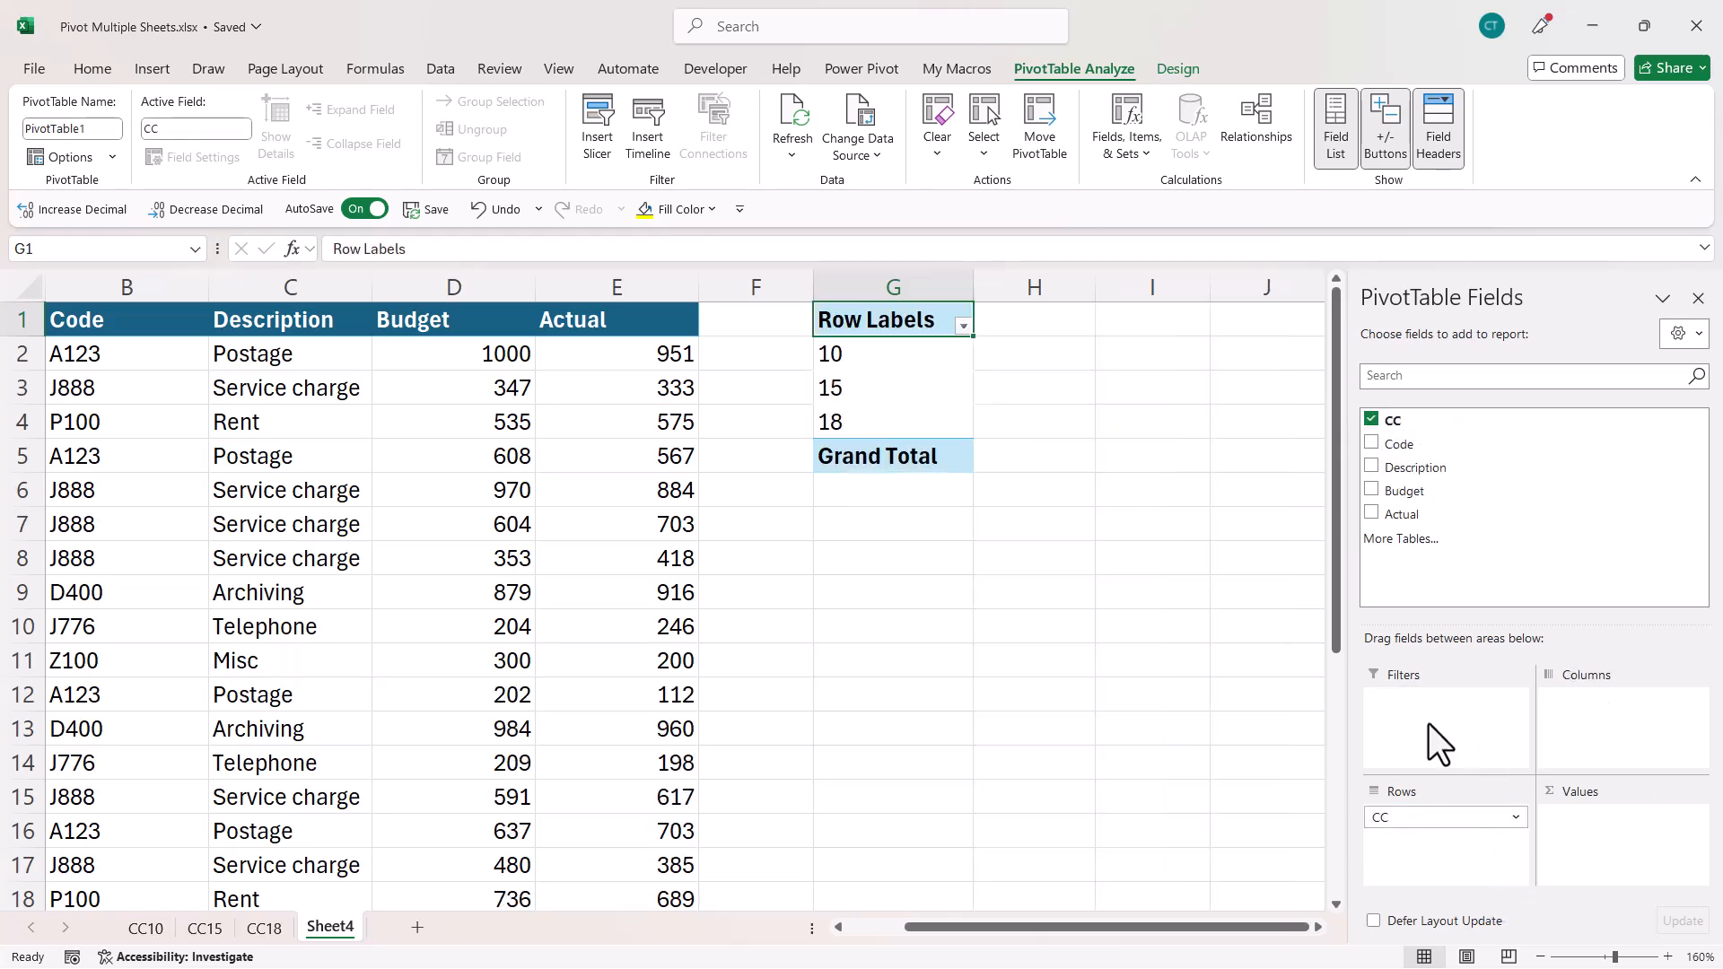
pyautogui.click(1372, 489)
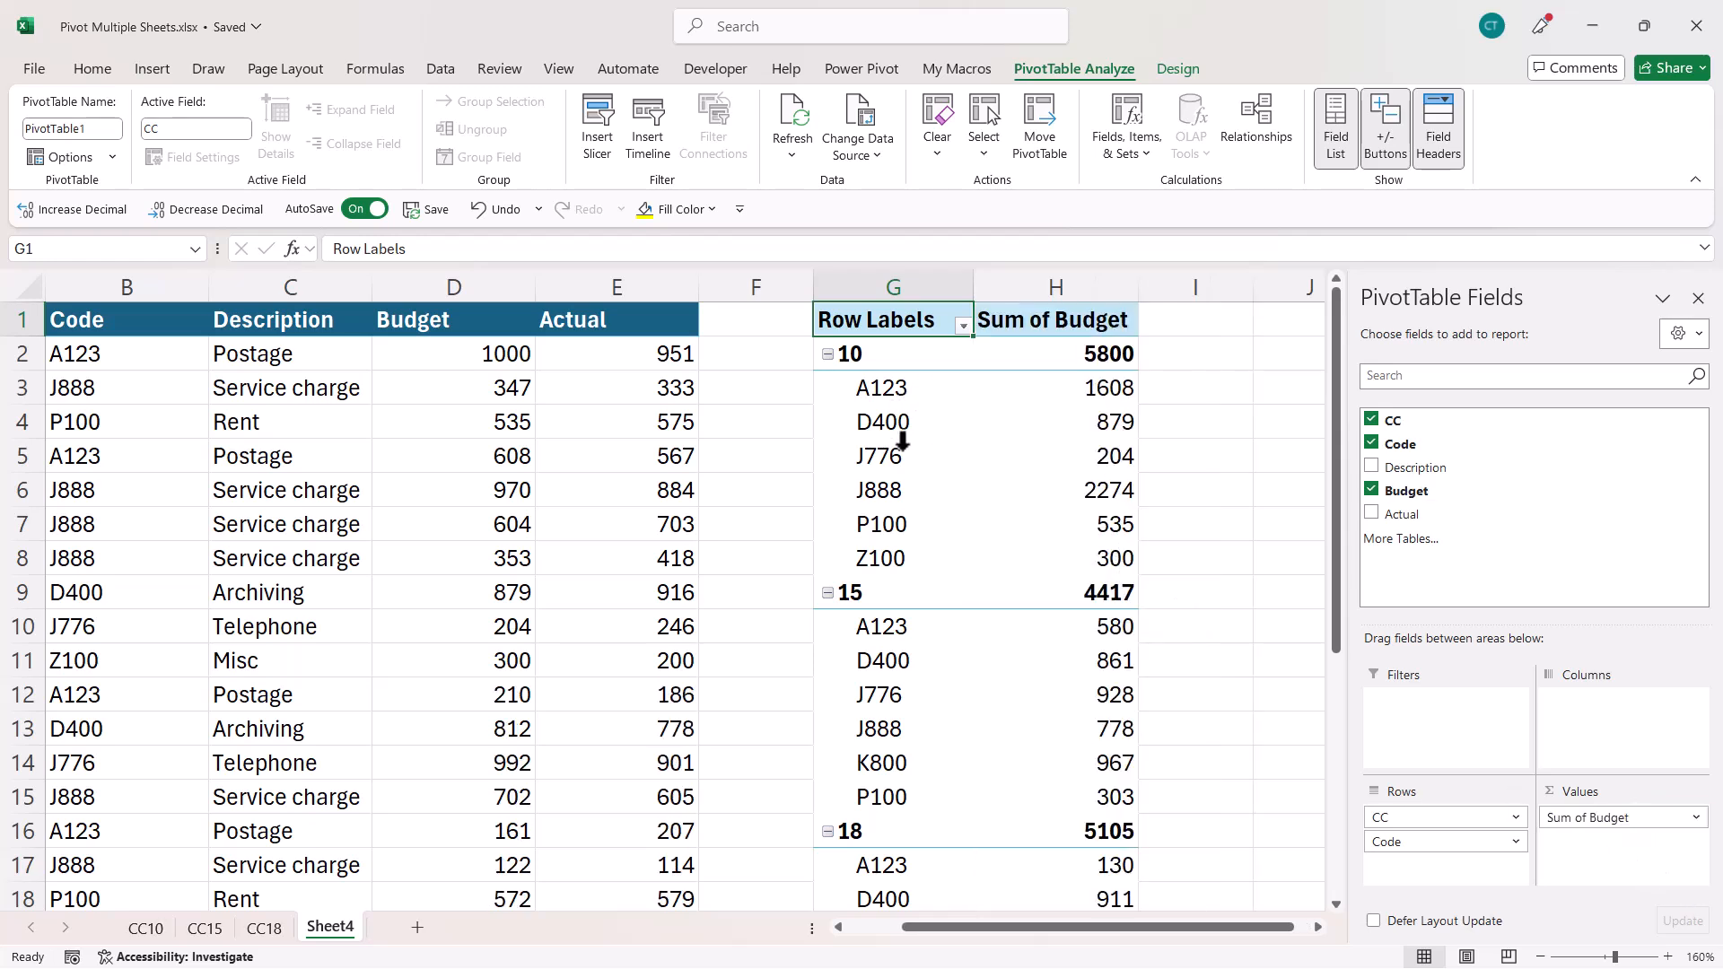
pyautogui.moveTo(1146, 654)
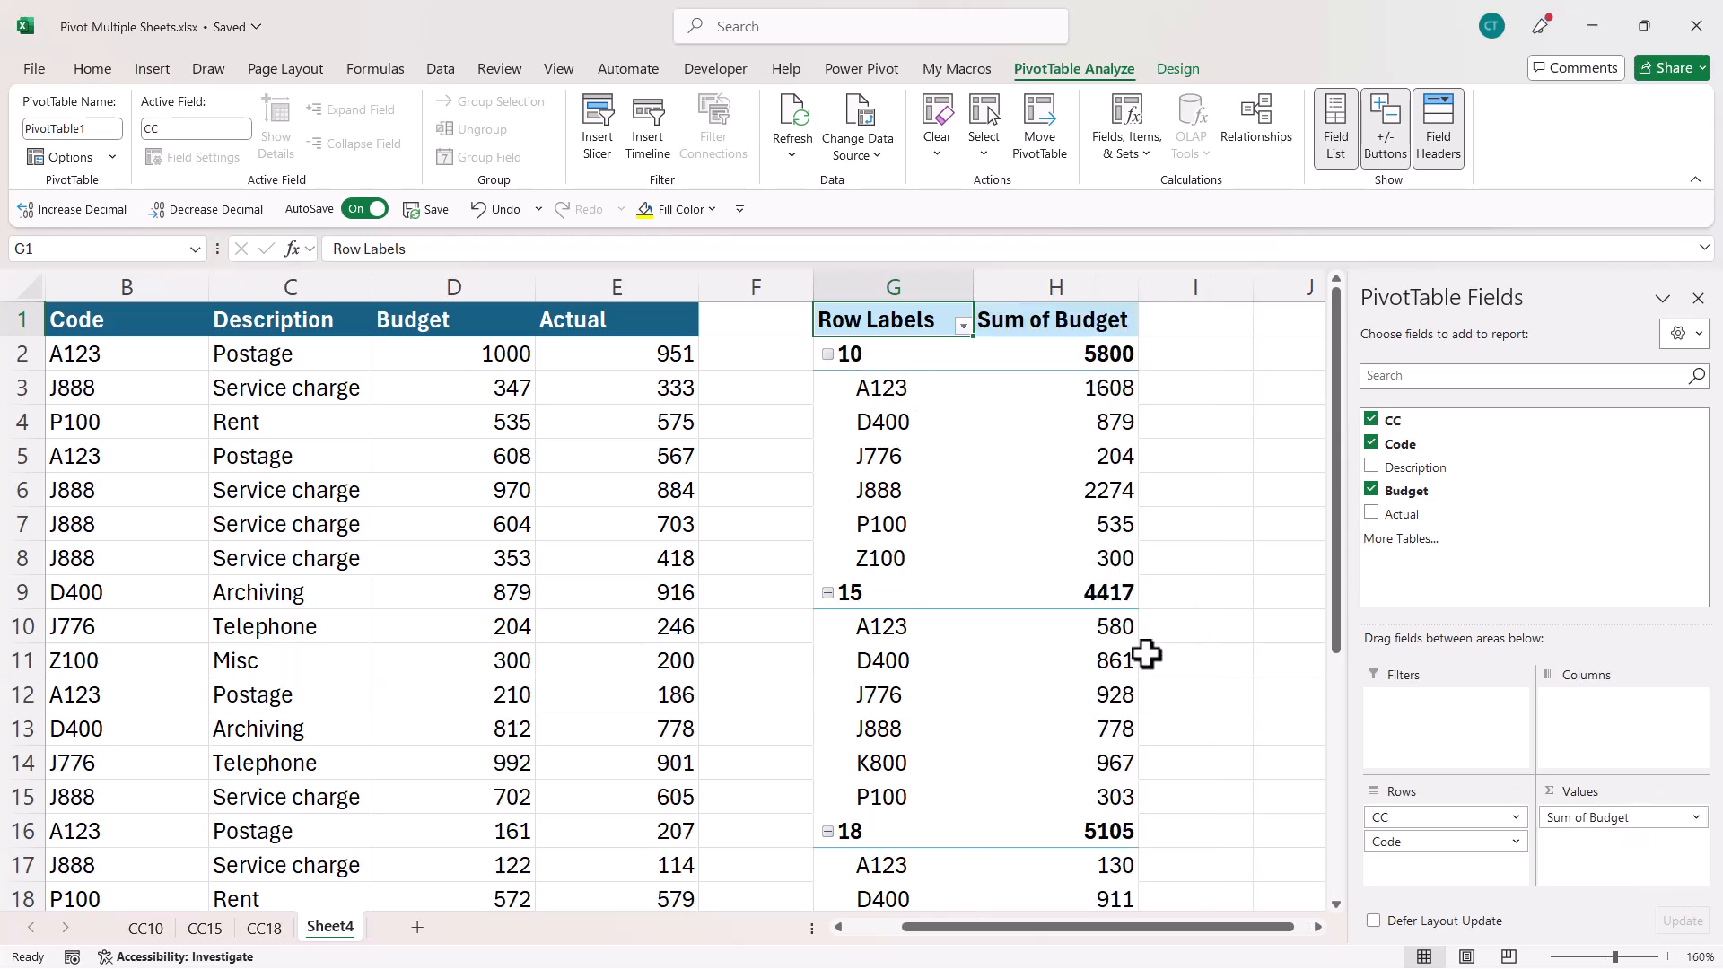
pyautogui.moveTo(679, 633)
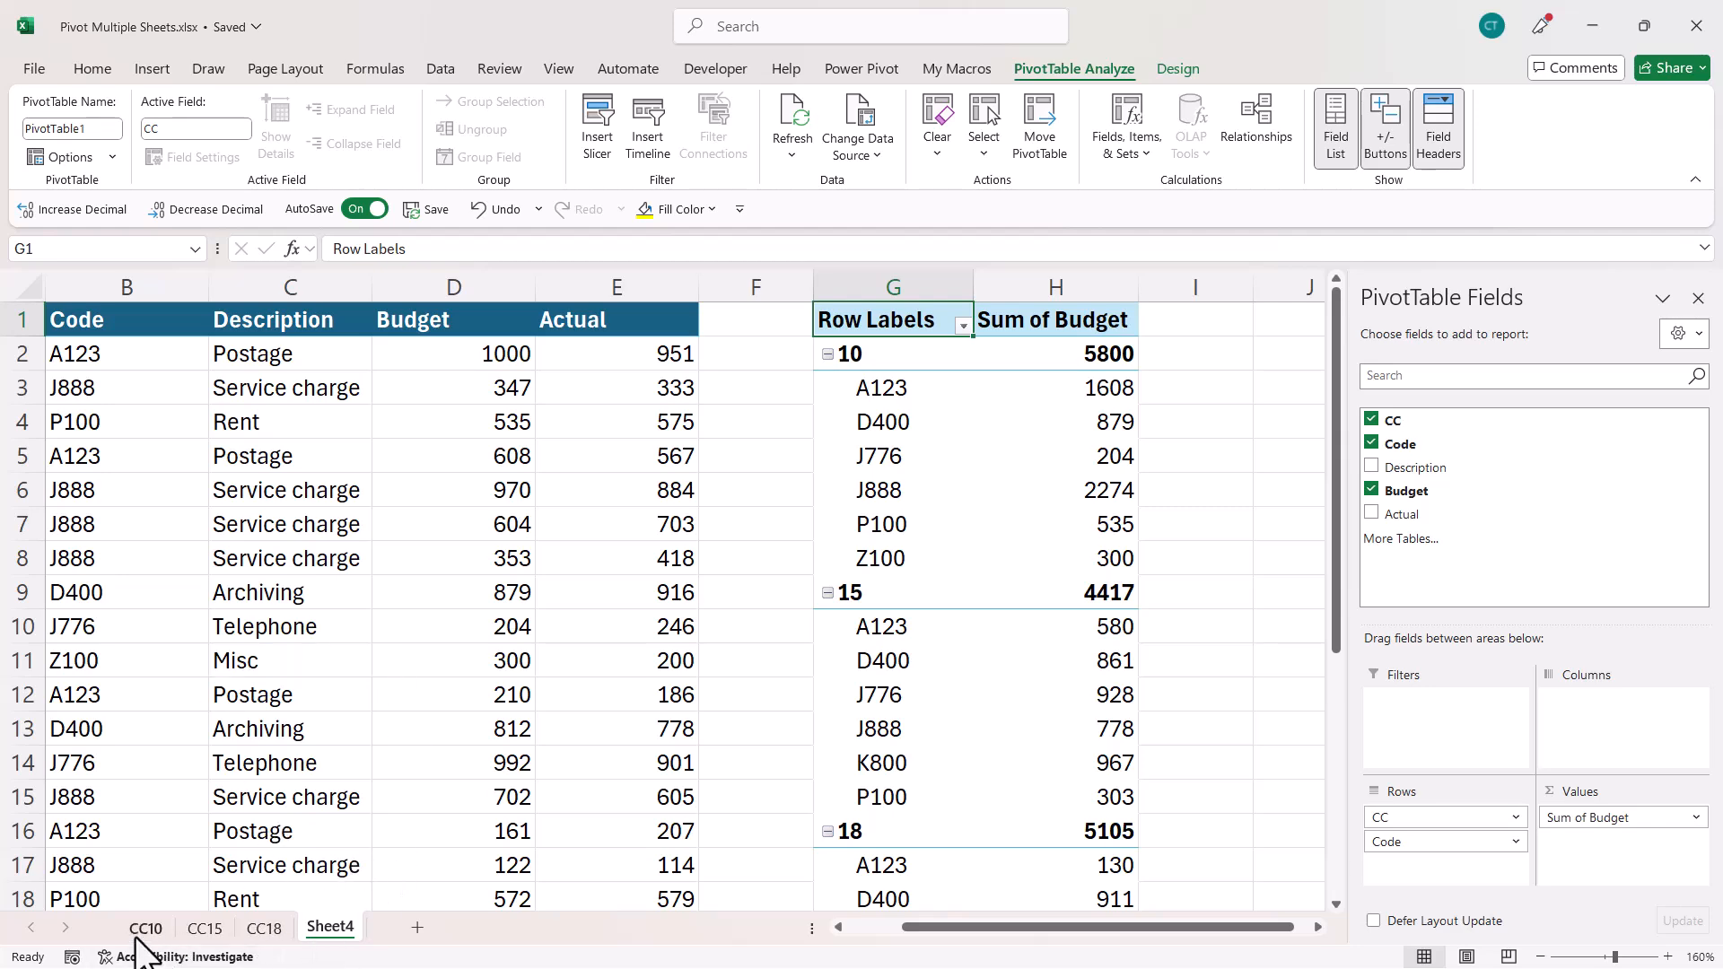
pyautogui.click(143, 927)
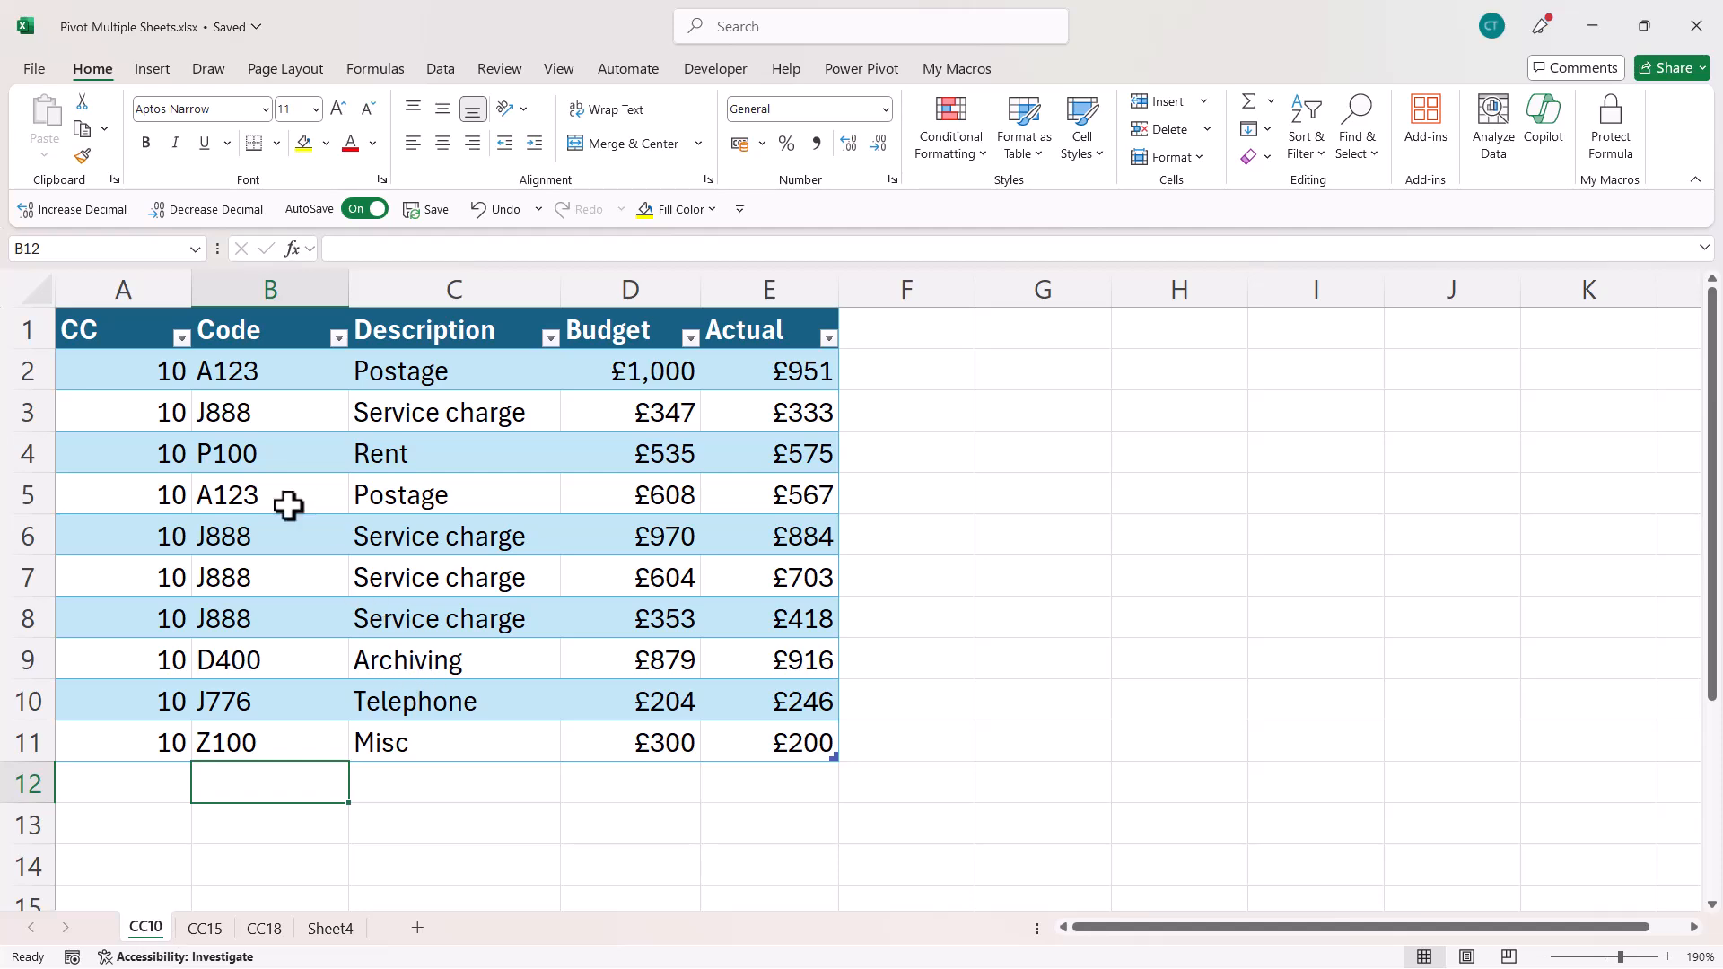
pyautogui.click(203, 927)
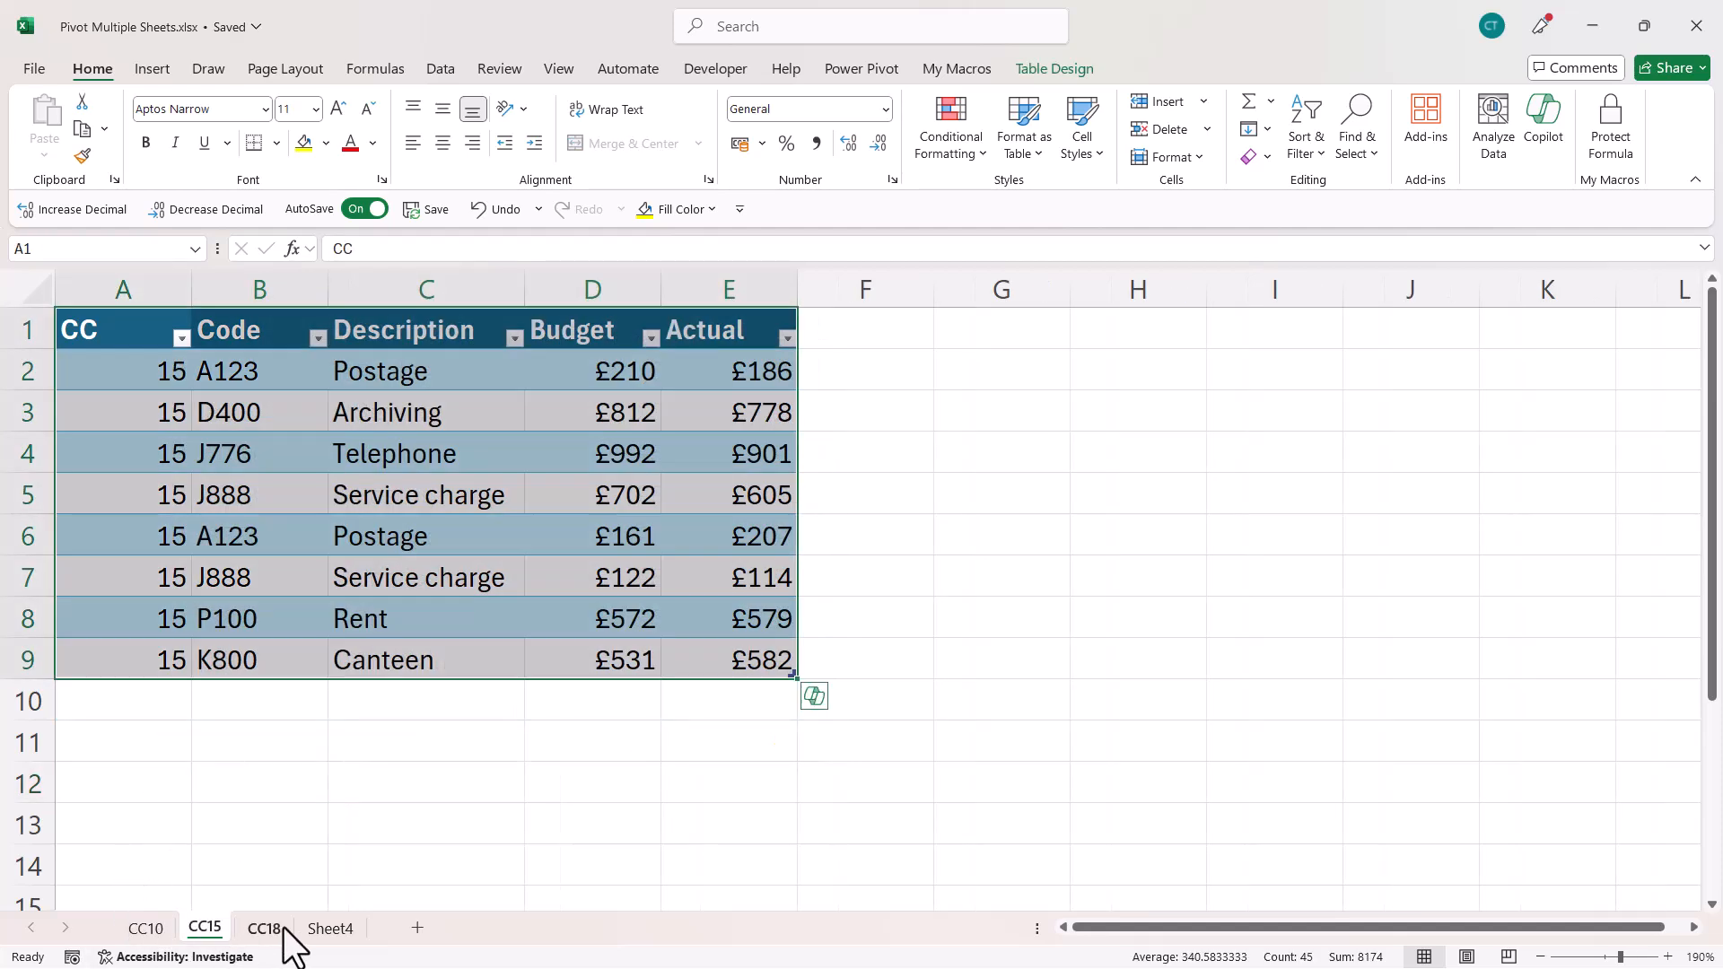
pyautogui.click(143, 927)
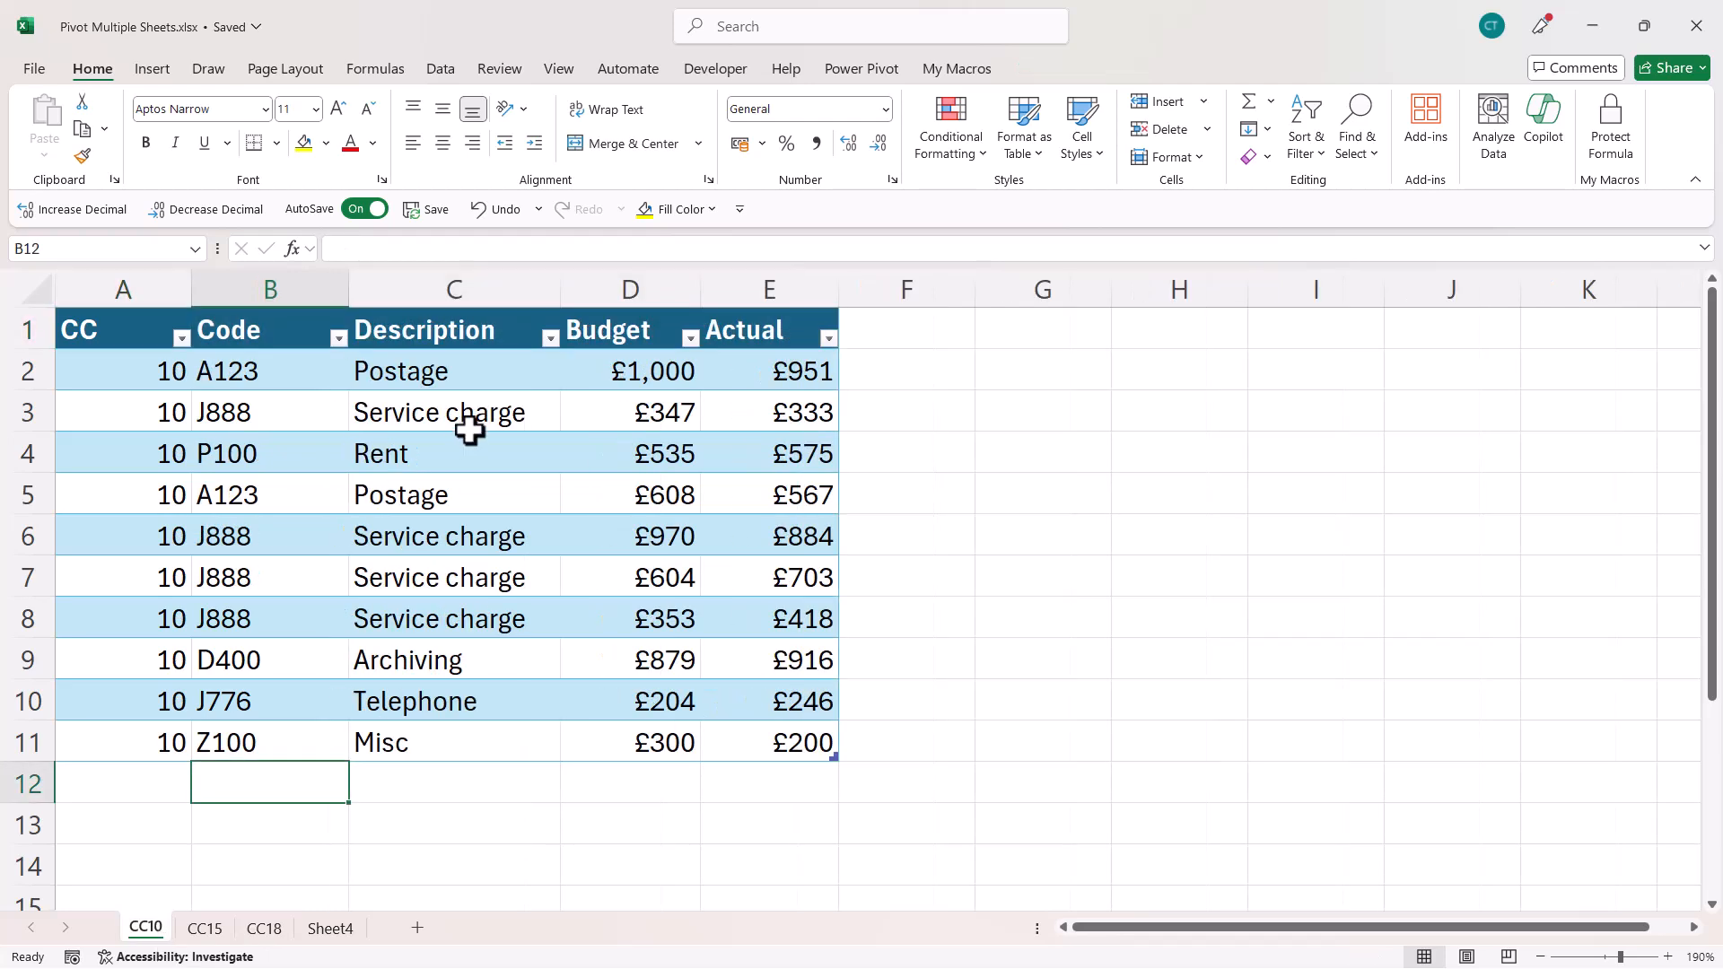
pyautogui.moveTo(405, 498)
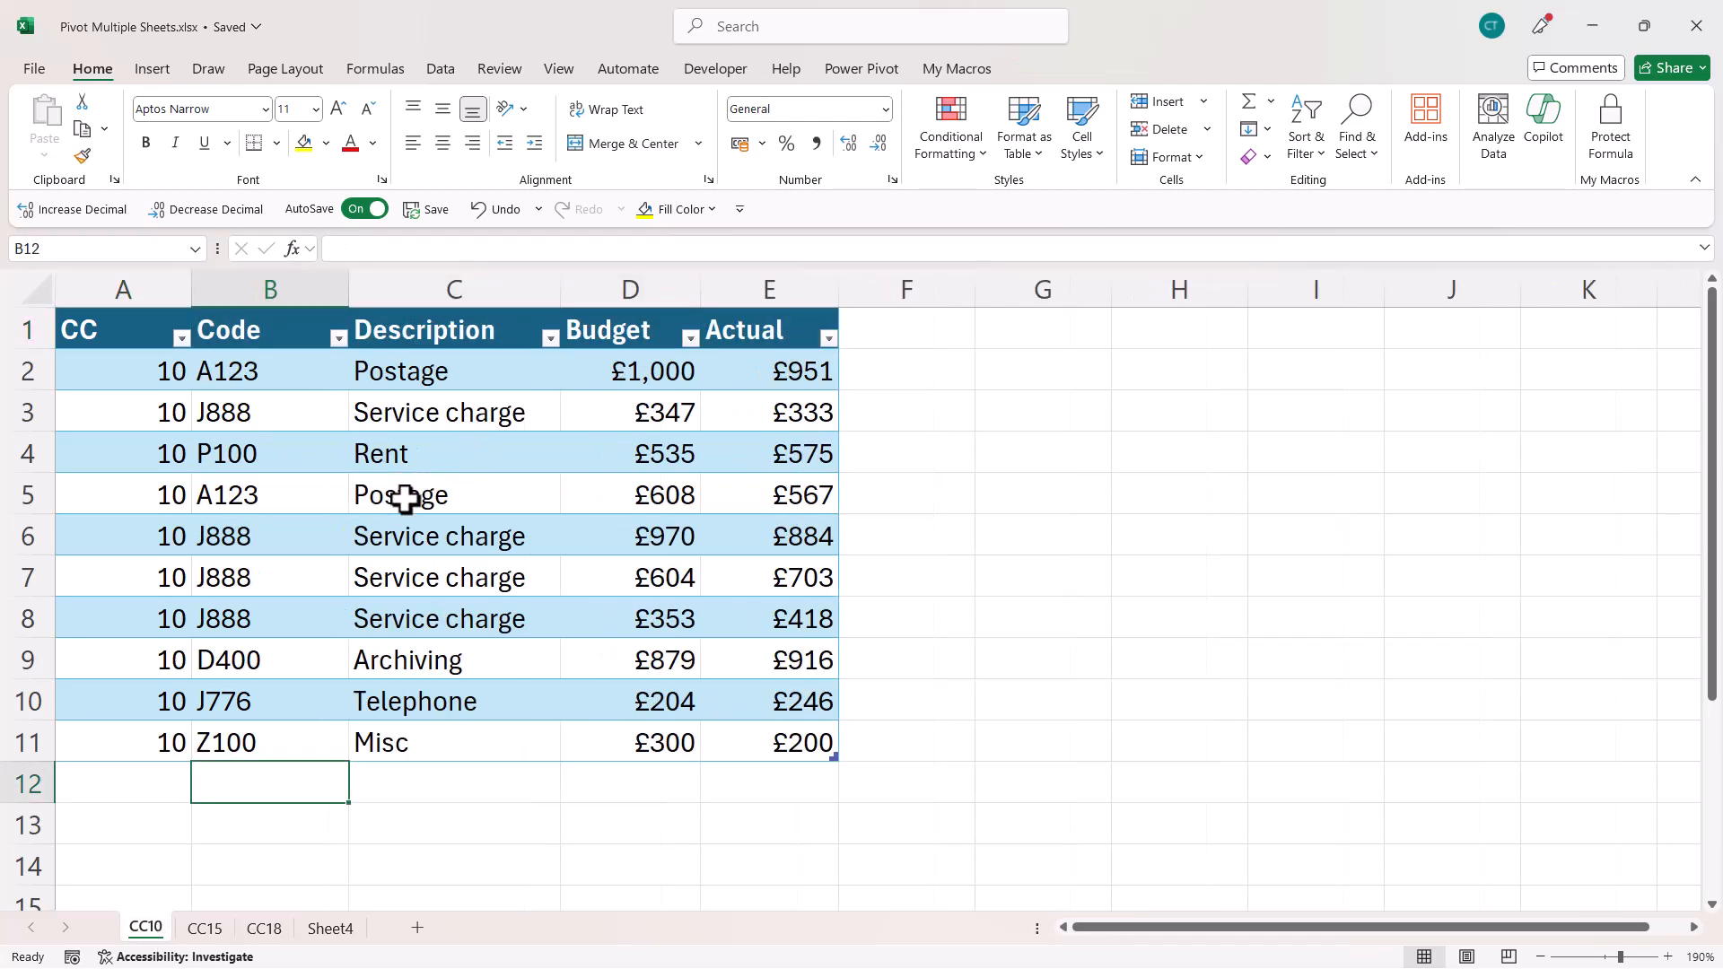
# - Load the CC10 table into Power Query as connection-only query CC_10
pyautogui.click(398, 495)
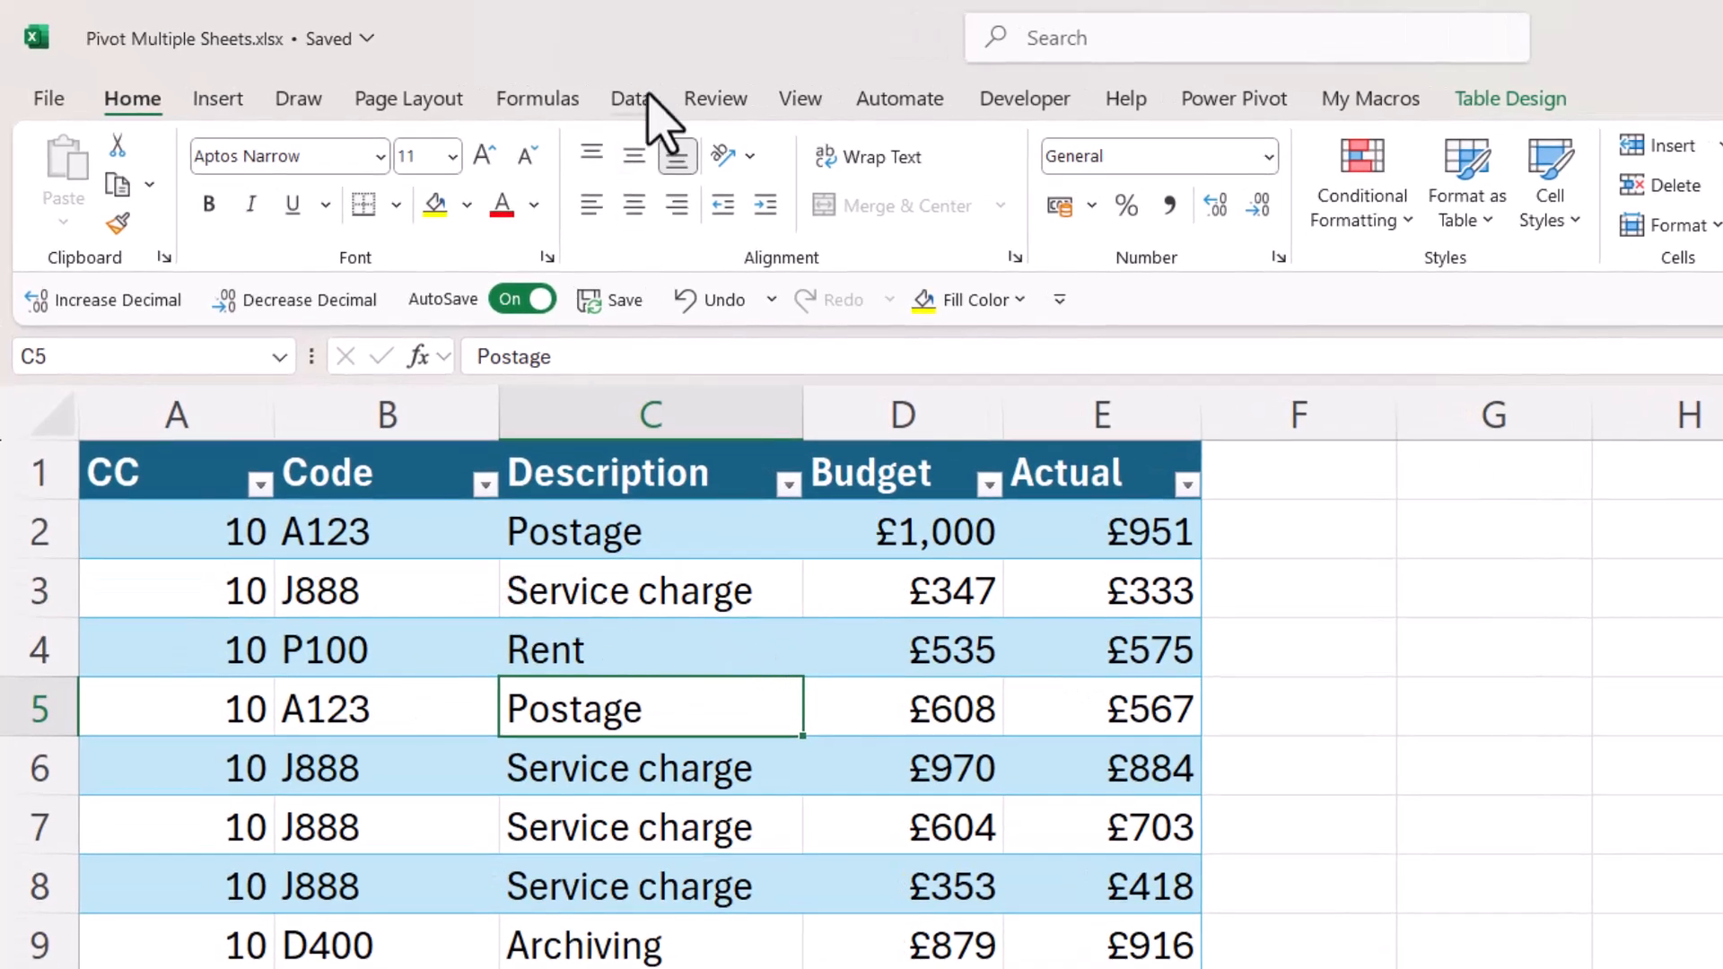
pyautogui.click(632, 98)
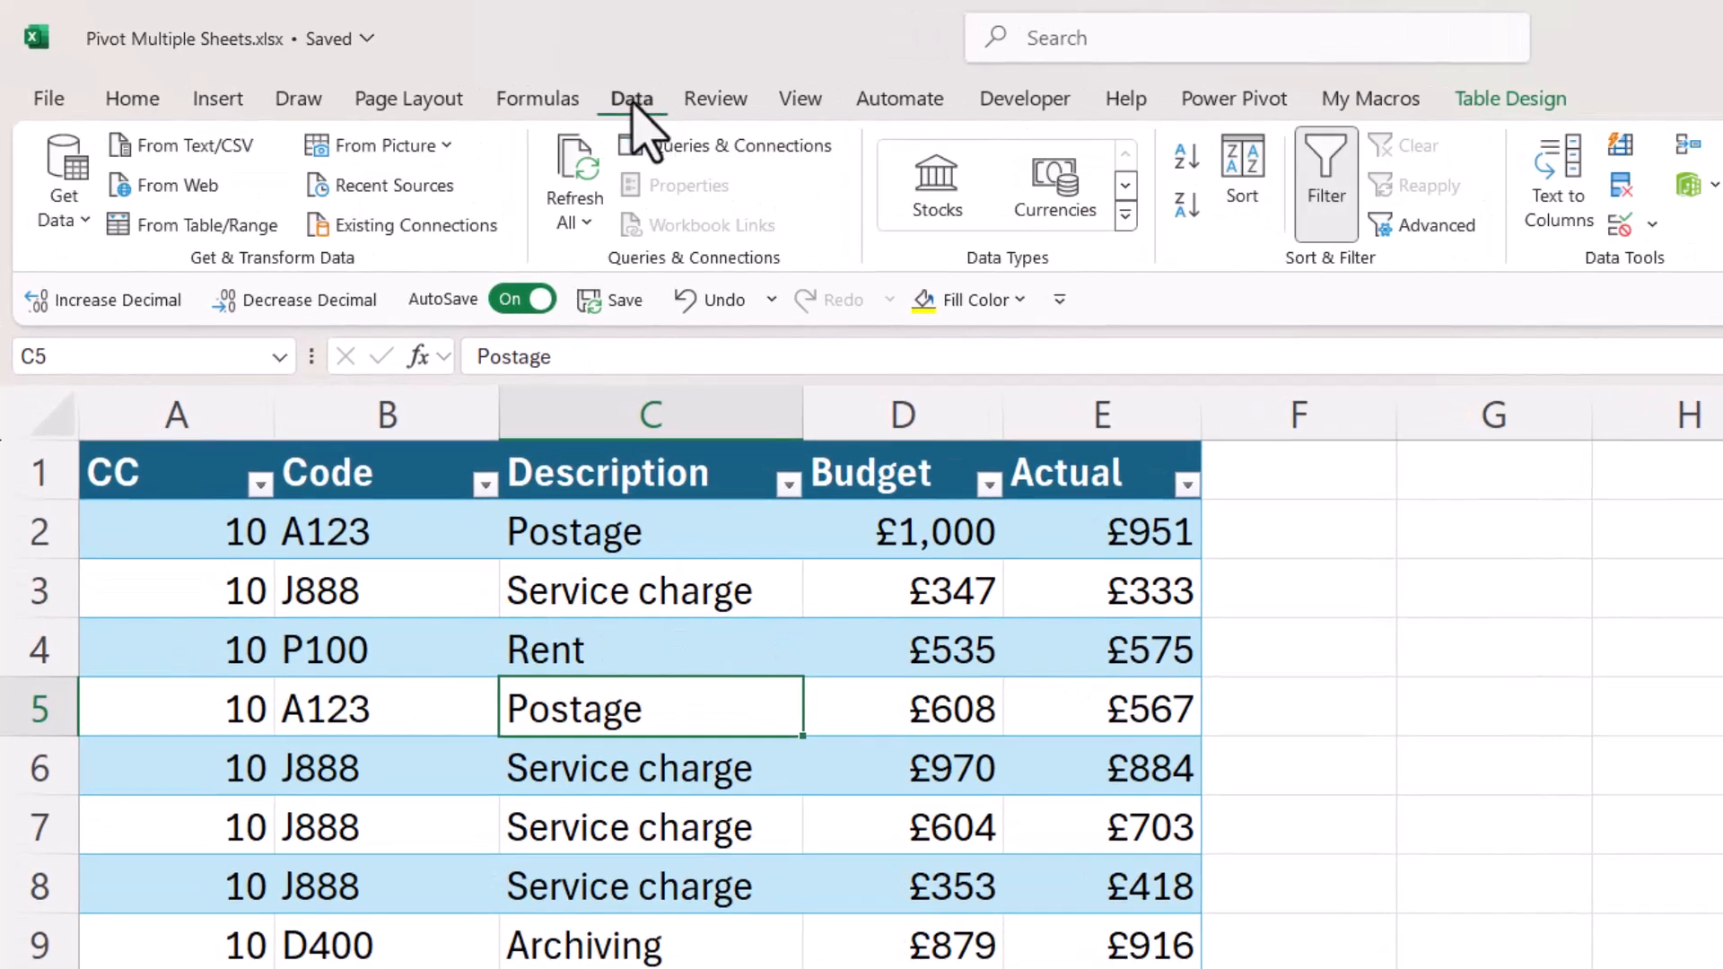
pyautogui.moveTo(192, 224)
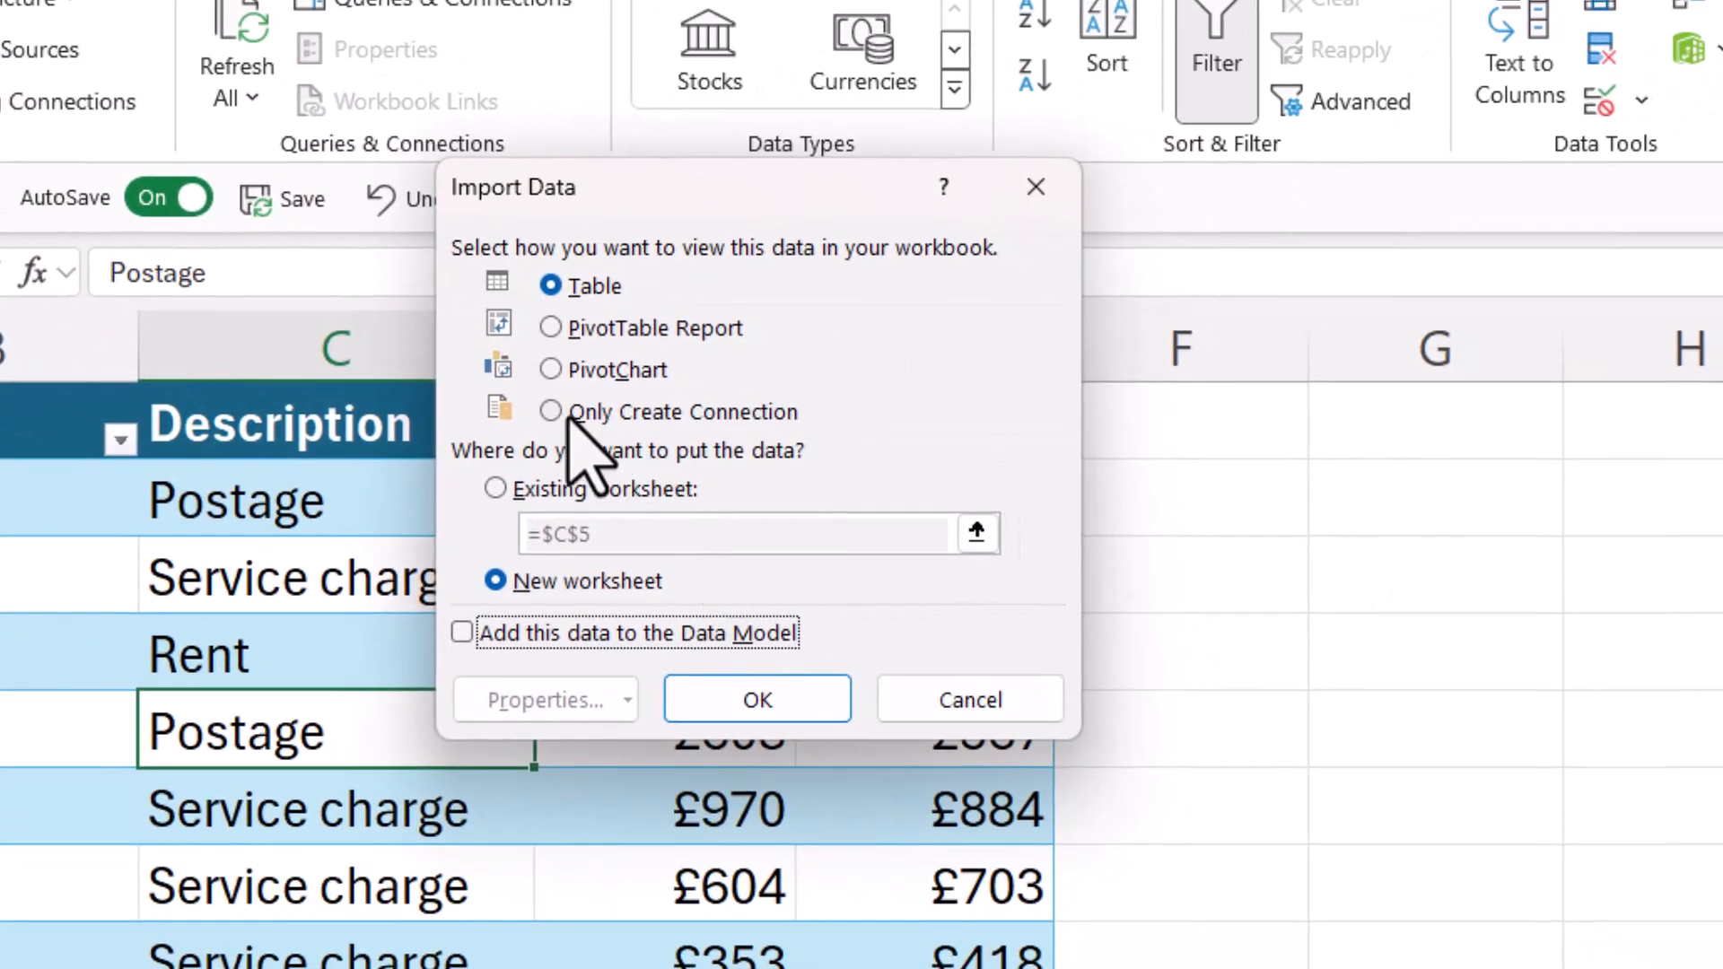
pyautogui.click(549, 411)
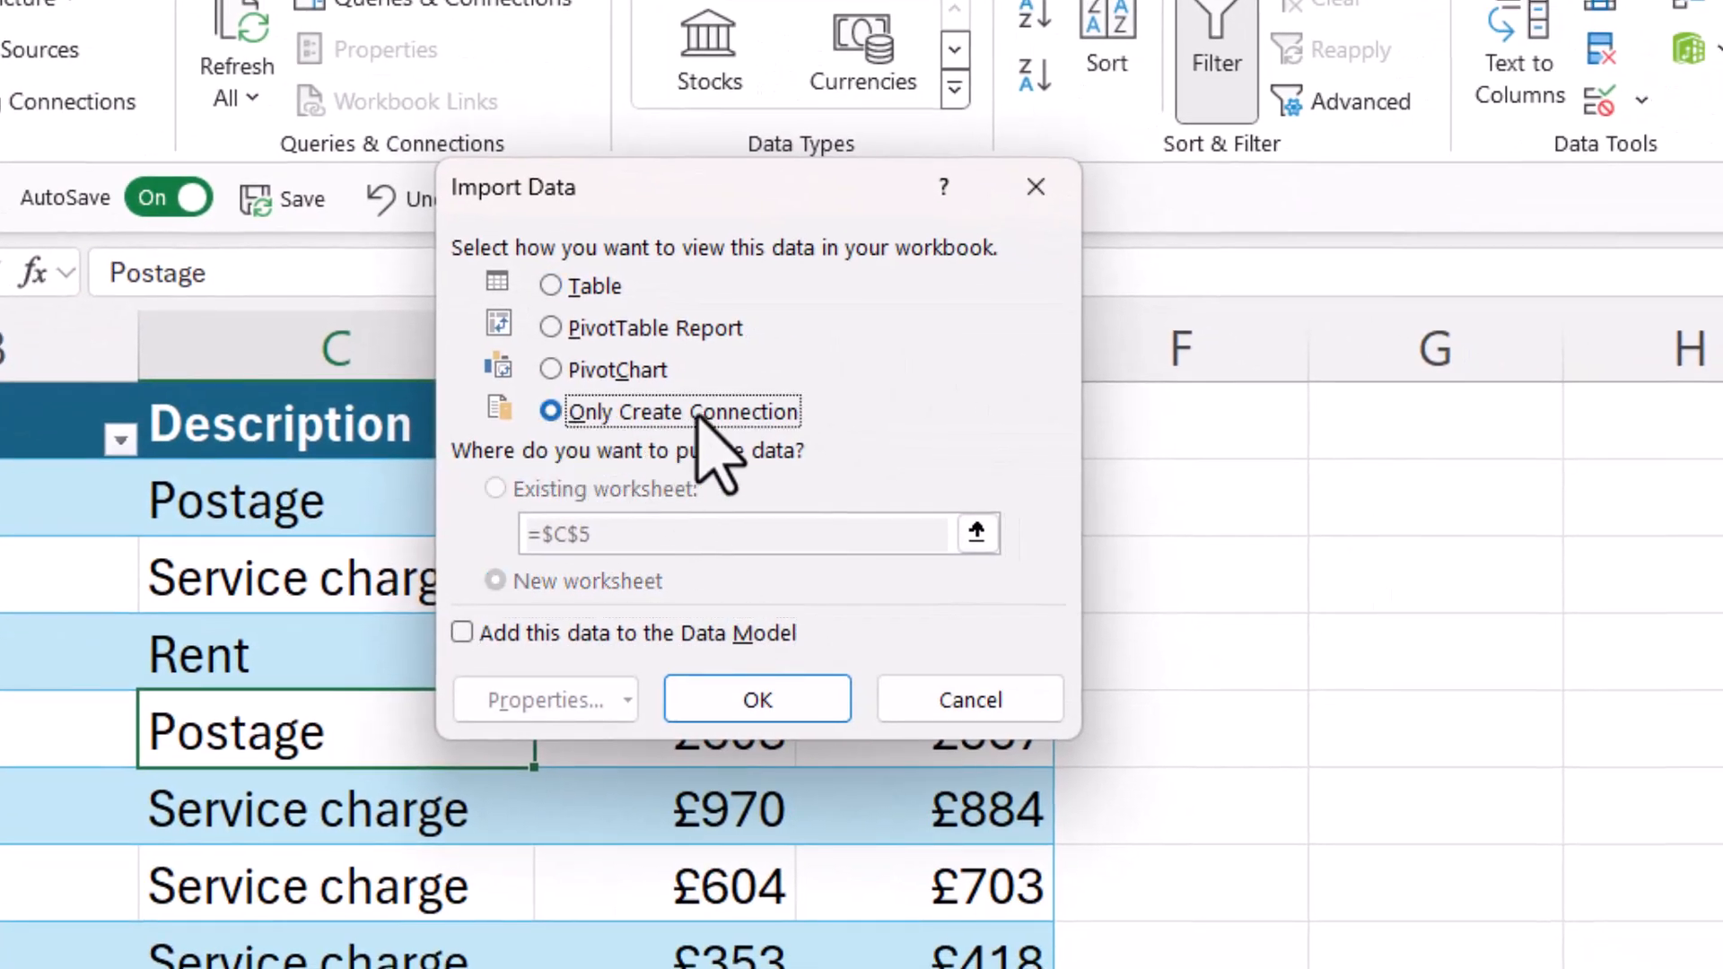
pyautogui.click(755, 699)
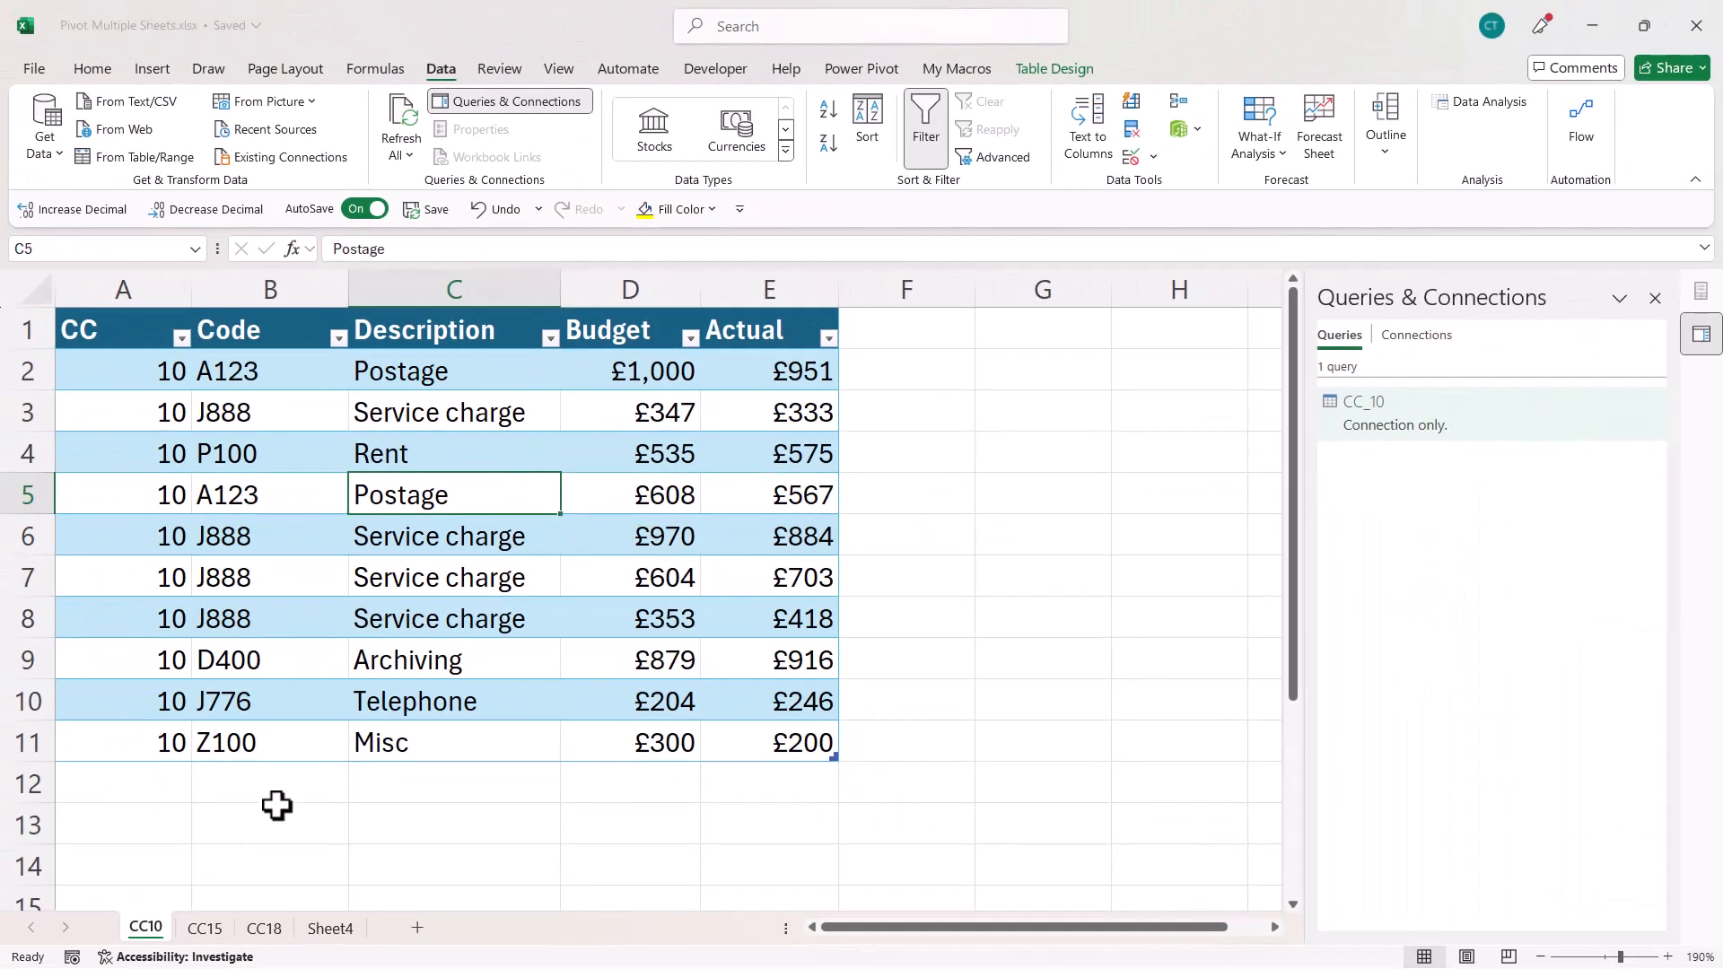
# - Load CC_15 as a connection-only query and send the CC18 table to the query editor
pyautogui.click(205, 926)
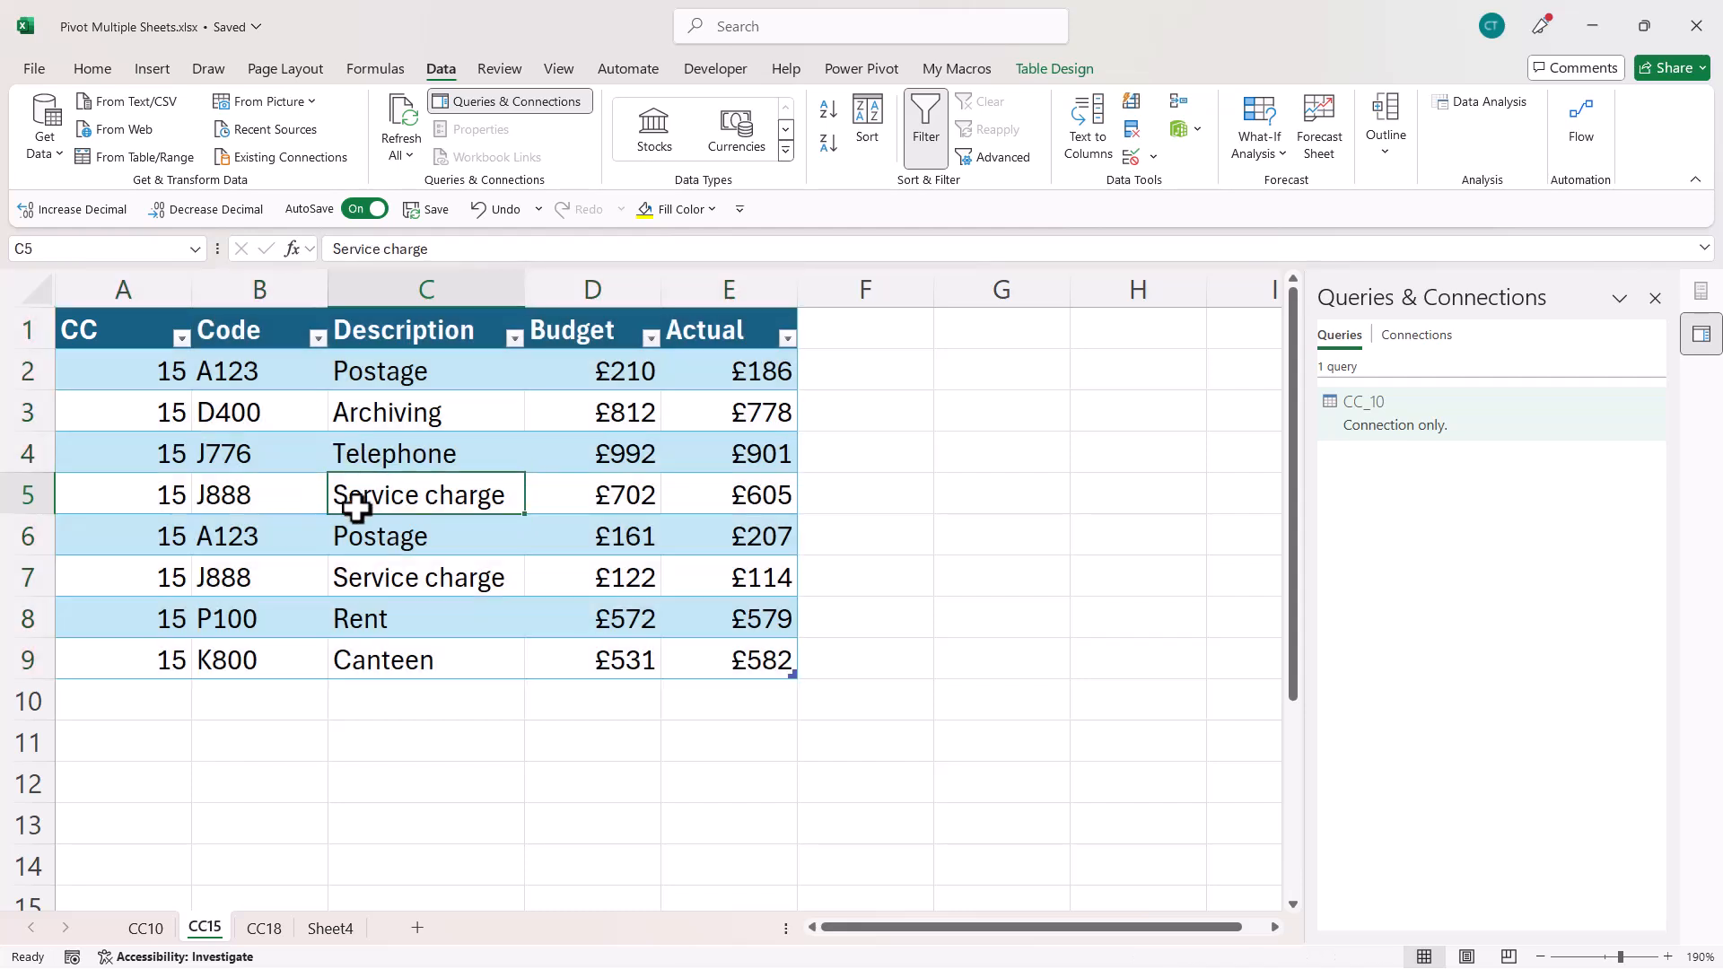
pyautogui.moveTo(110, 171)
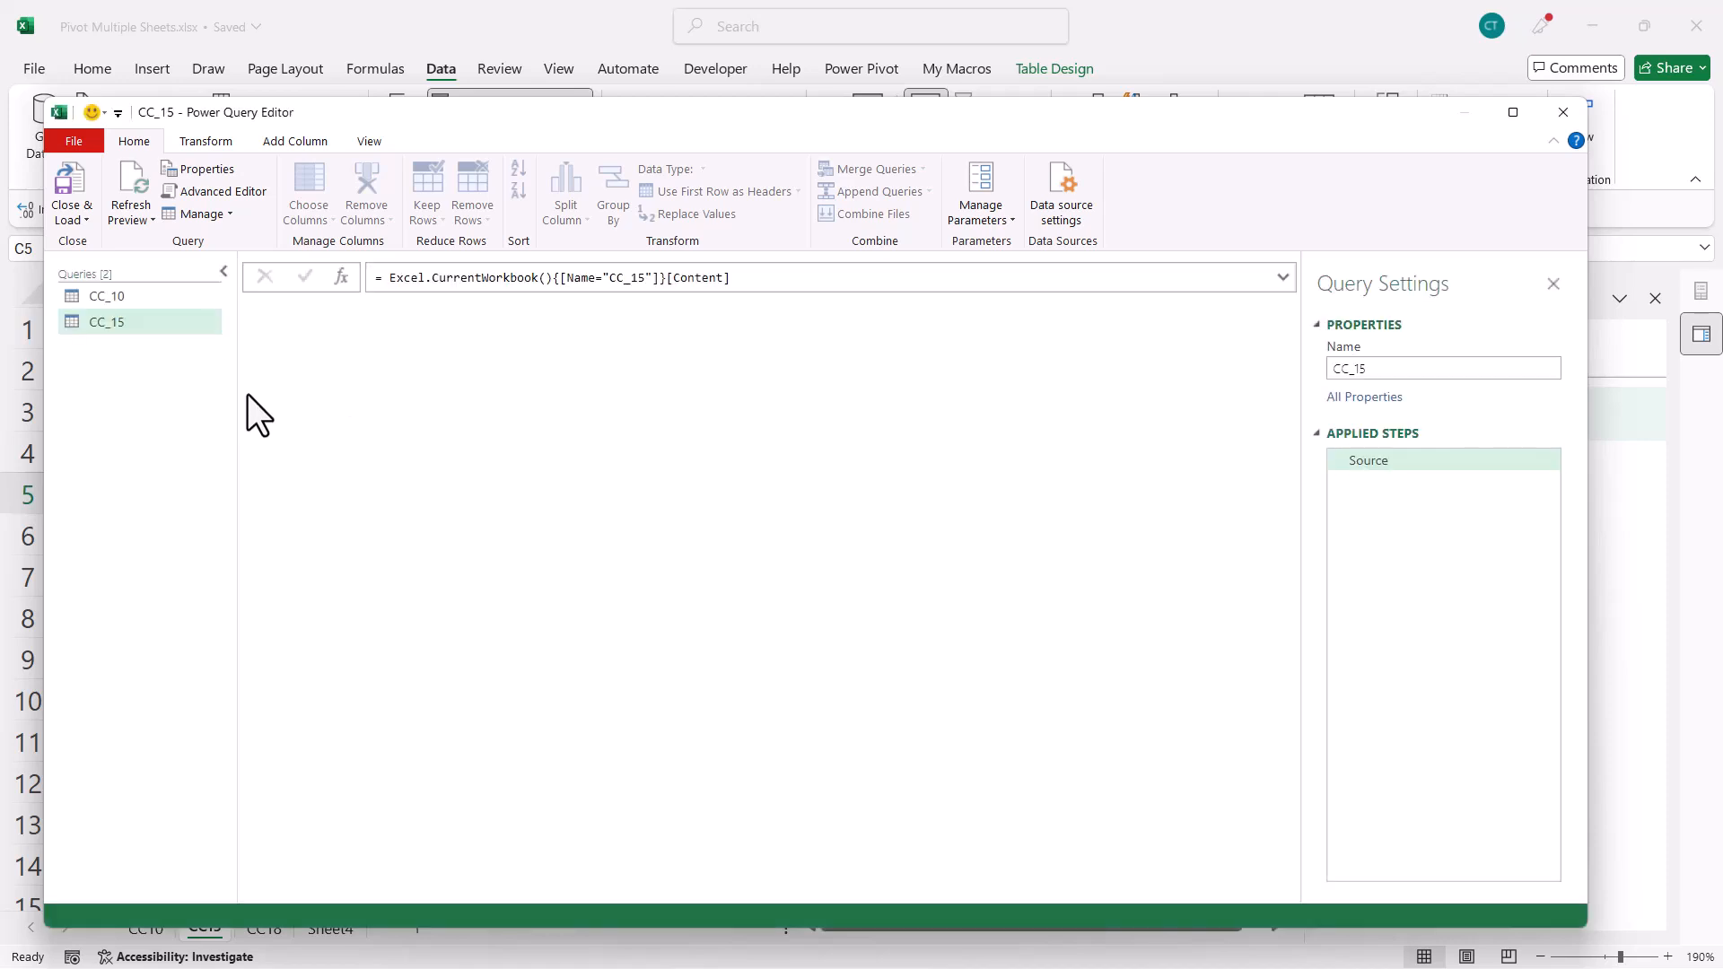
pyautogui.click(70, 192)
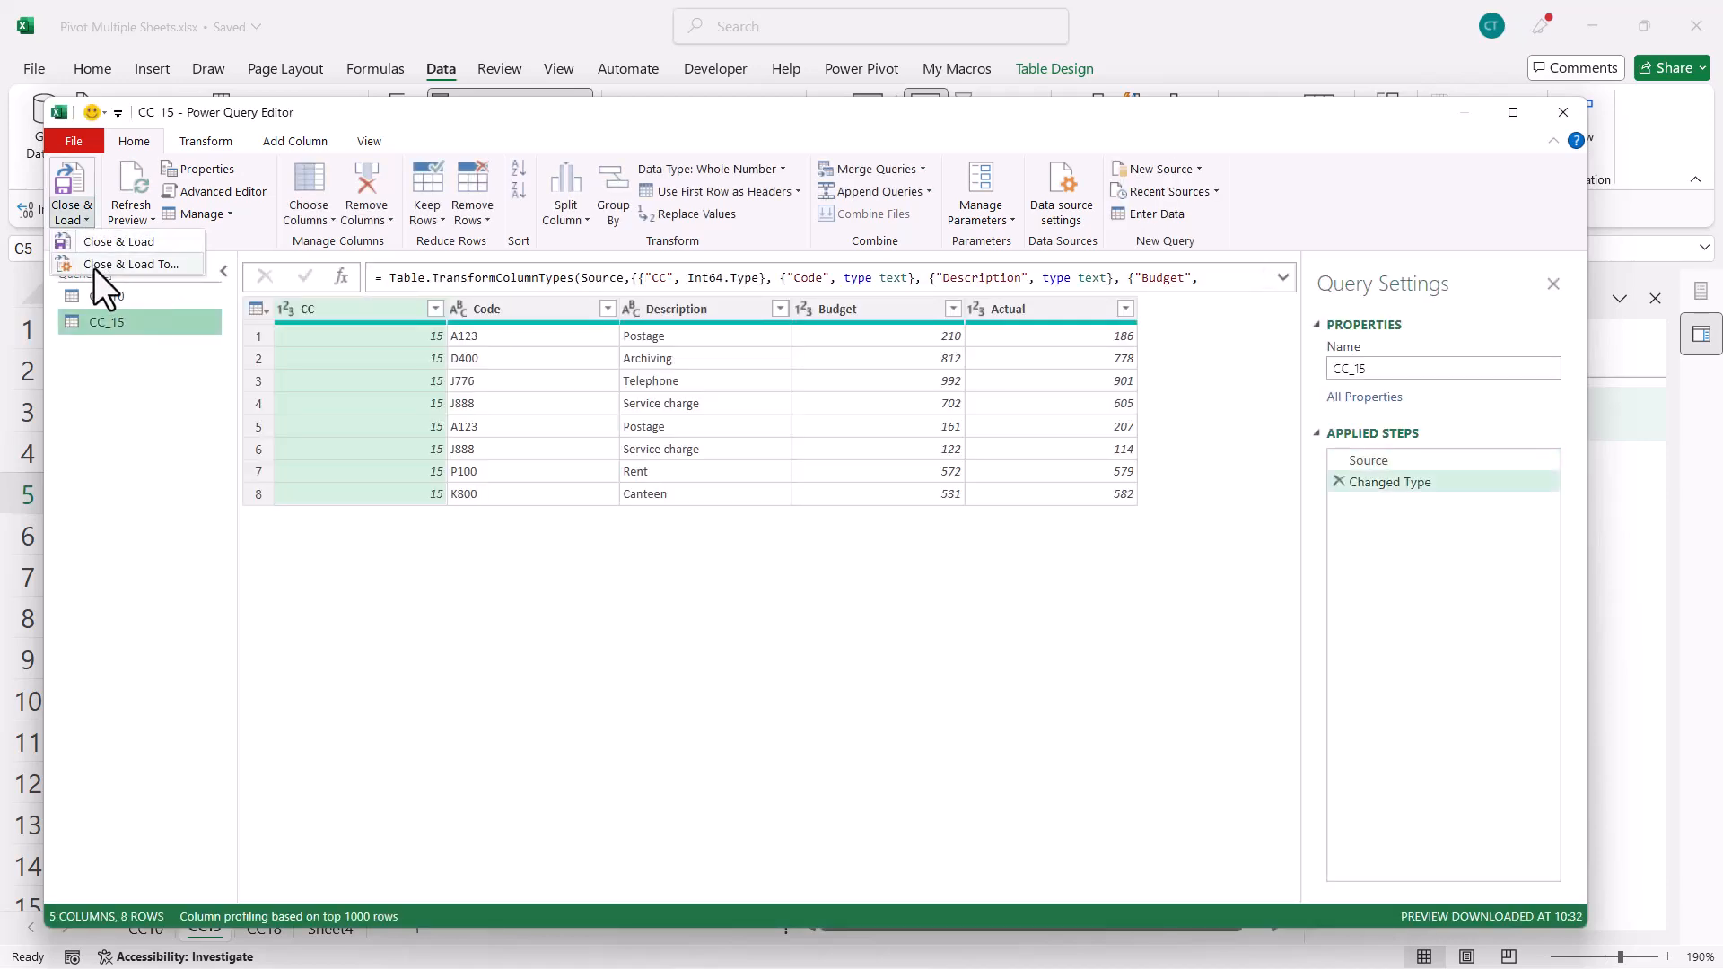
pyautogui.click(131, 264)
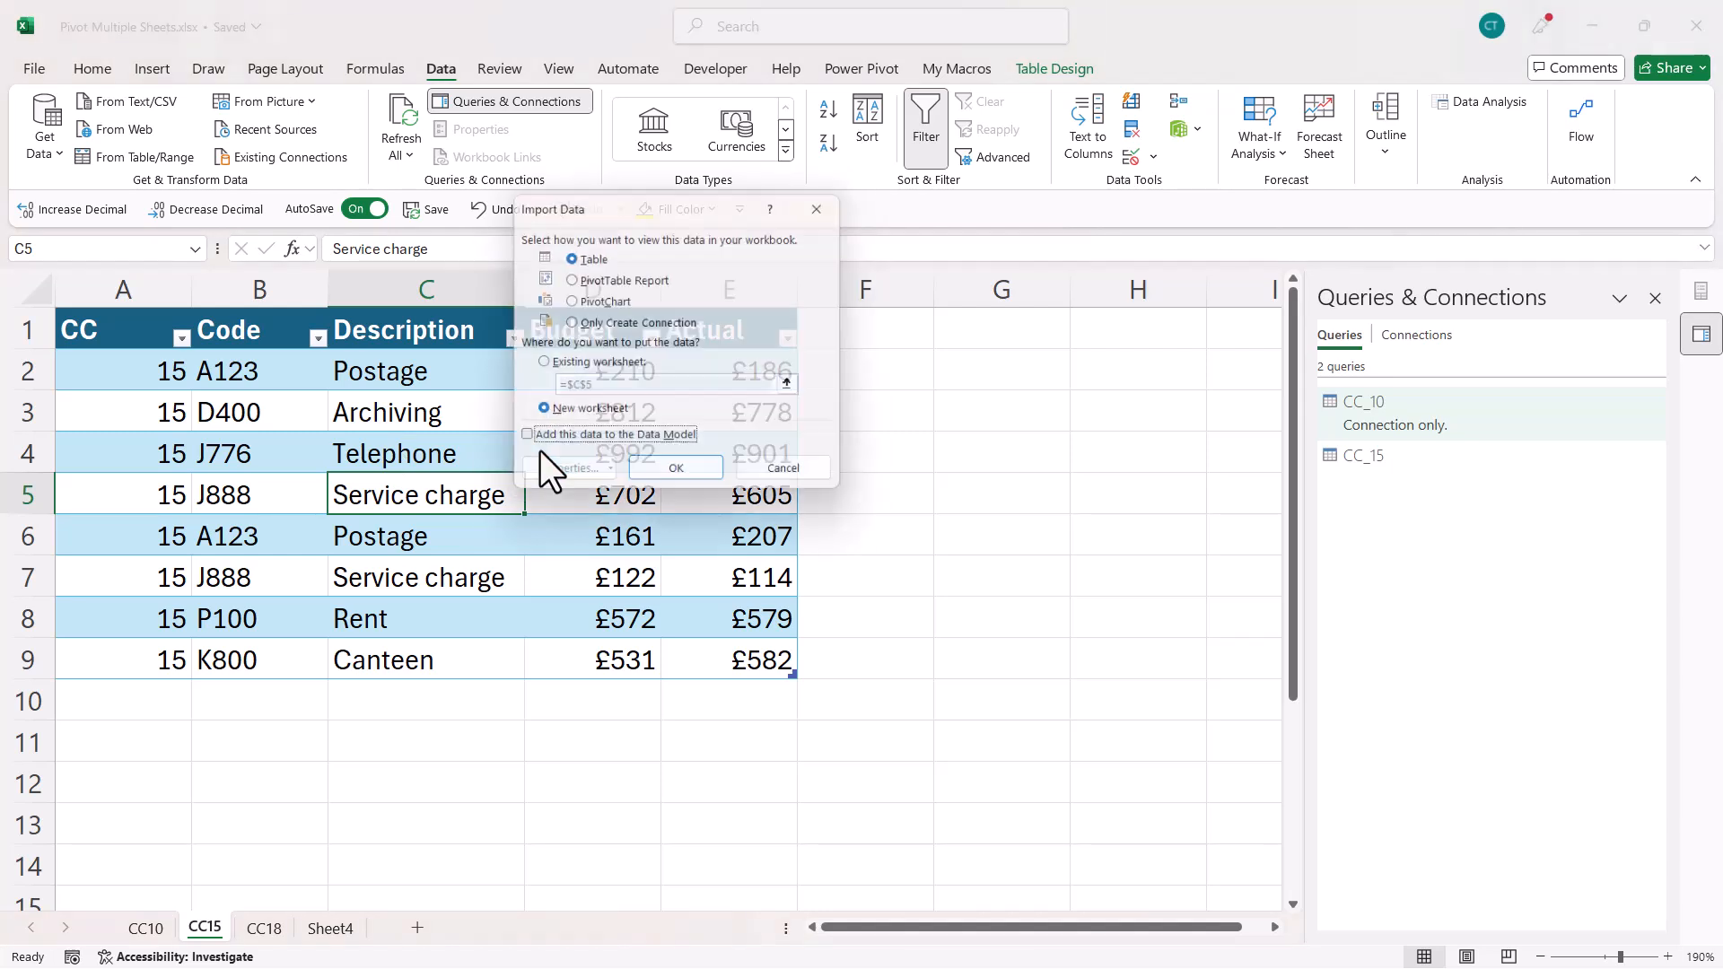
pyautogui.click(571, 322)
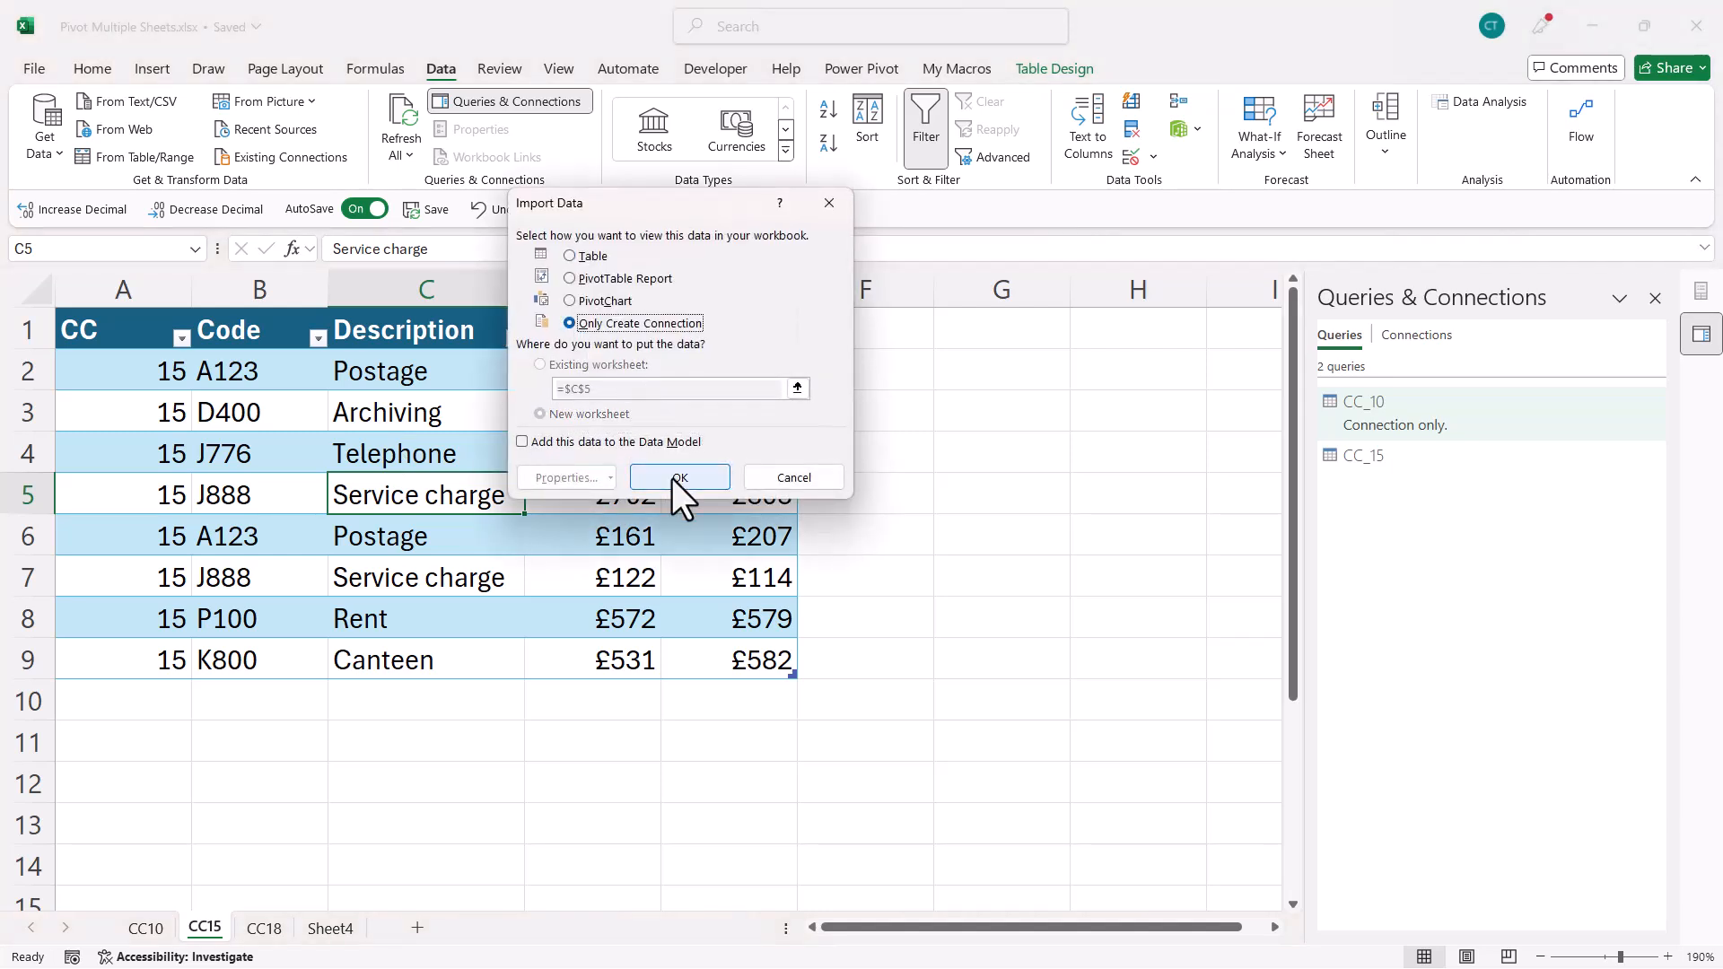
pyautogui.click(678, 476)
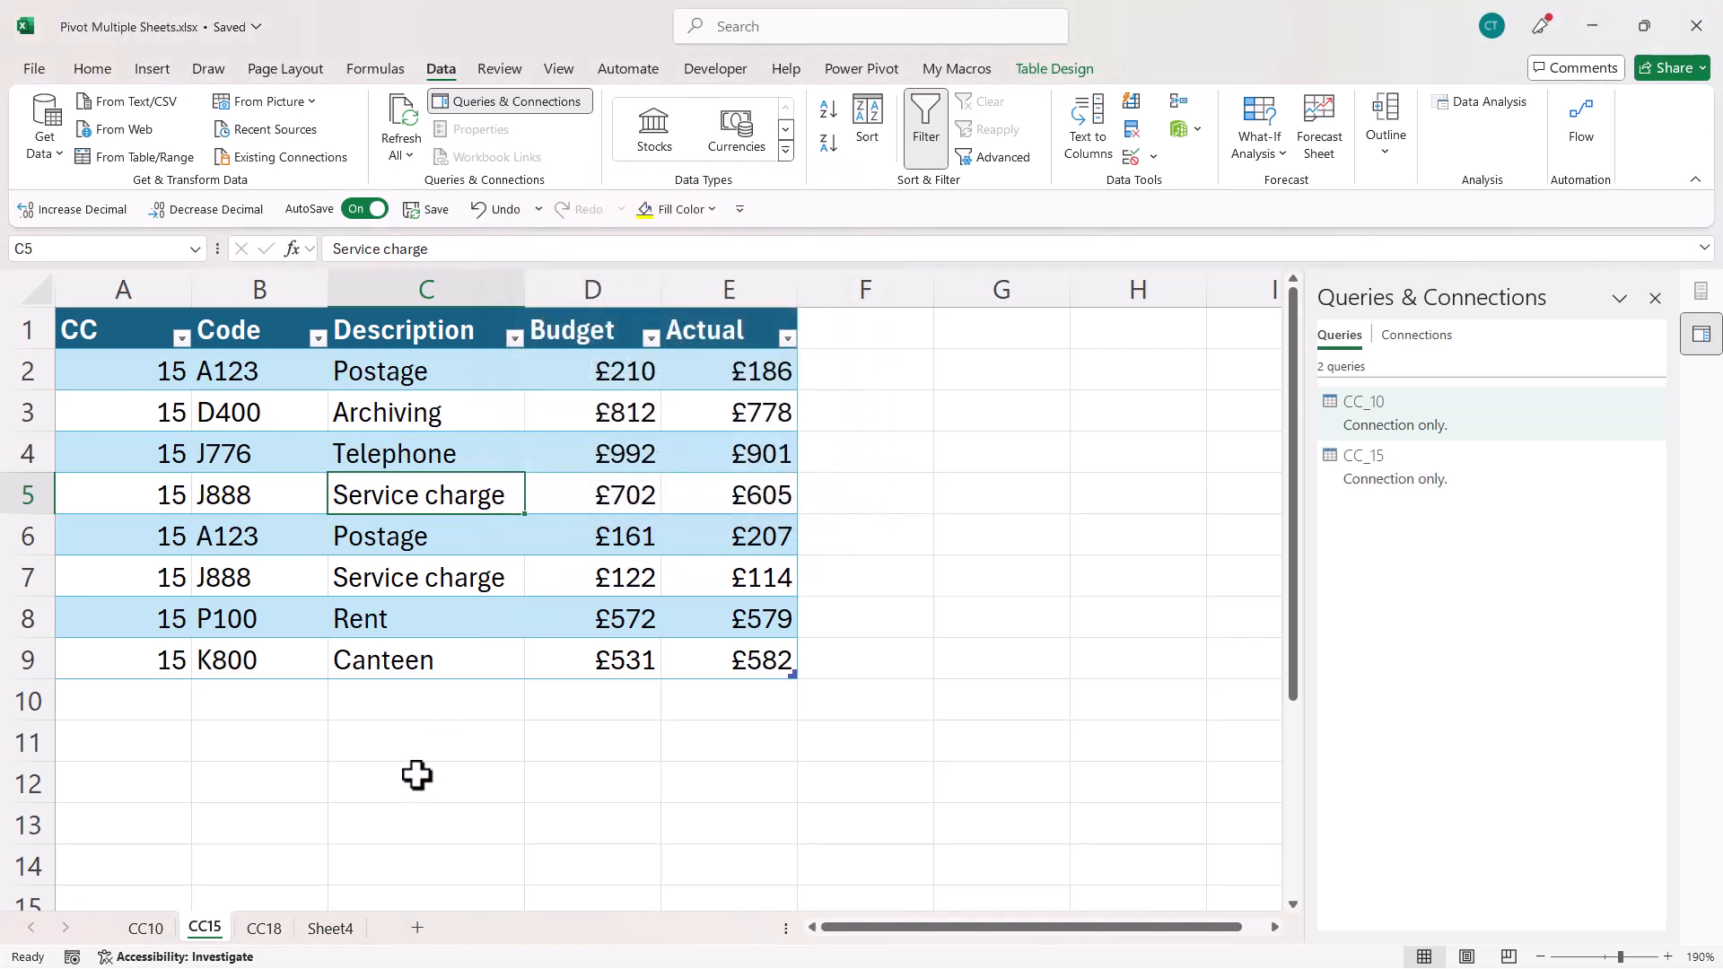
pyautogui.click(263, 927)
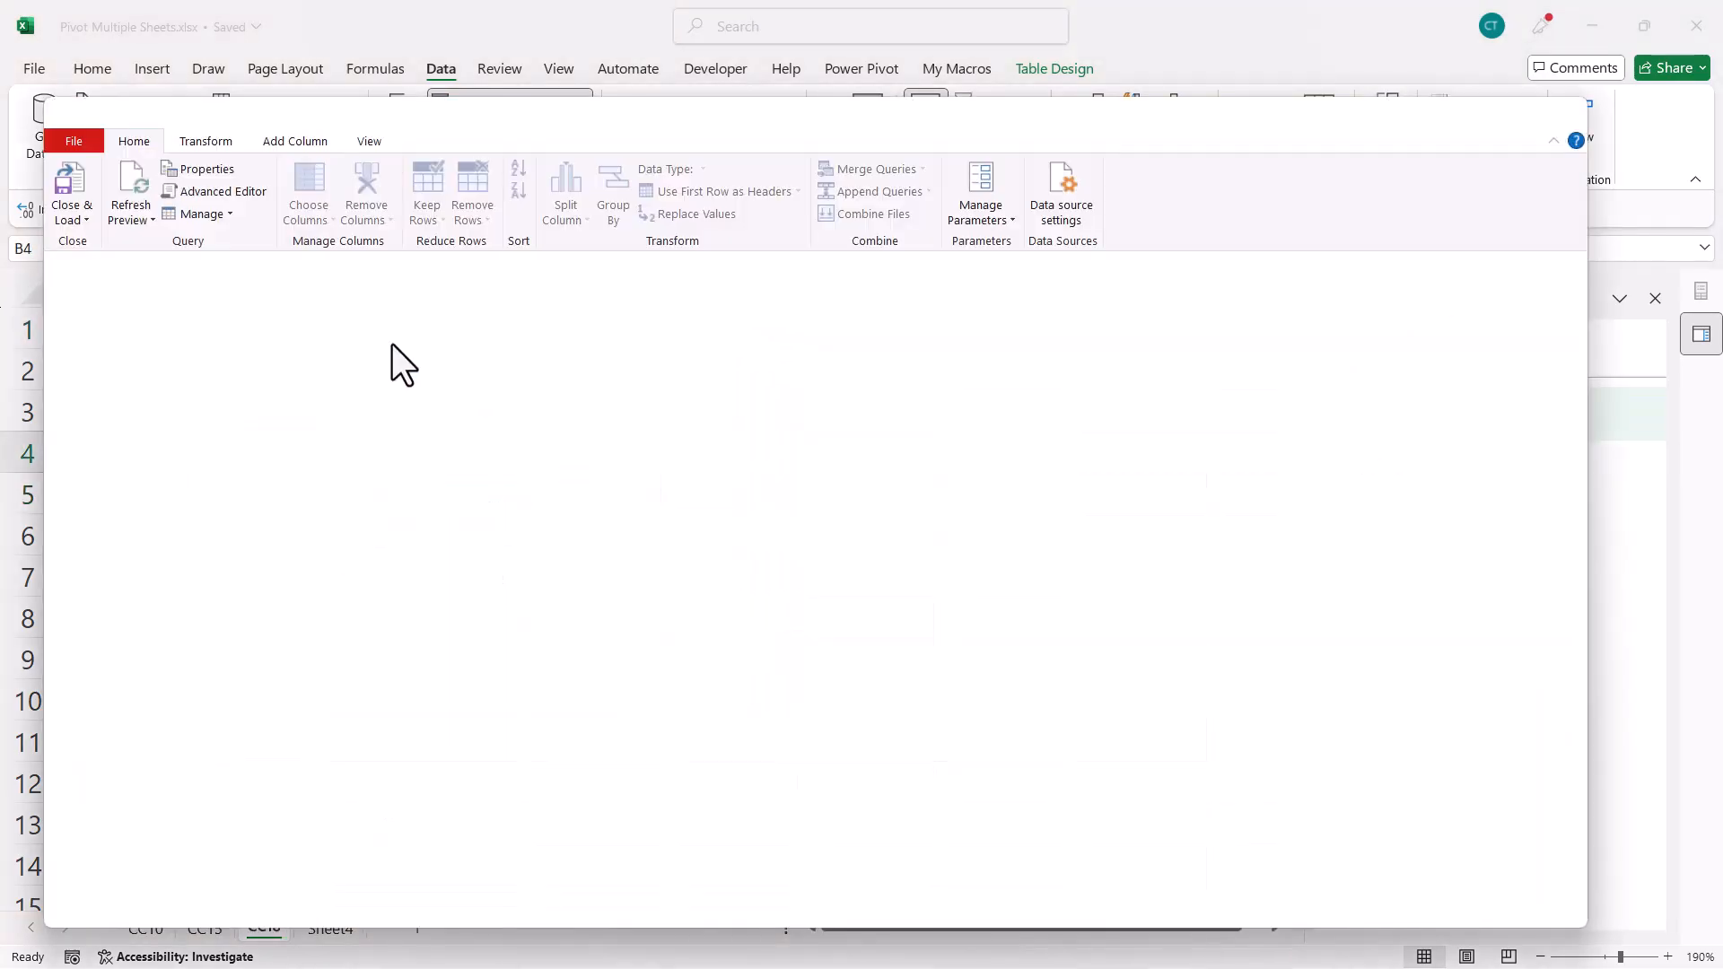
pyautogui.click(70, 196)
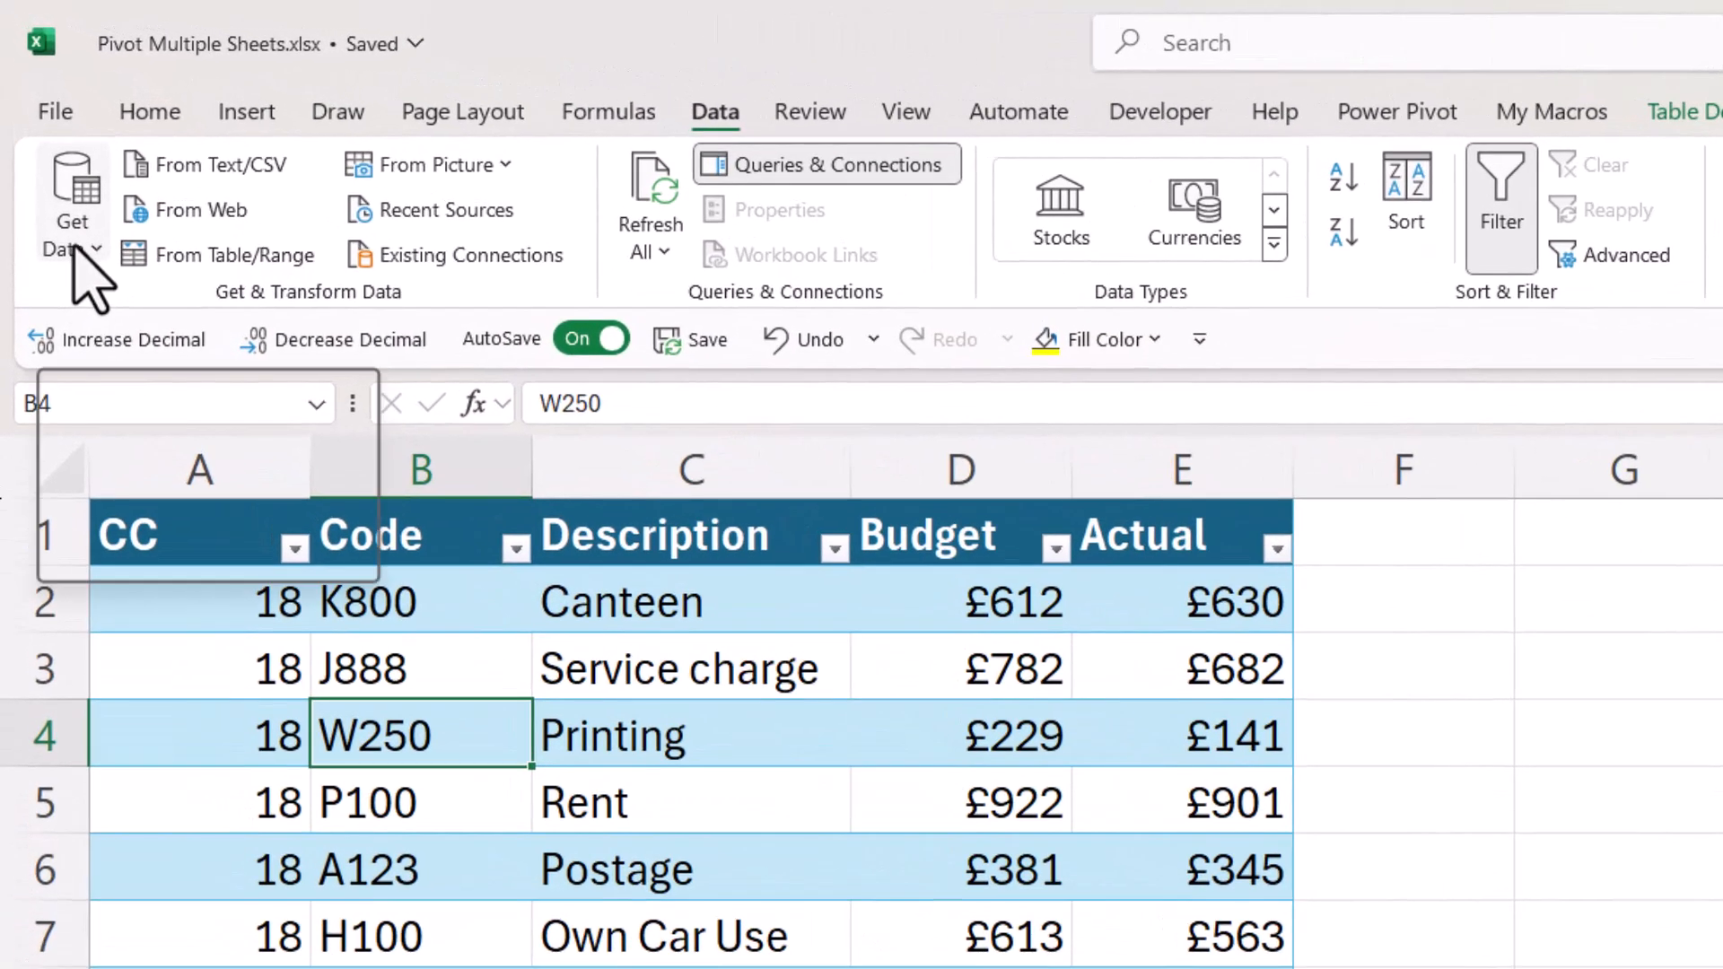
# - Append CC_10, CC_15 and CC_18 into a new Append1 query via Three or more tables
pyautogui.click(70, 204)
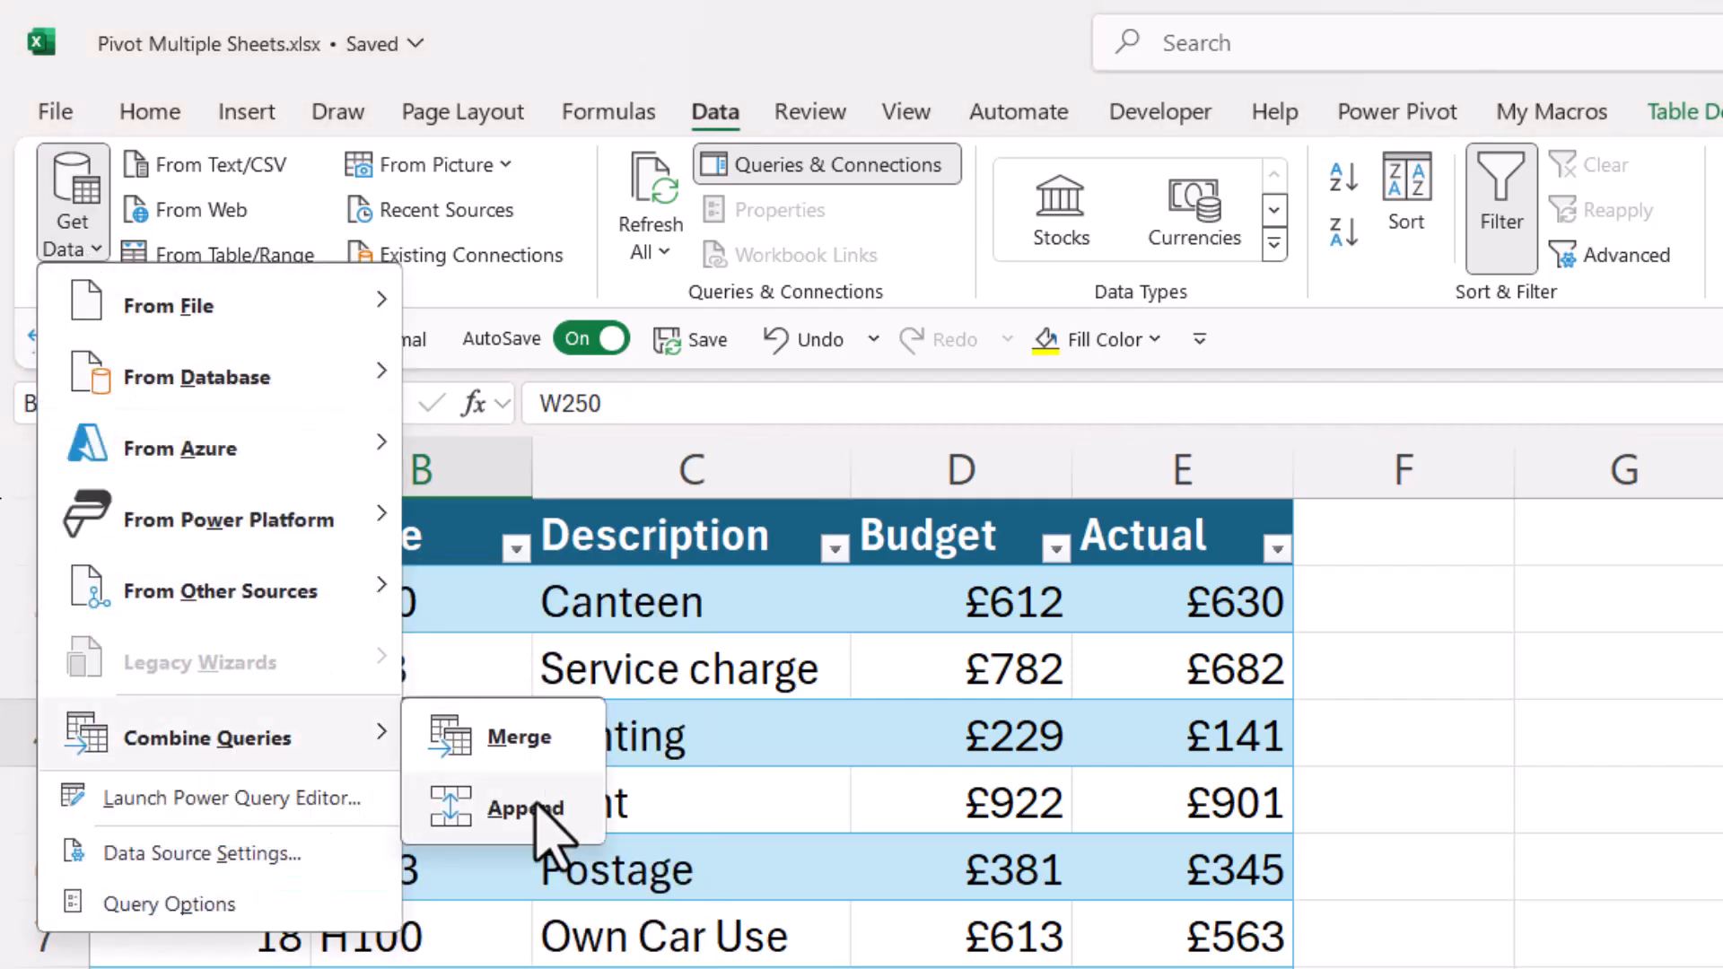
pyautogui.click(525, 808)
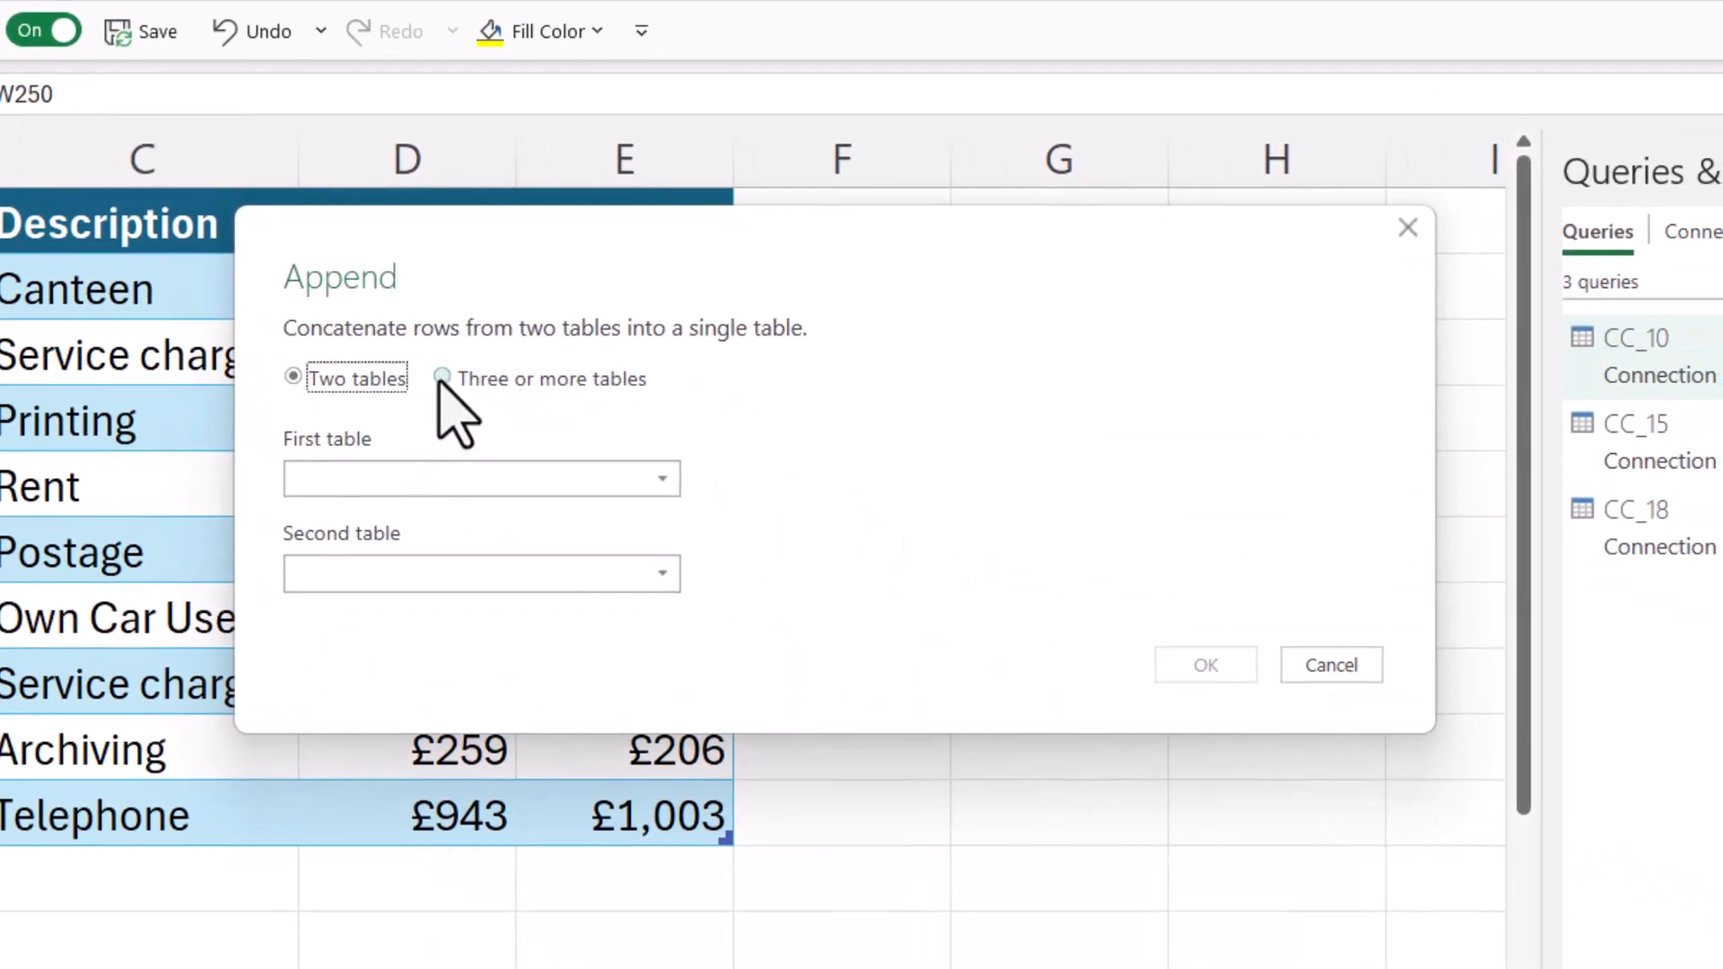
pyautogui.click(441, 378)
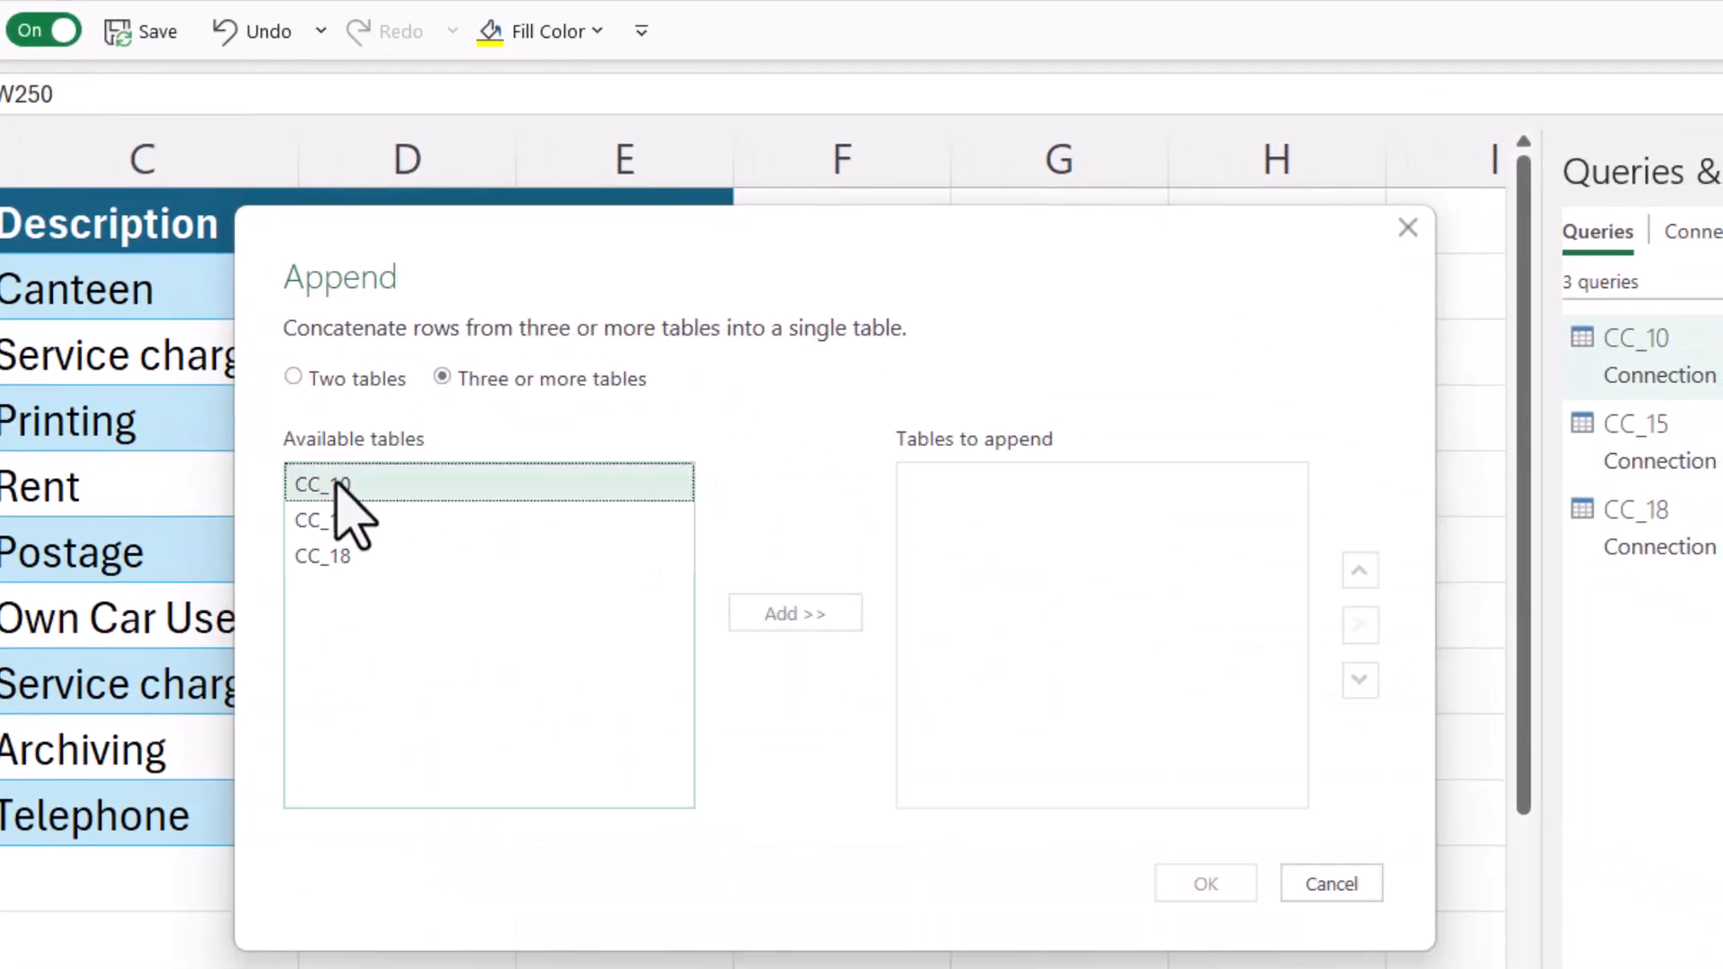
pyautogui.click(322, 555)
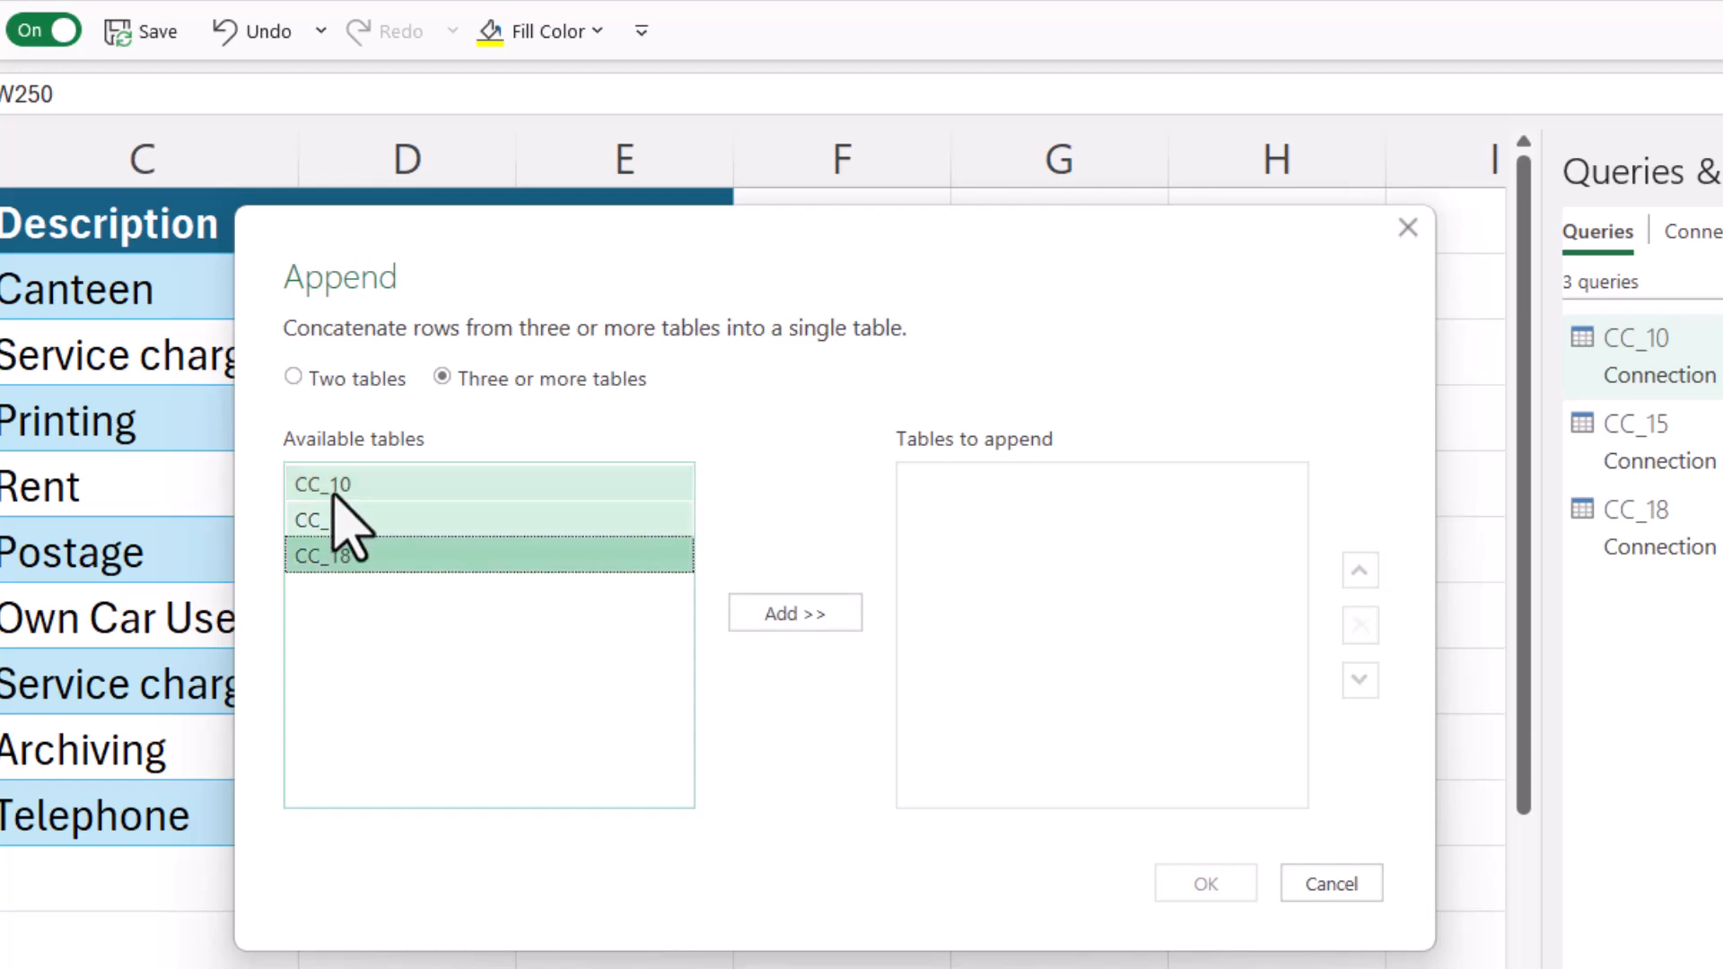
pyautogui.moveTo(374, 593)
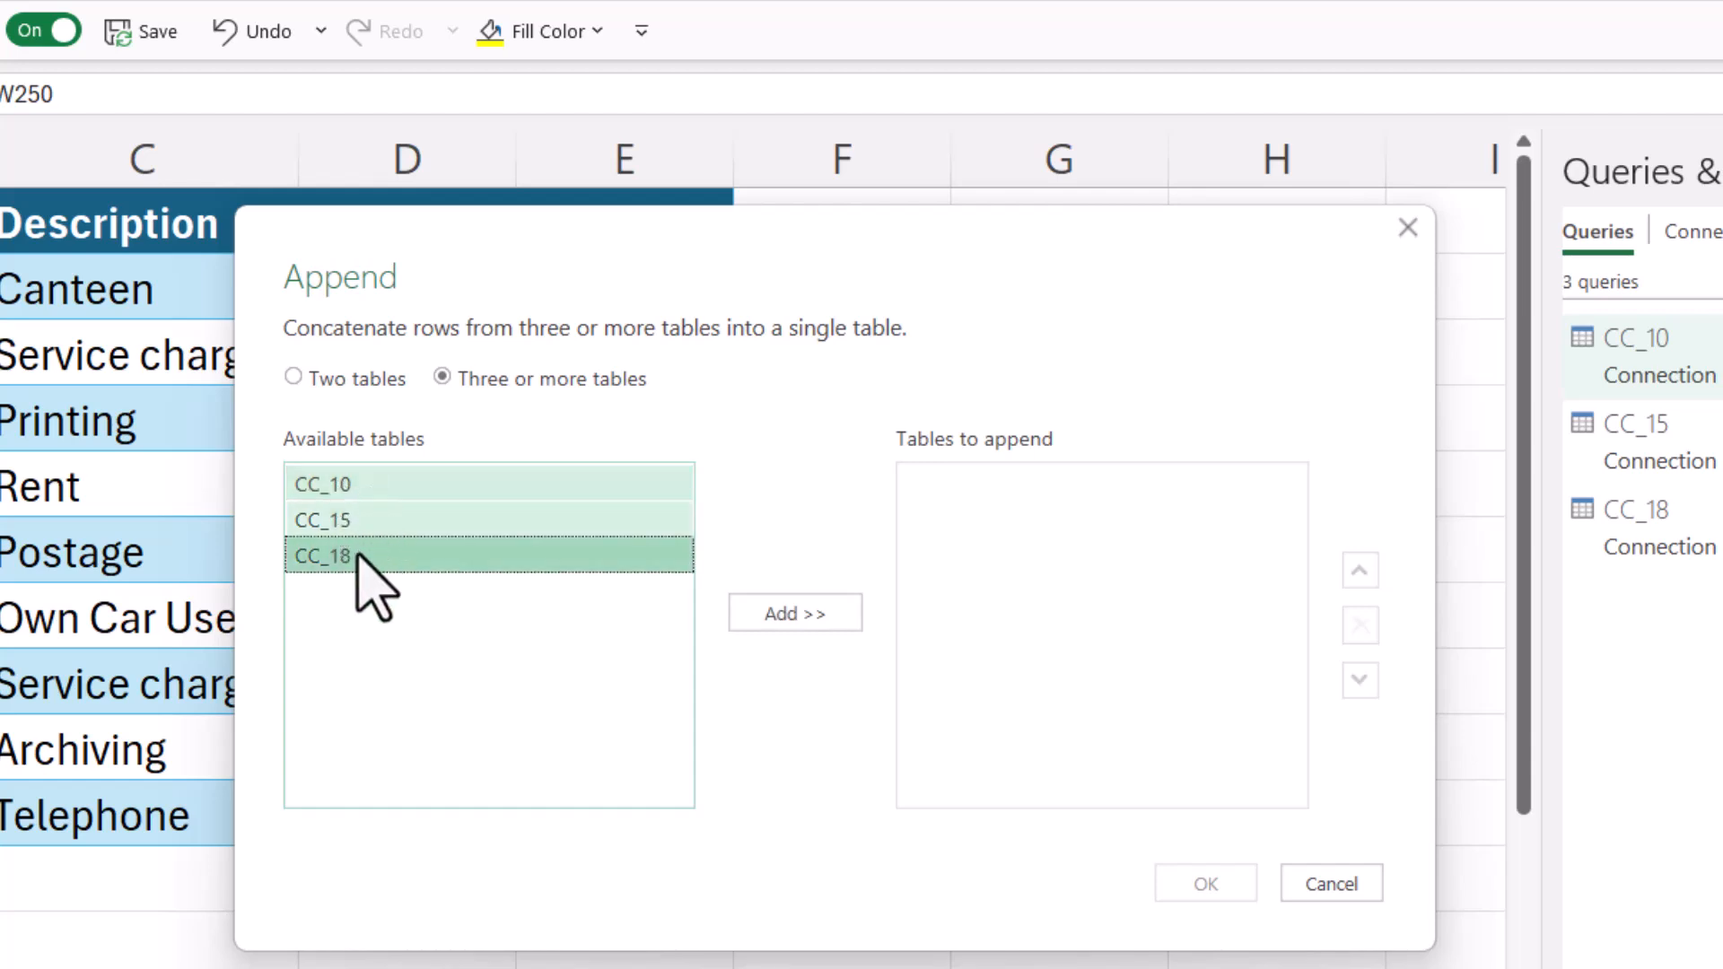
pyautogui.moveTo(794, 612)
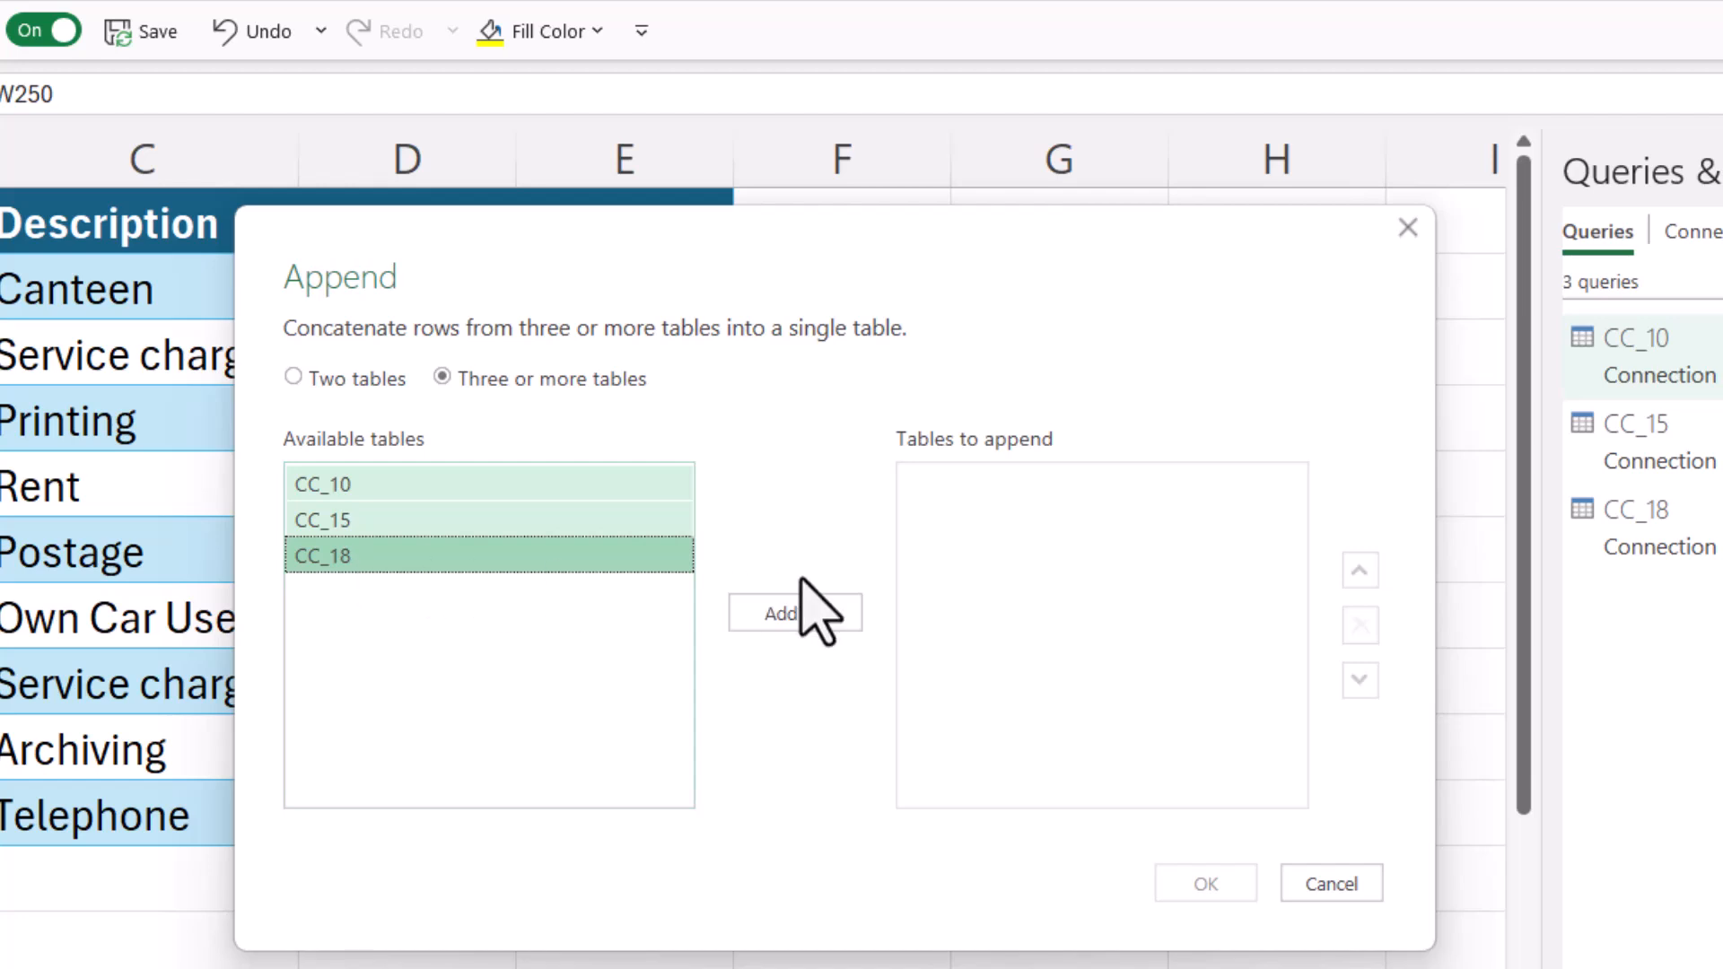
pyautogui.click(794, 613)
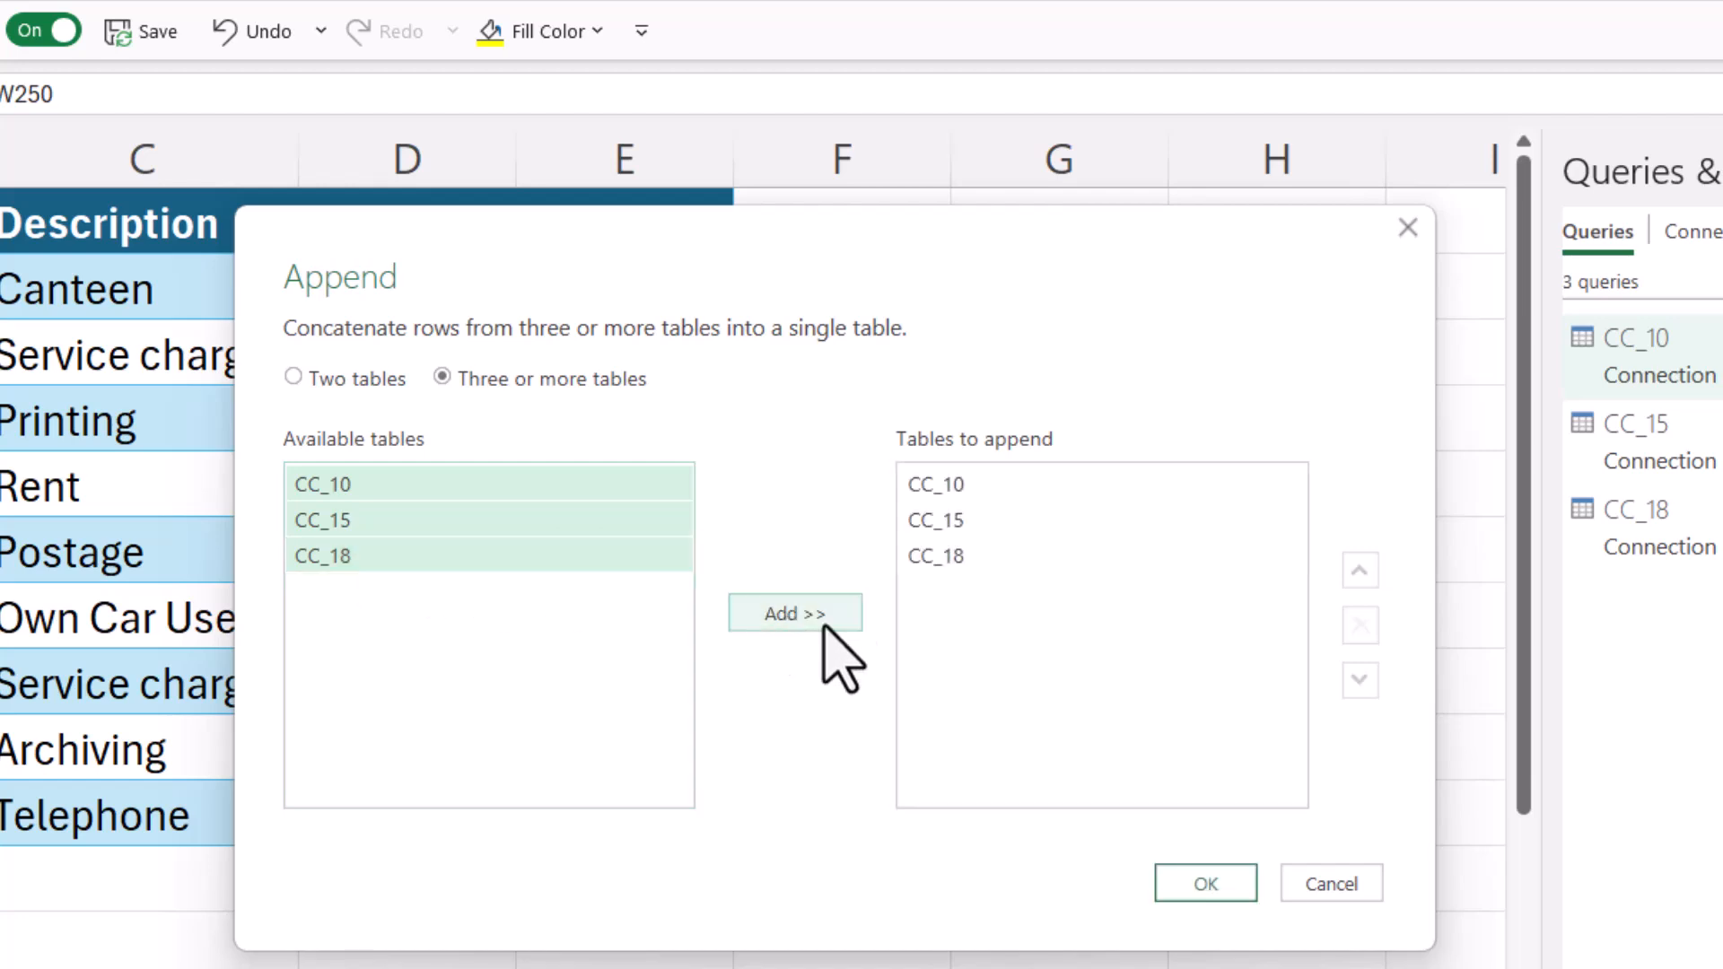
pyautogui.click(1204, 882)
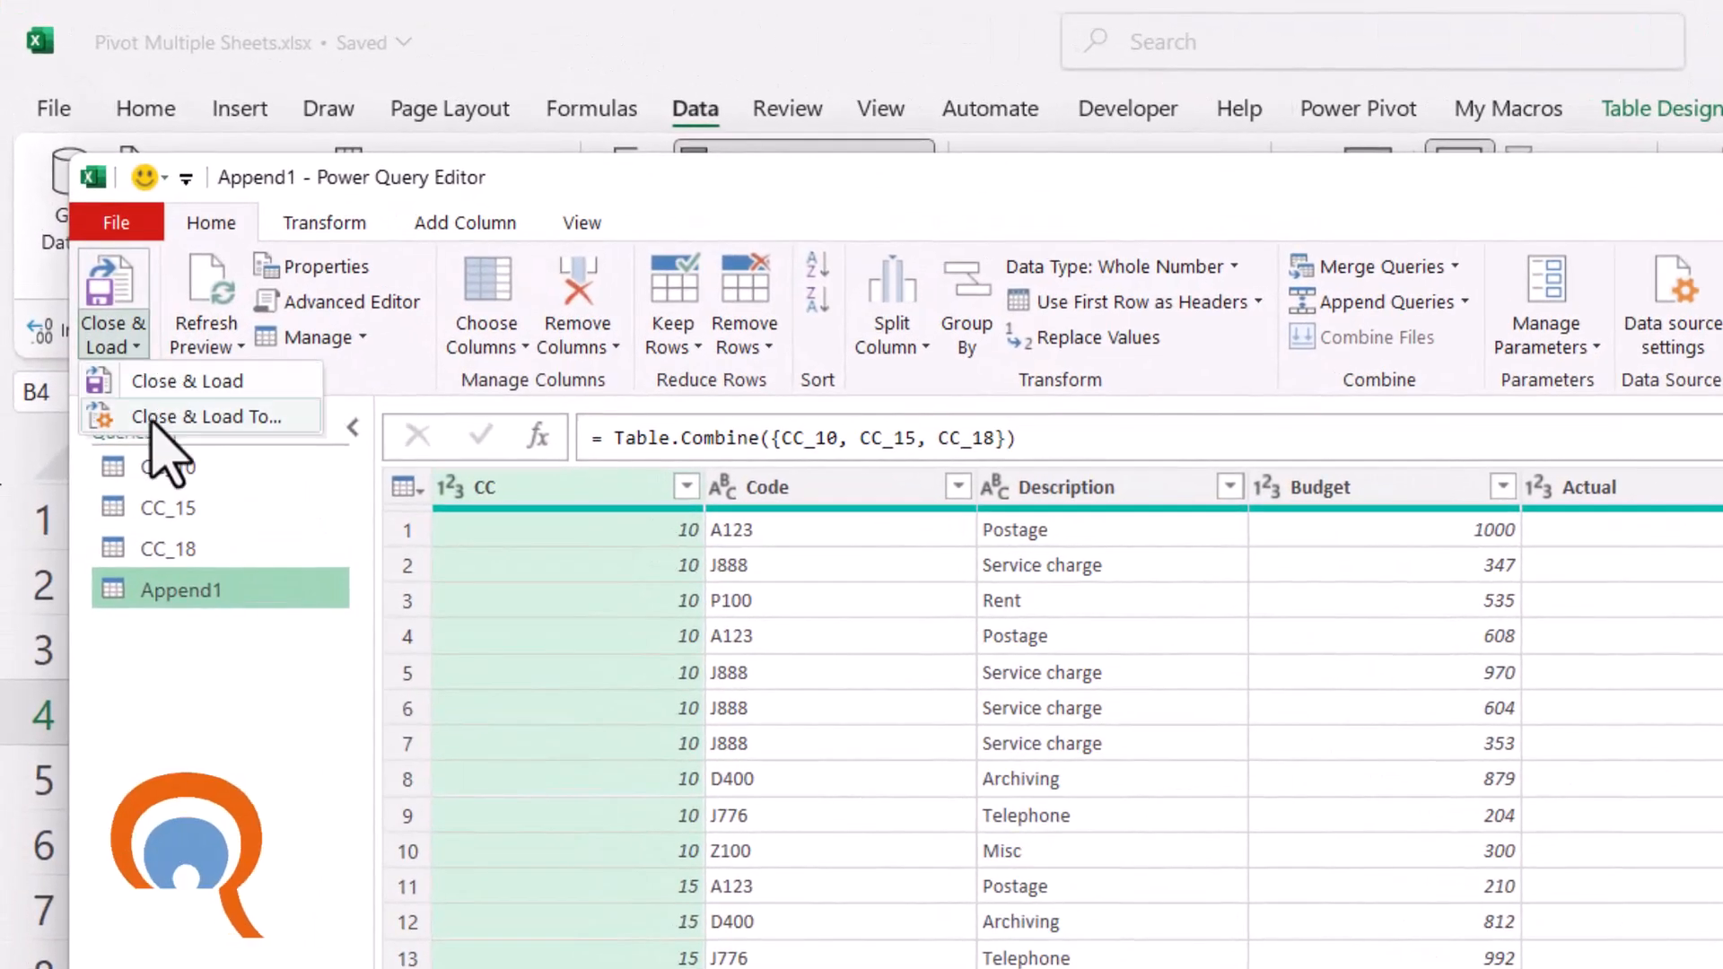
# - Load Append1 as a PivotTable Report summing Budget by CC and Code
pyautogui.click(186, 381)
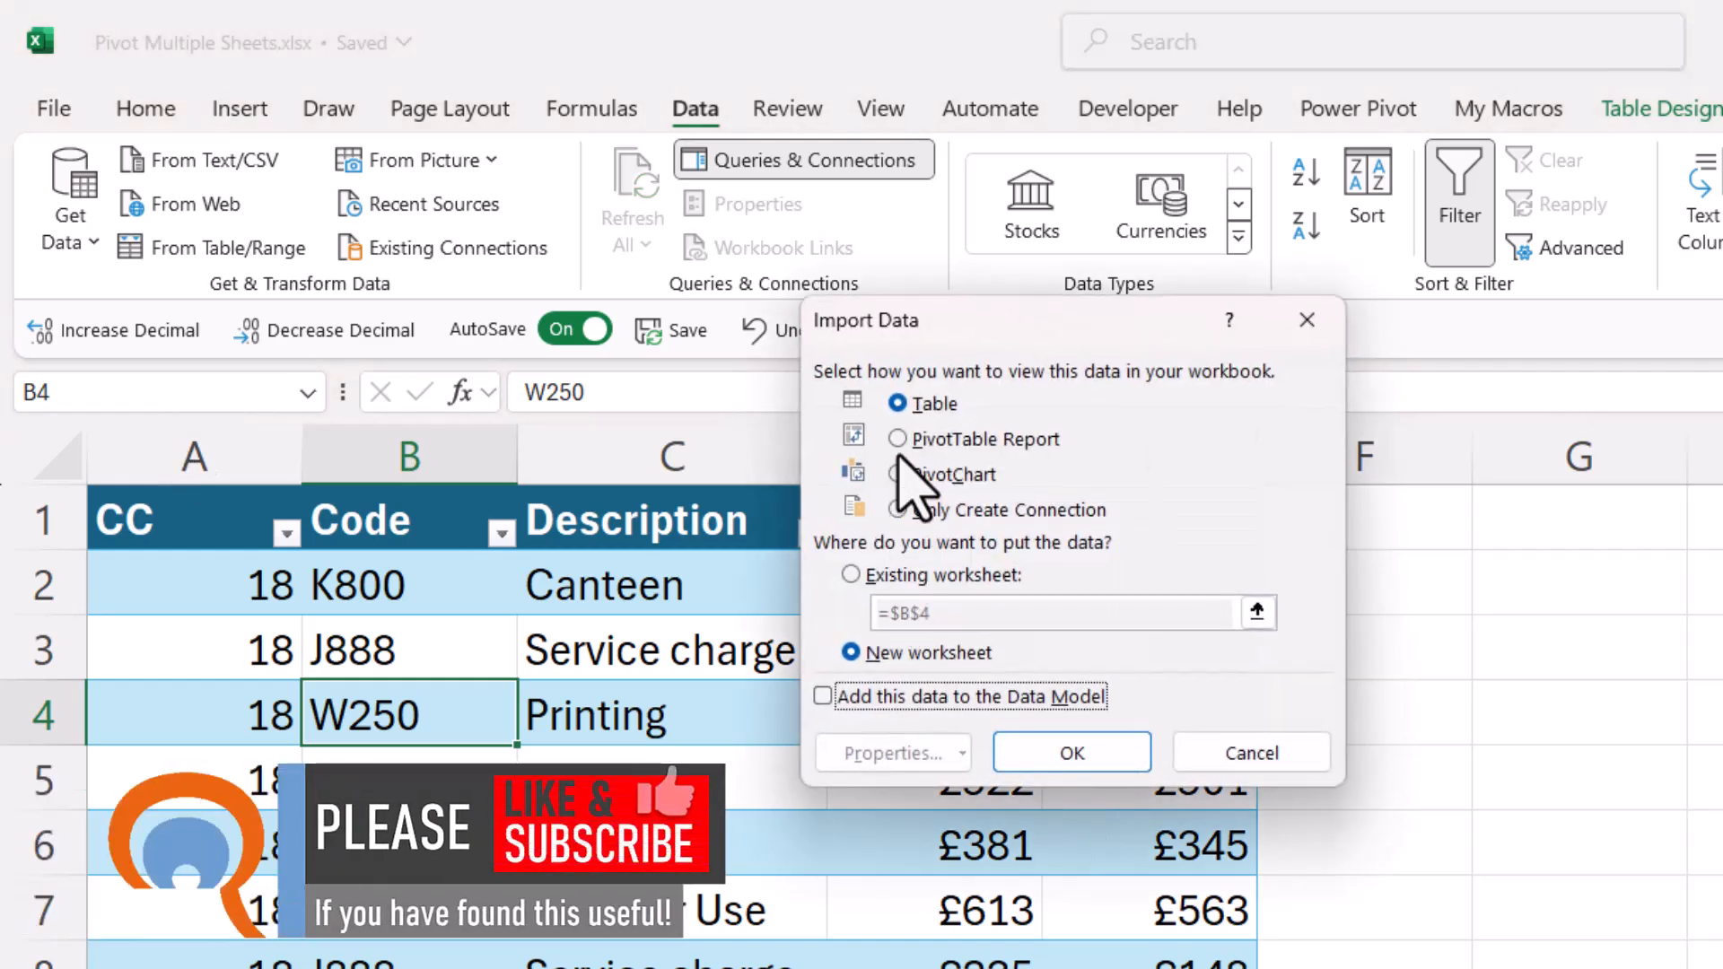
pyautogui.click(898, 438)
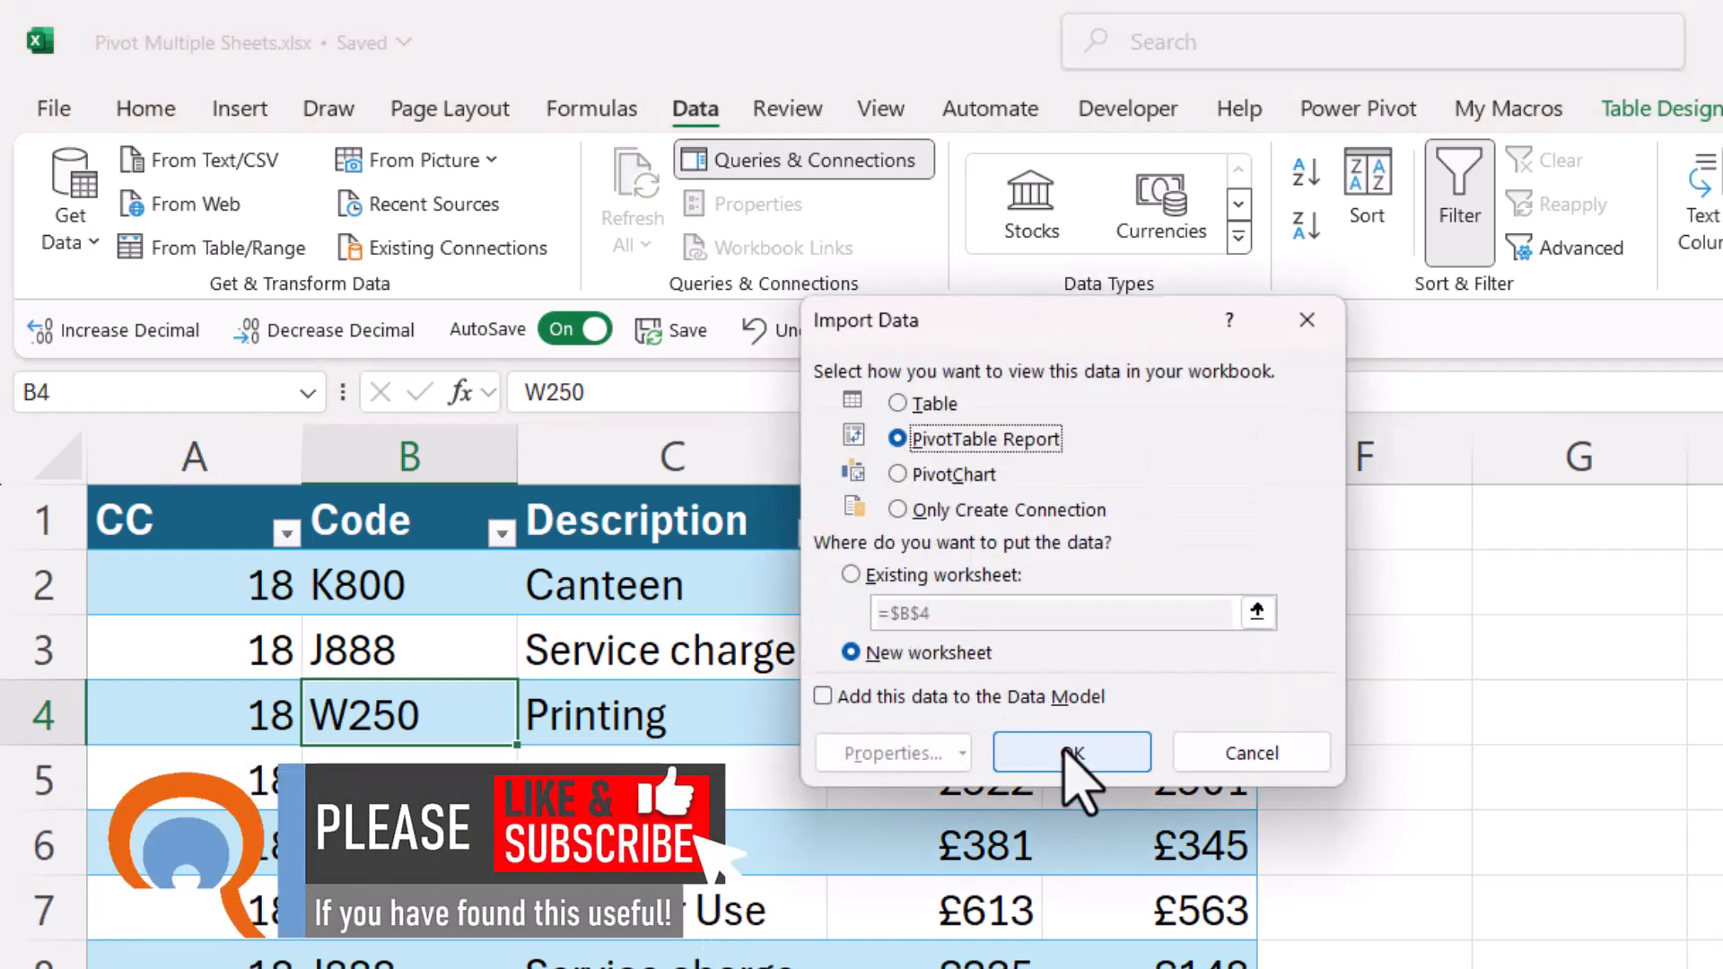
pyautogui.click(1070, 753)
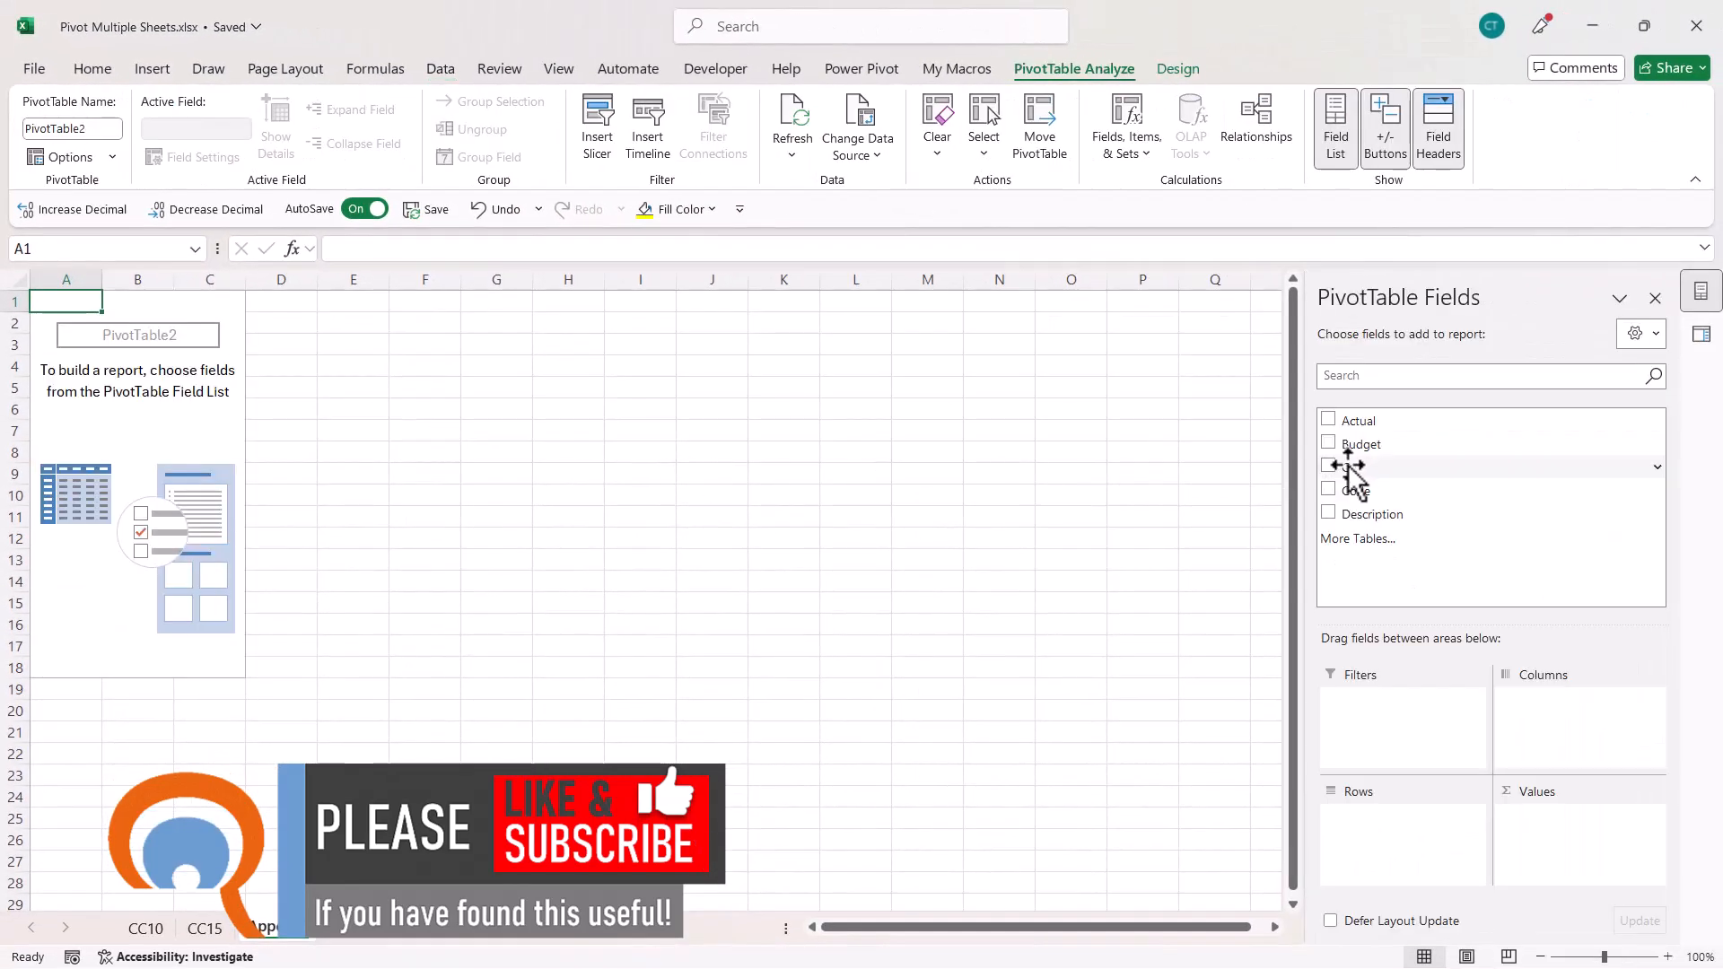
pyautogui.click(1328, 466)
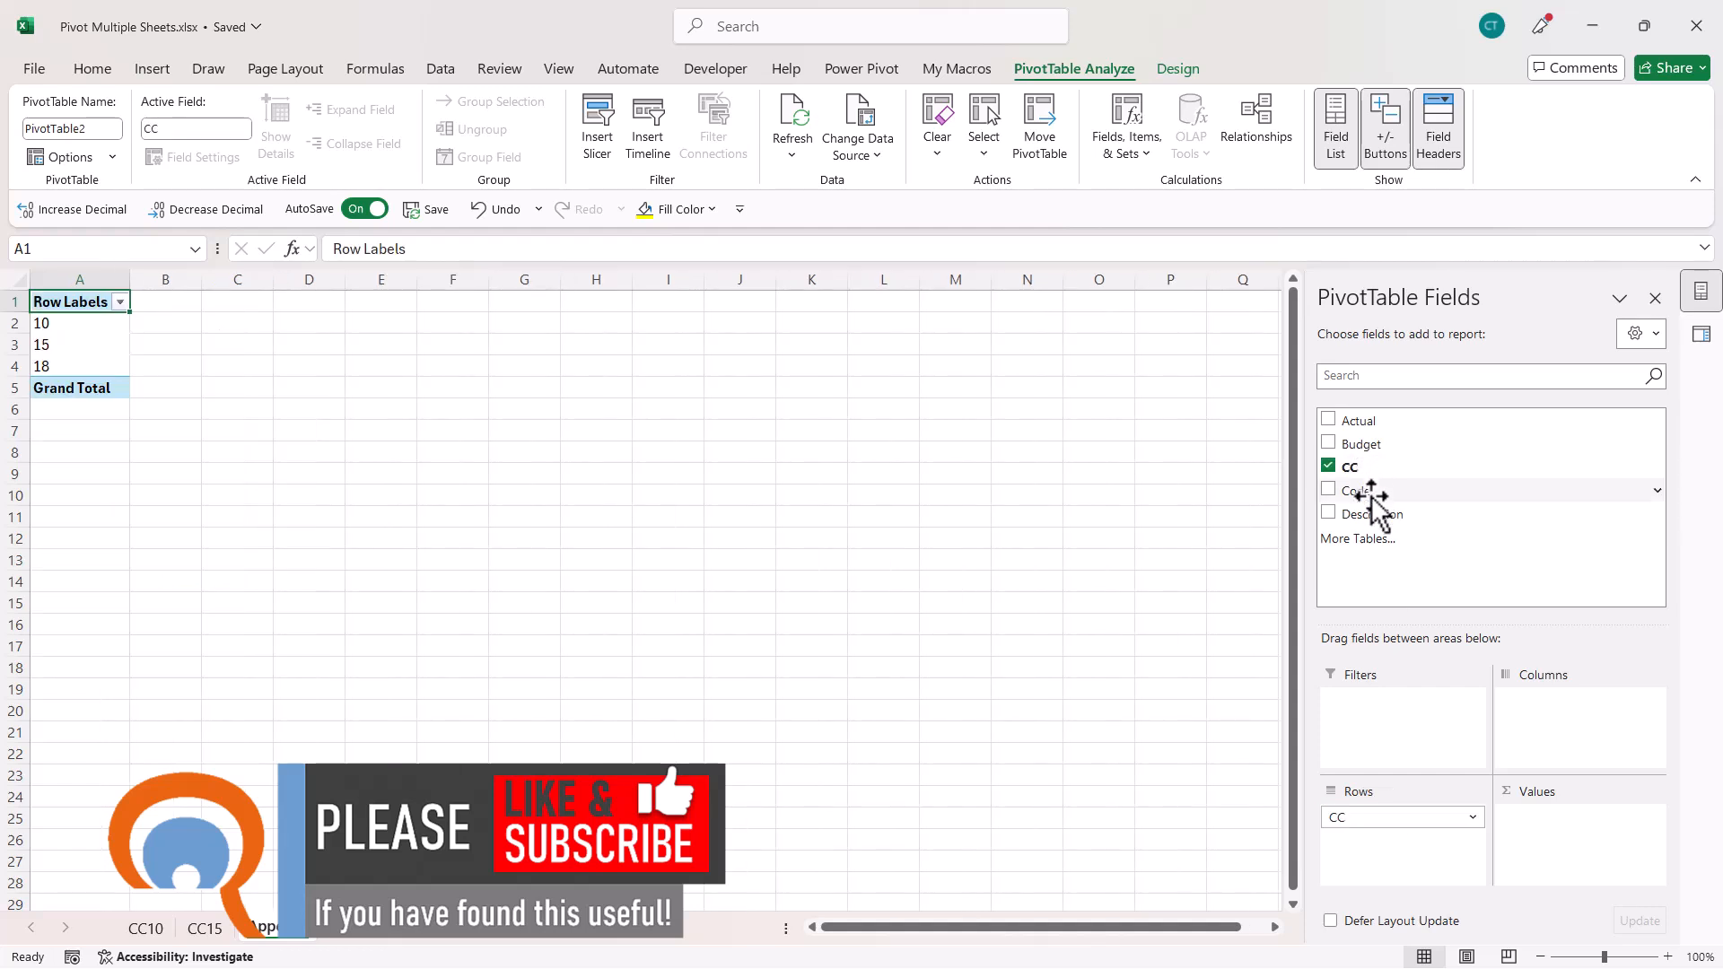
pyautogui.click(1327, 489)
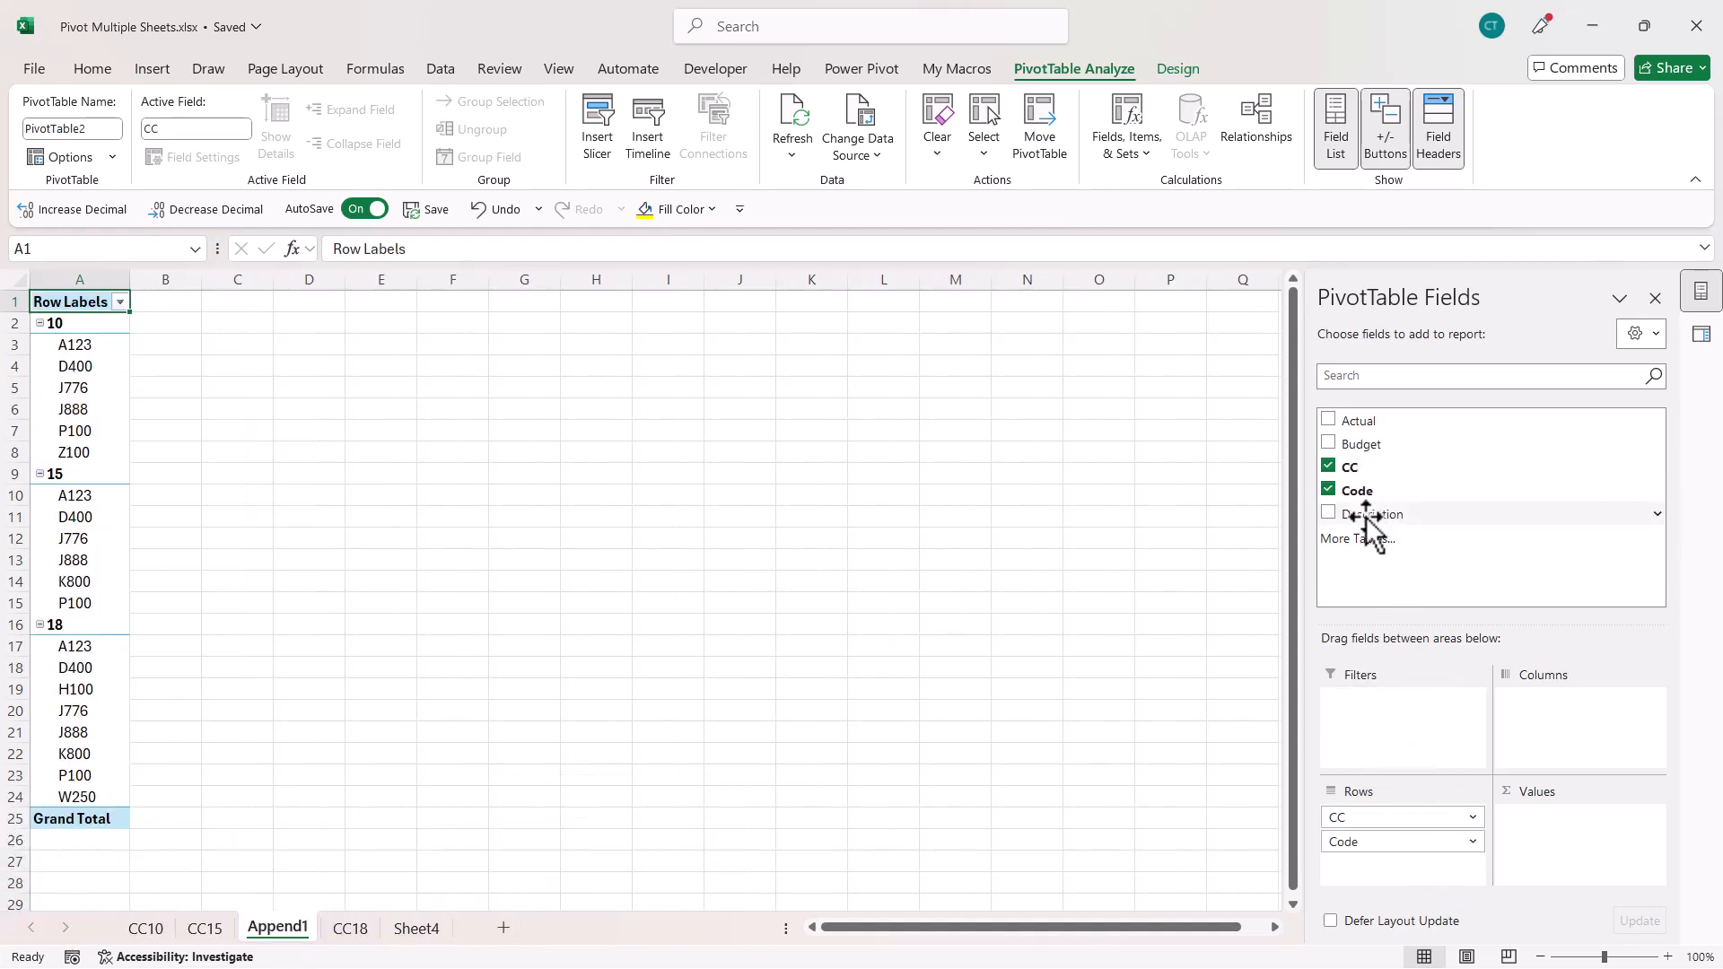
pyautogui.moveTo(1371, 454)
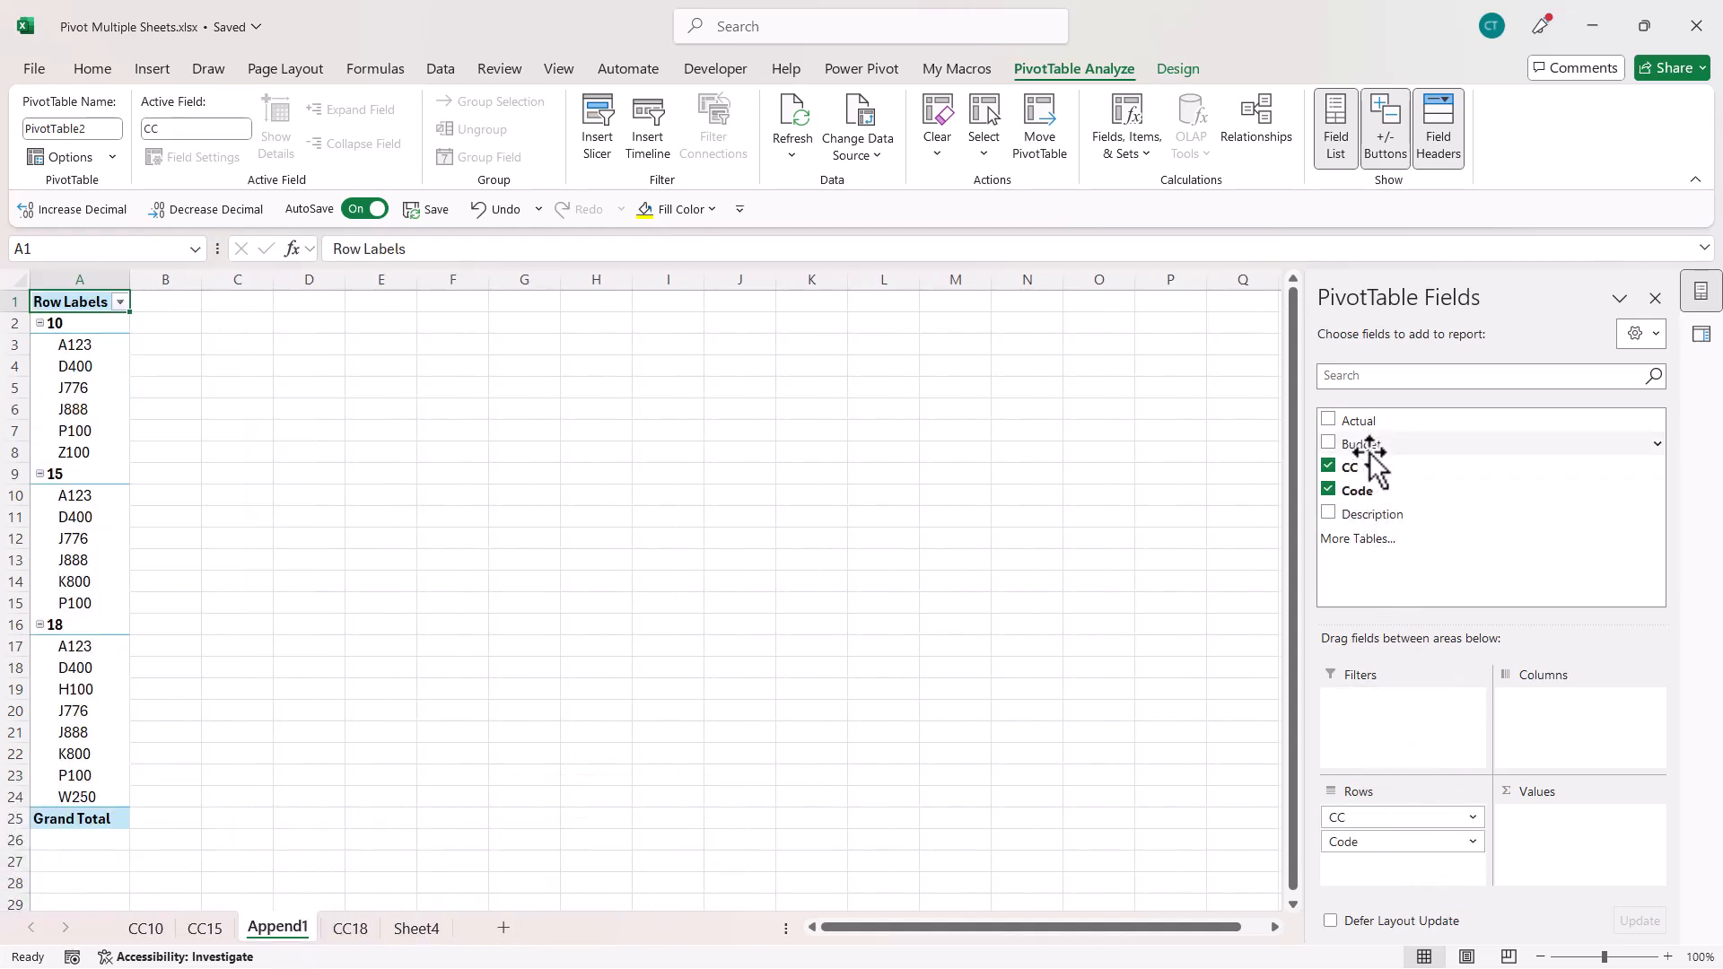
pyautogui.click(1328, 443)
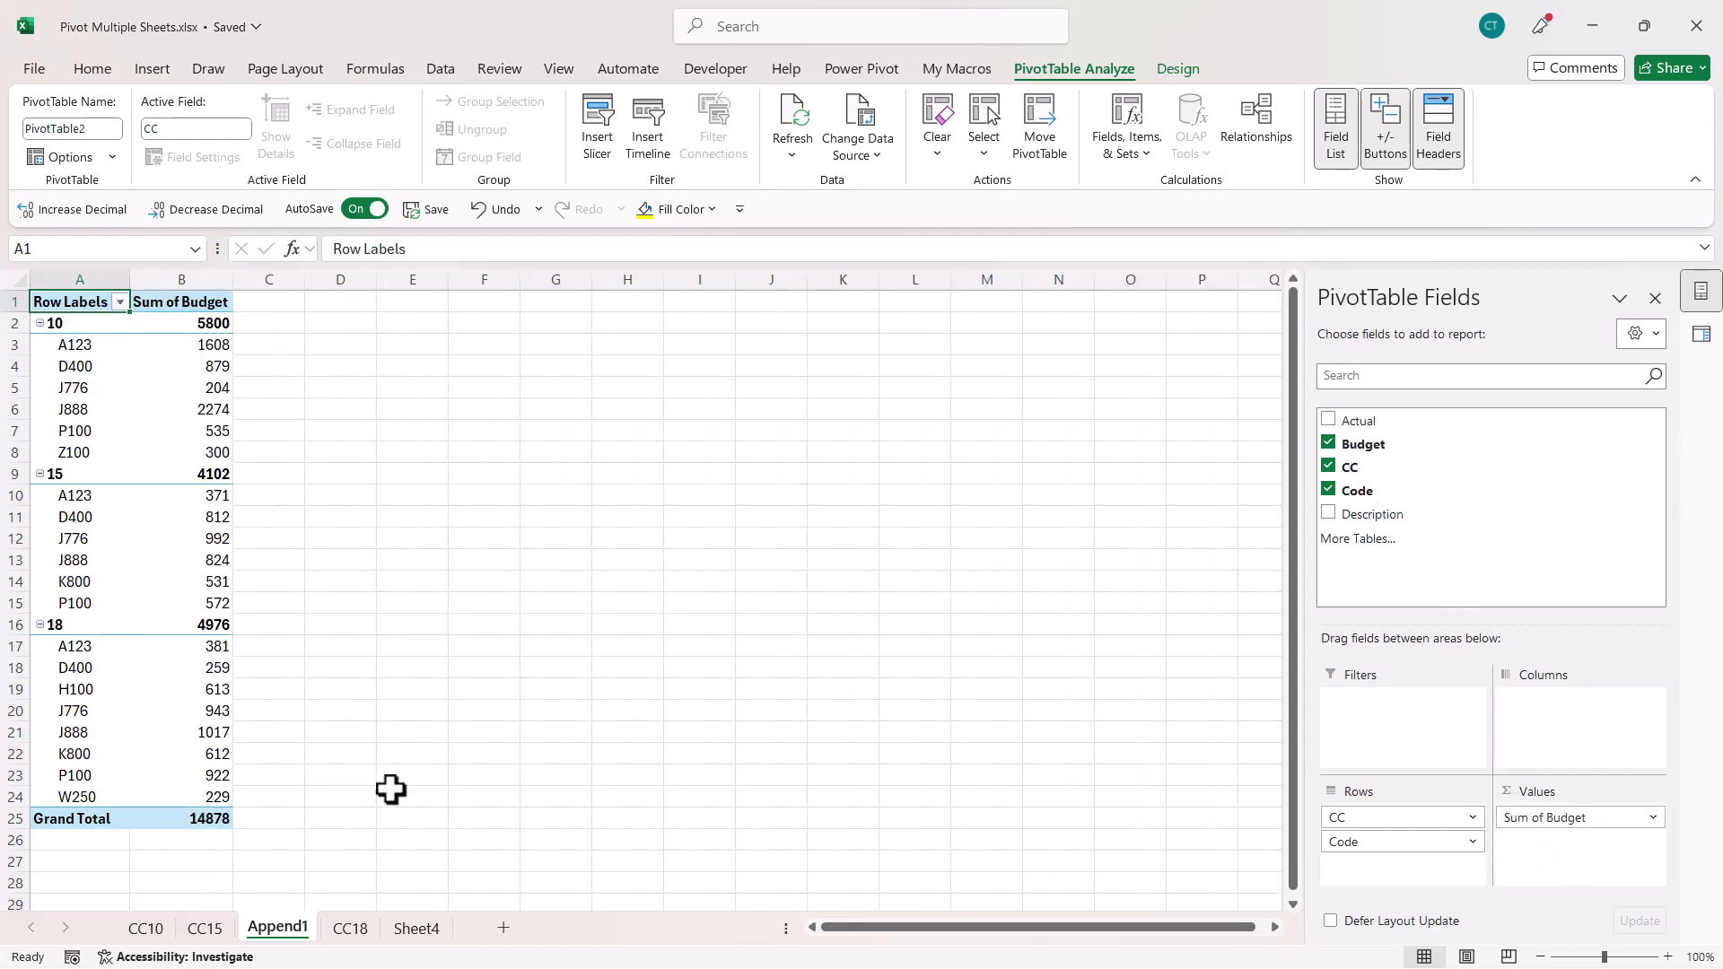
# - Add the F100 Car row (budget 500) to CC10 and refresh the Append1 pivot
pyautogui.click(144, 927)
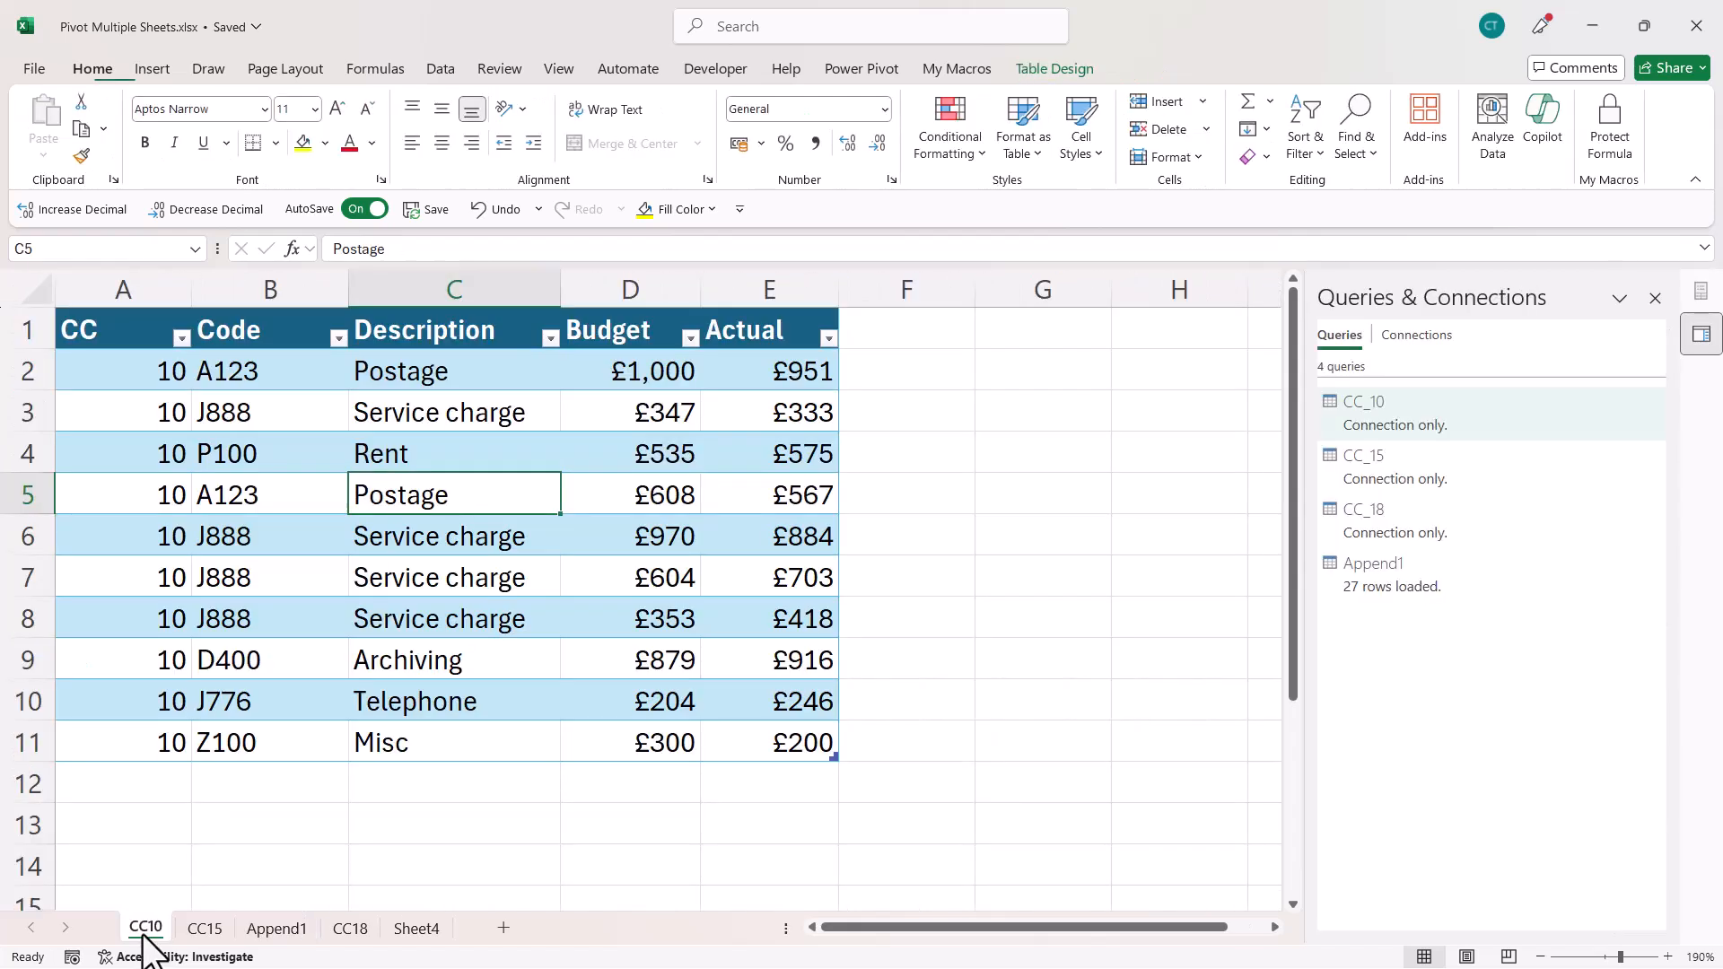
pyautogui.moveTo(143, 772)
pyautogui.write('500')
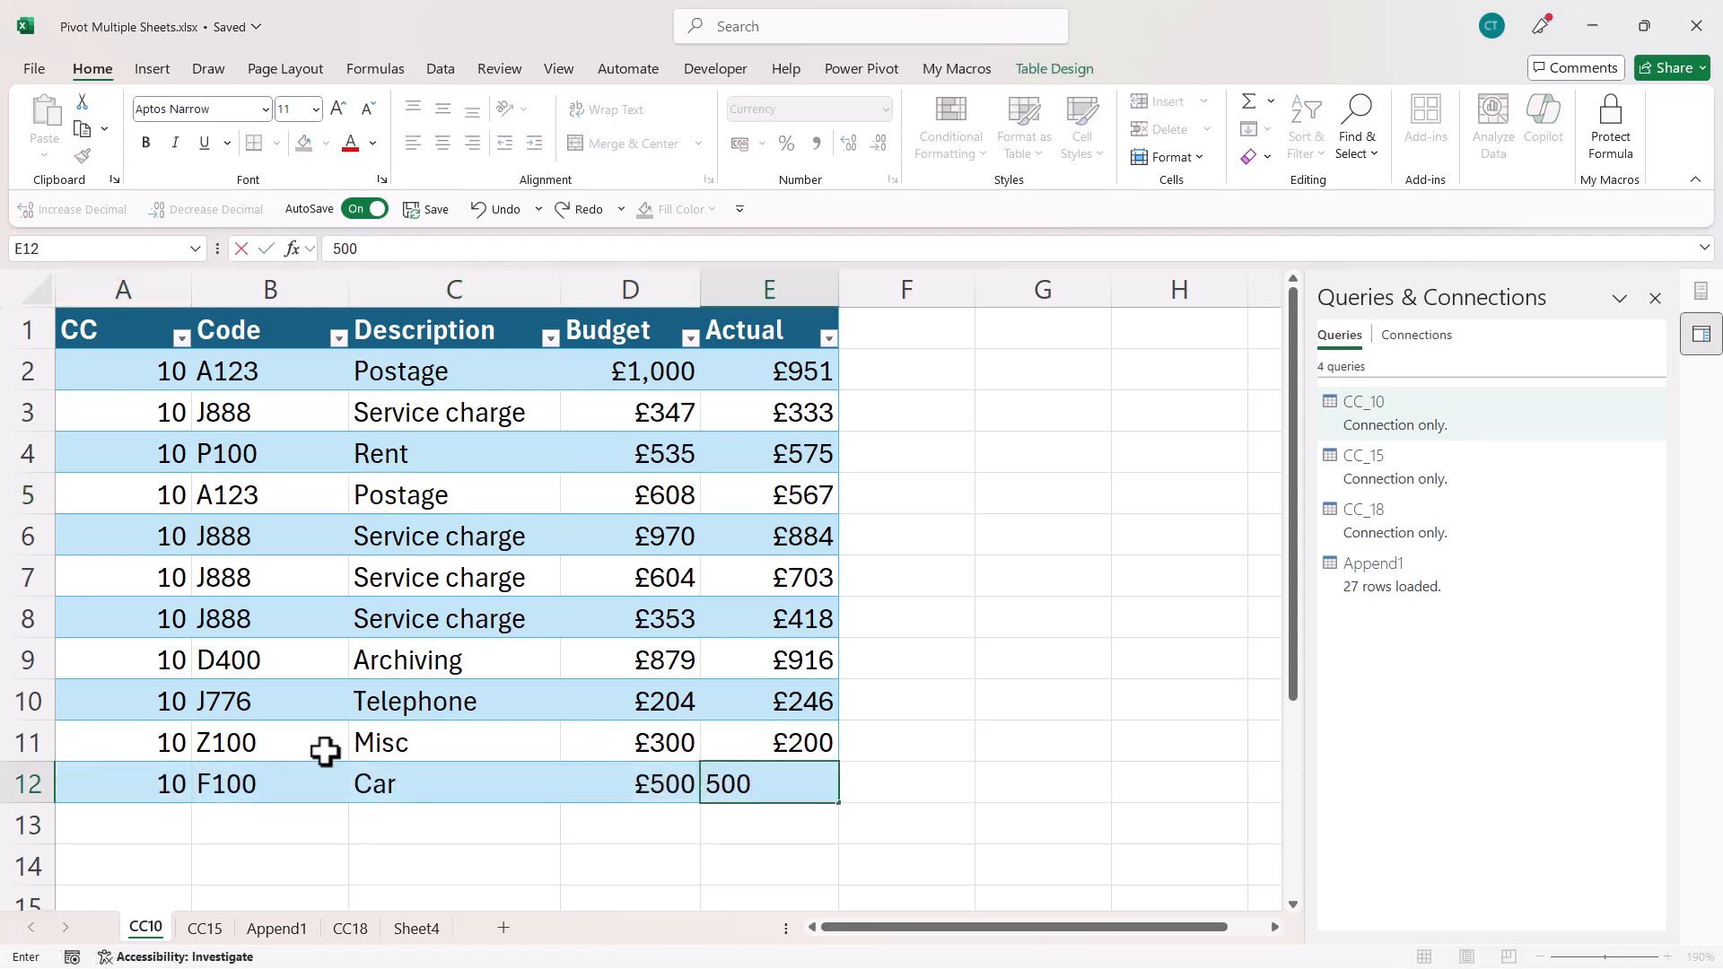
pyautogui.click(275, 927)
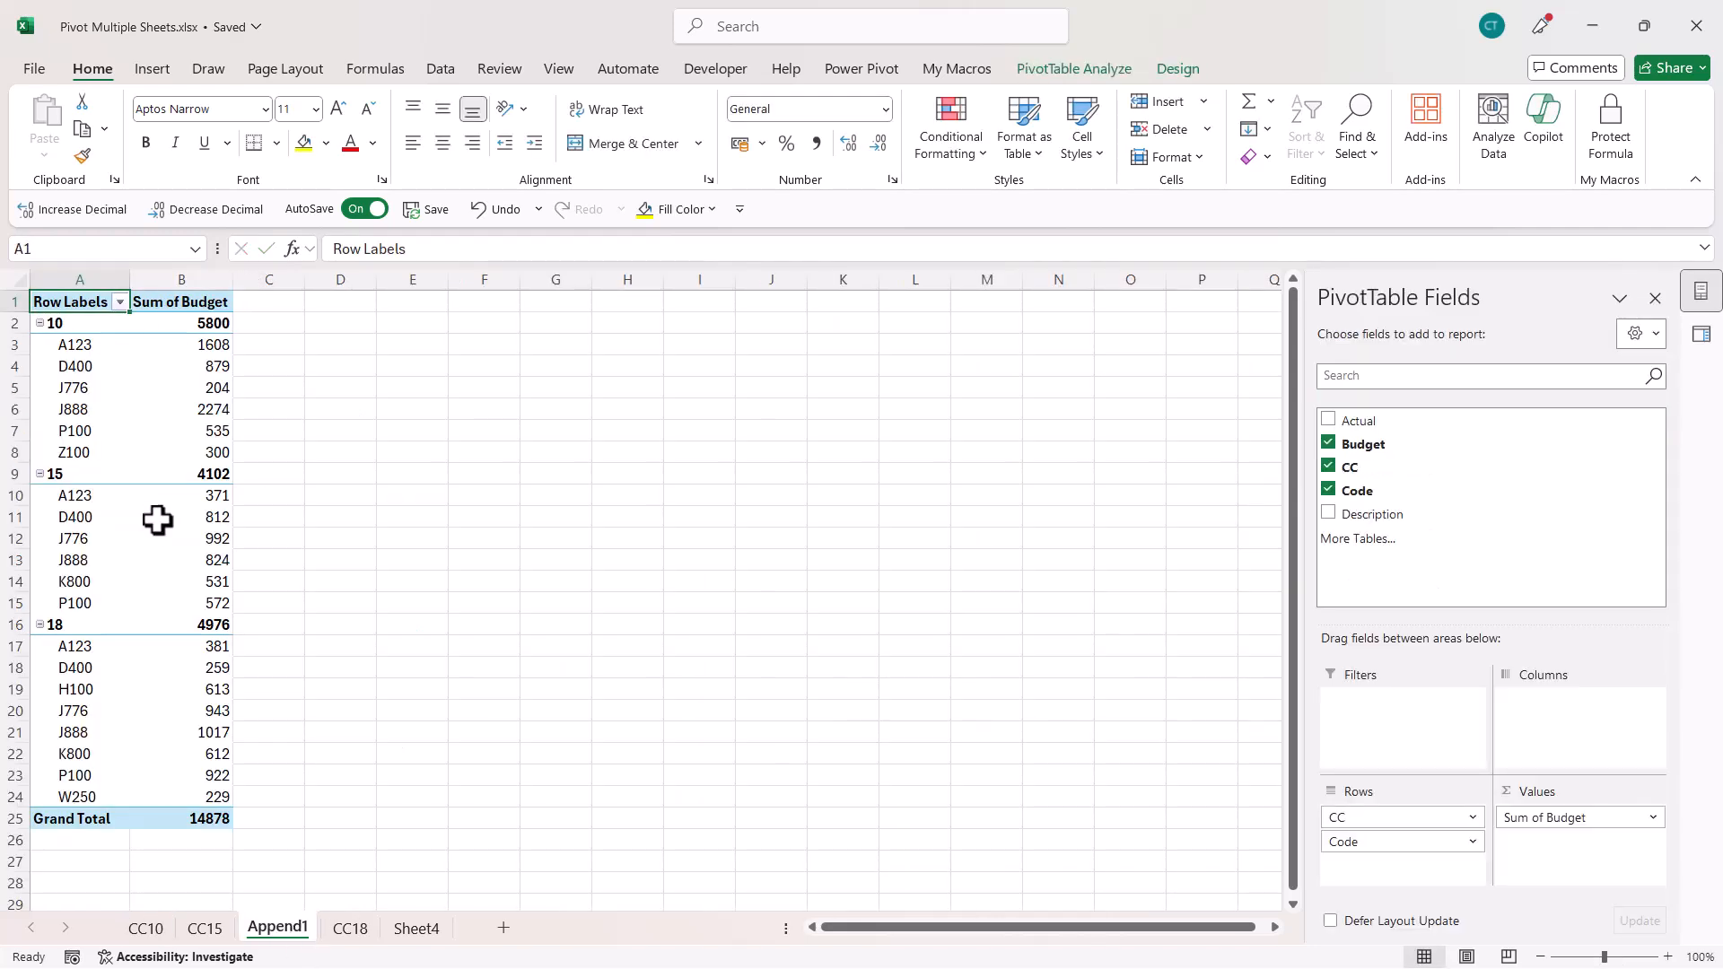
pyautogui.rightClick(181, 430)
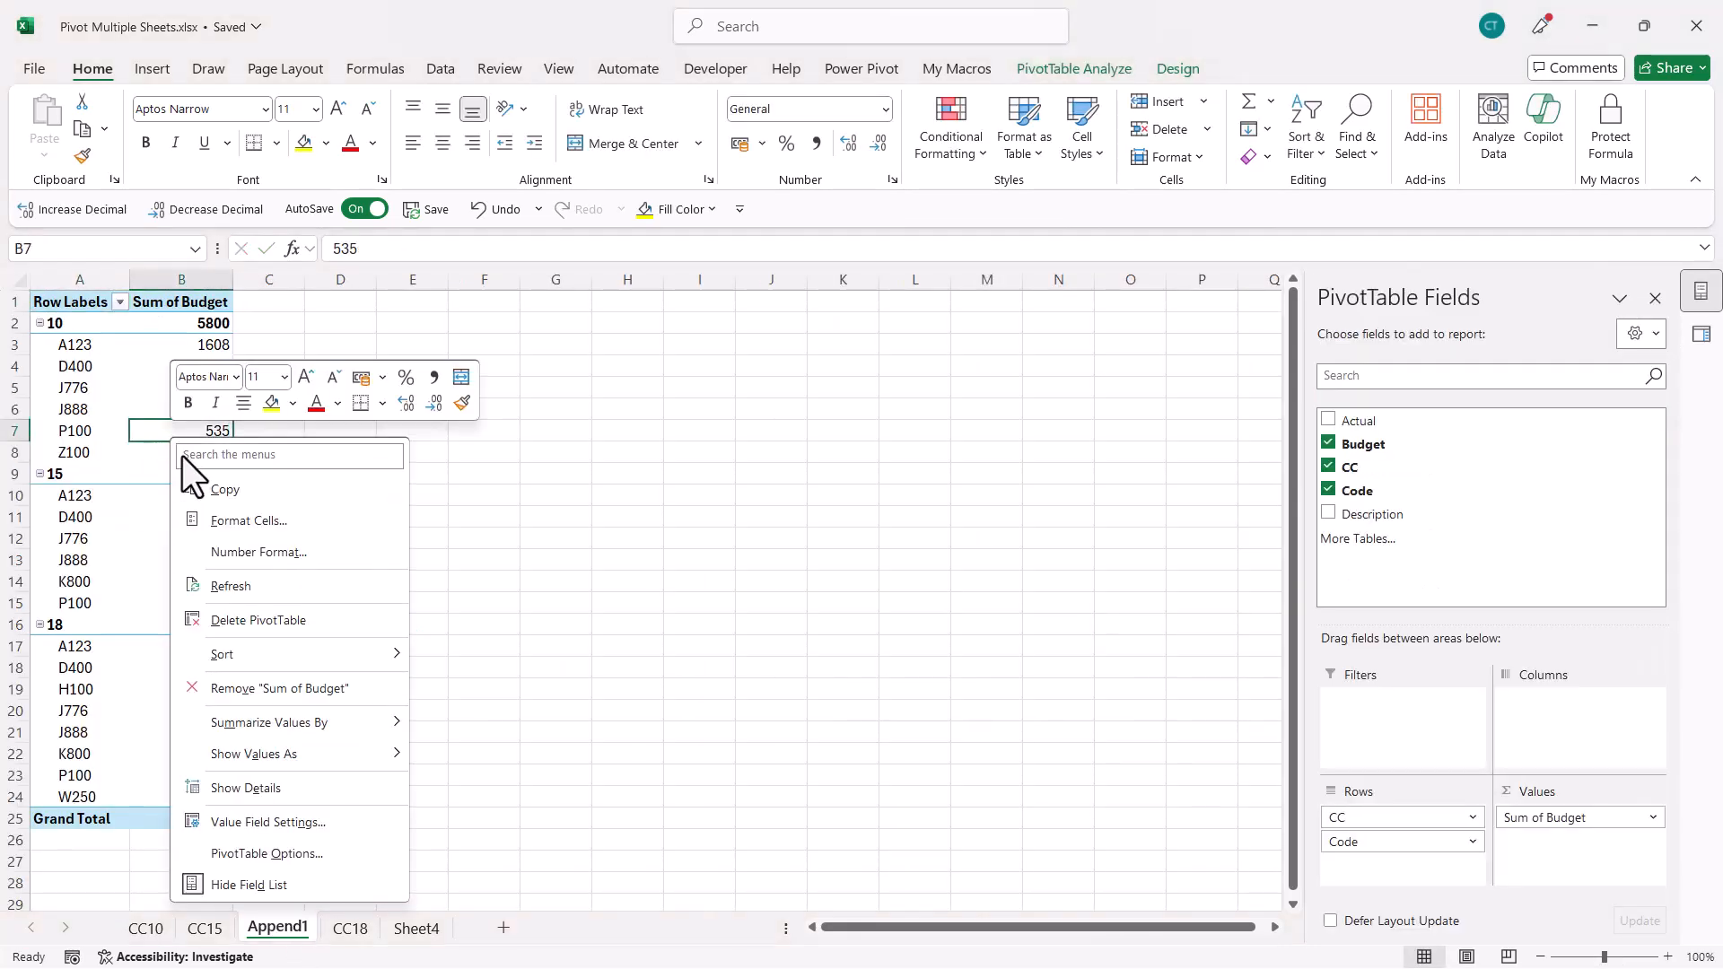
pyautogui.moveTo(231, 586)
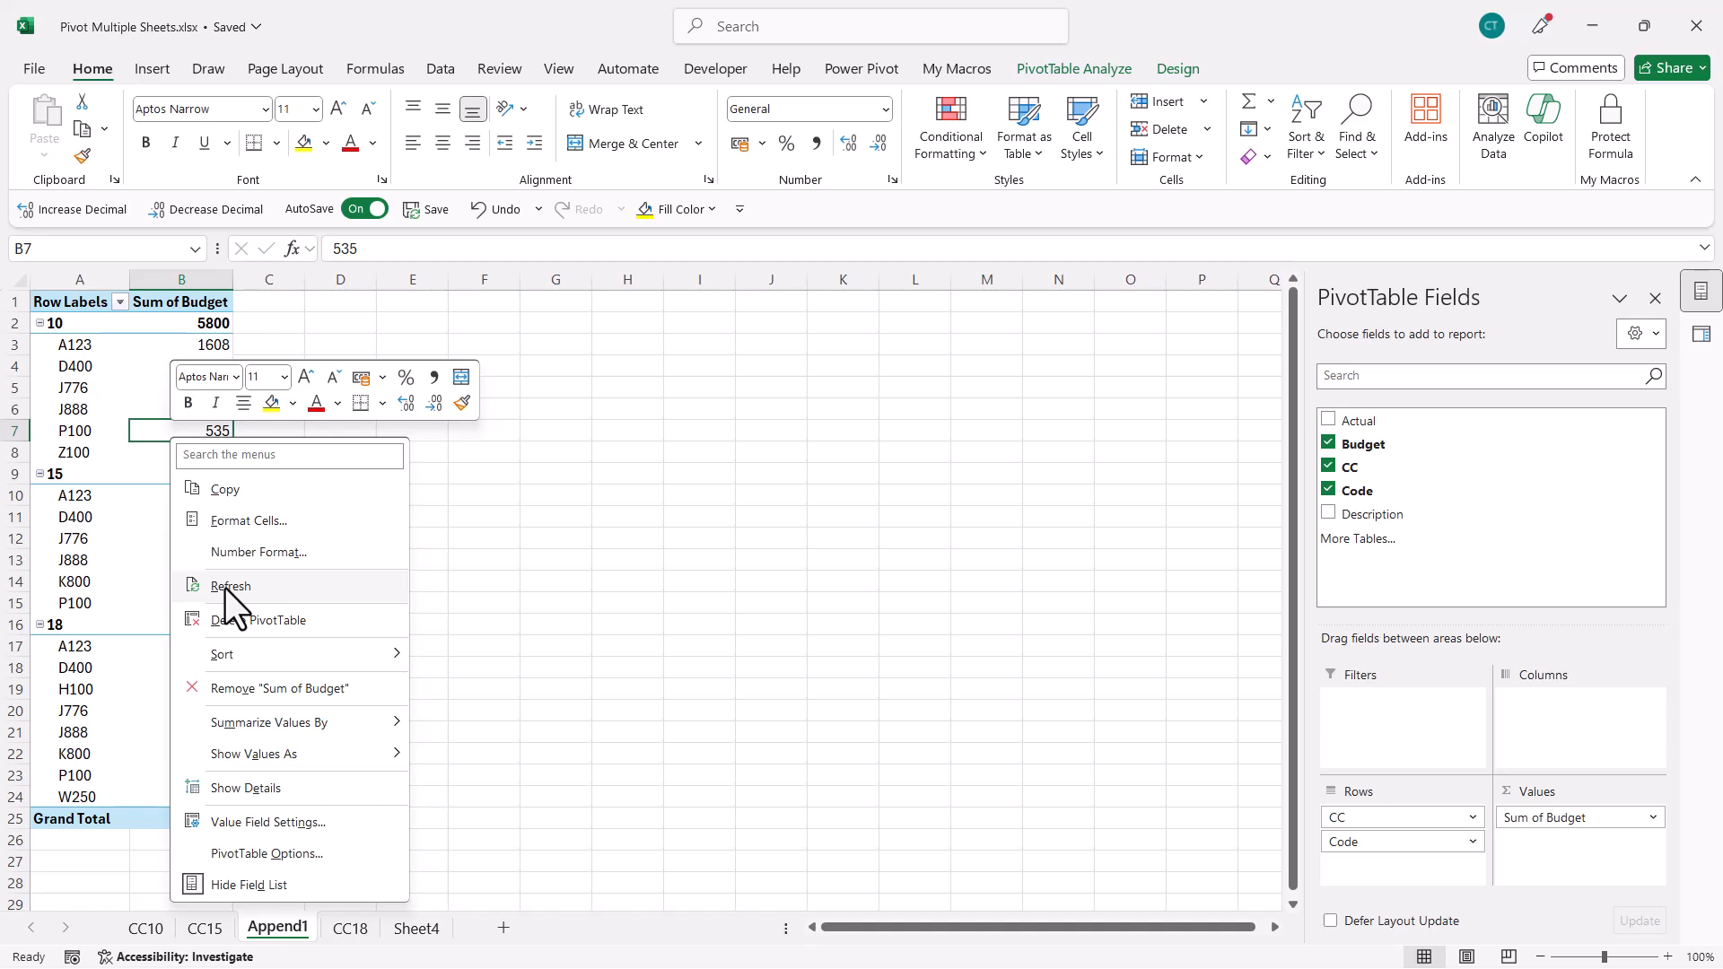
pyautogui.click(231, 586)
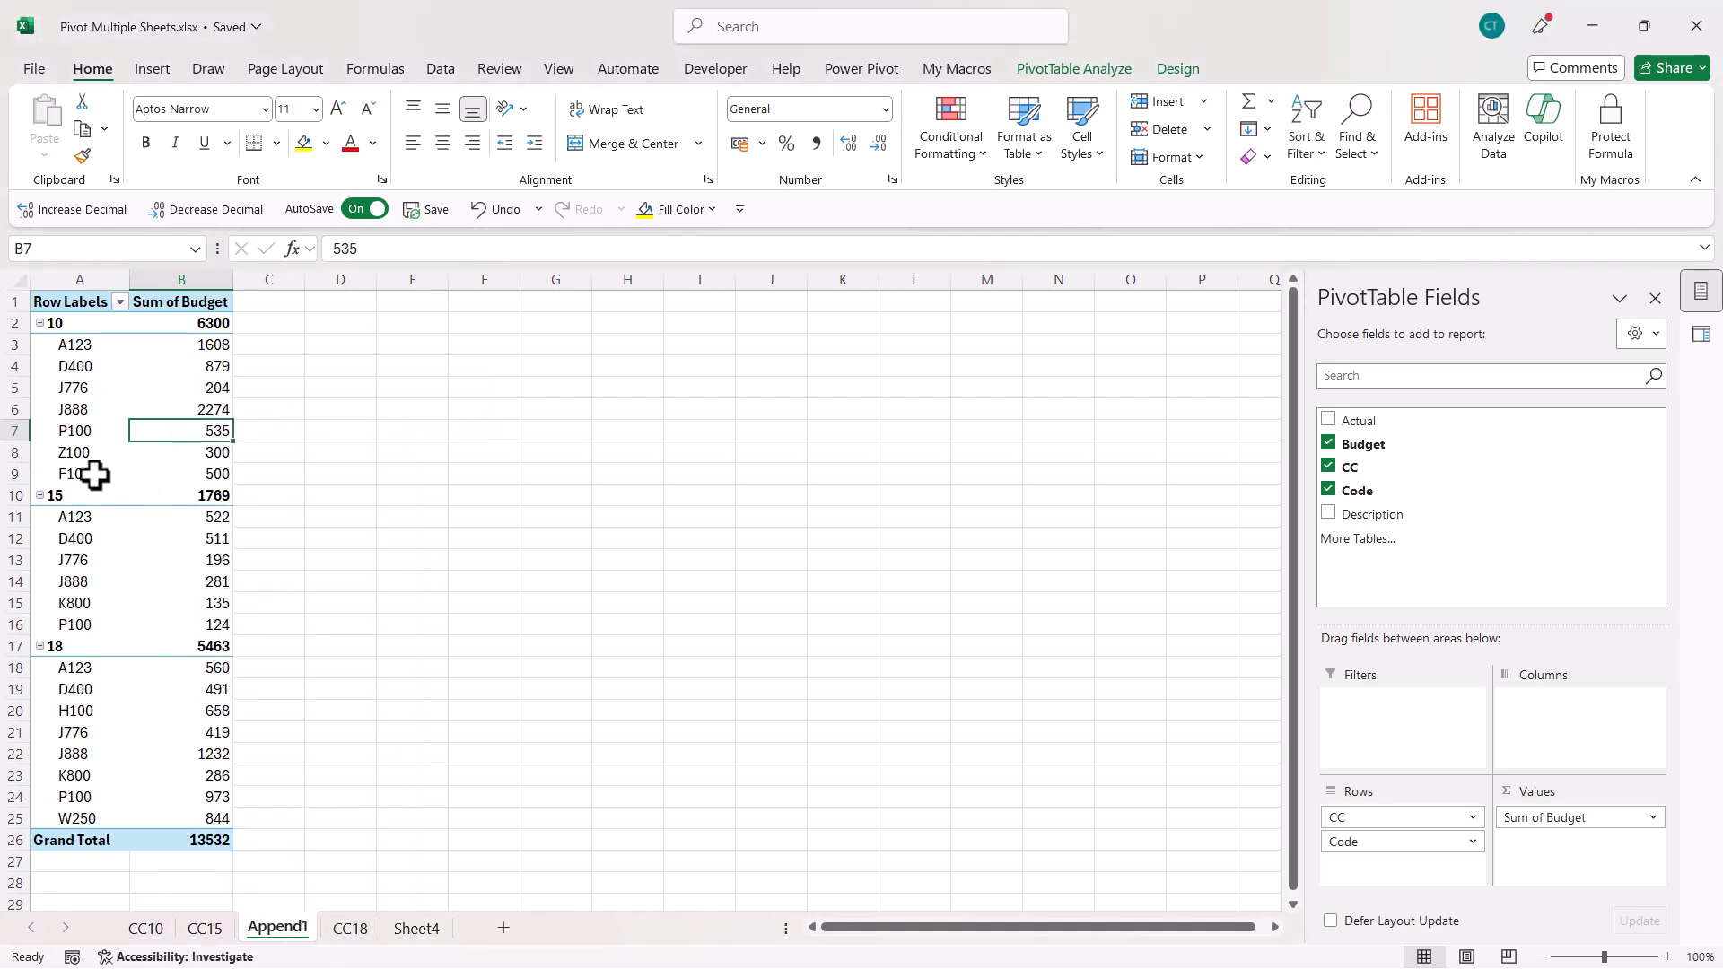
pyautogui.moveTo(622, 491)
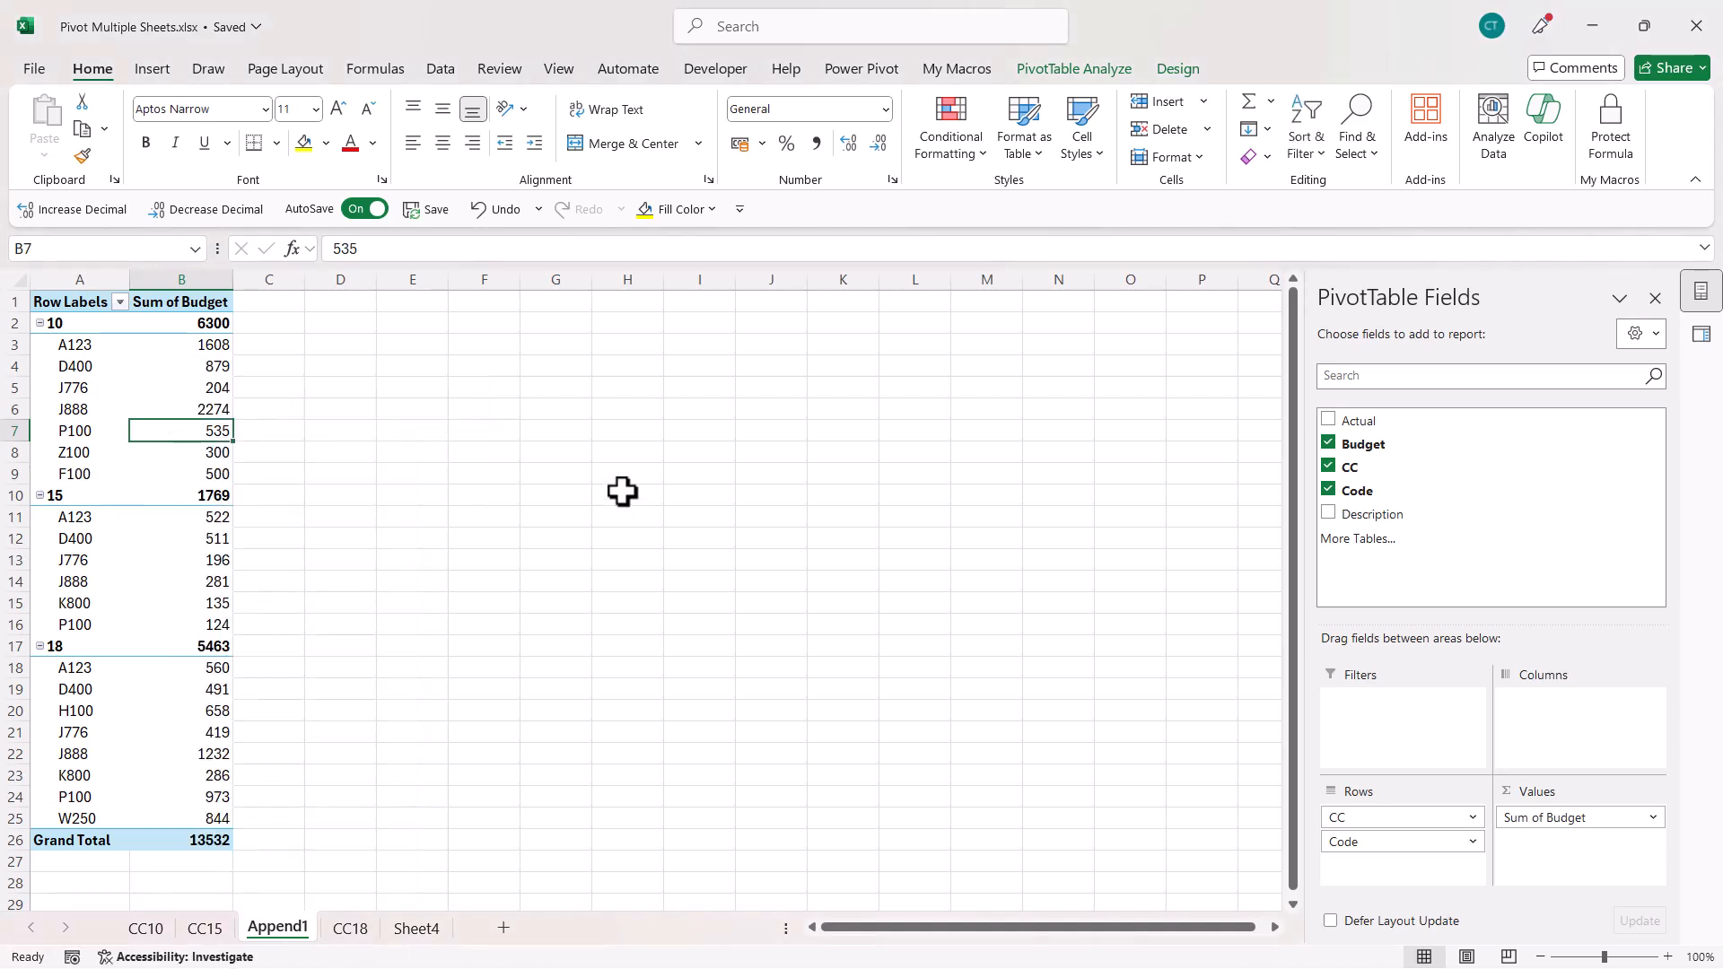